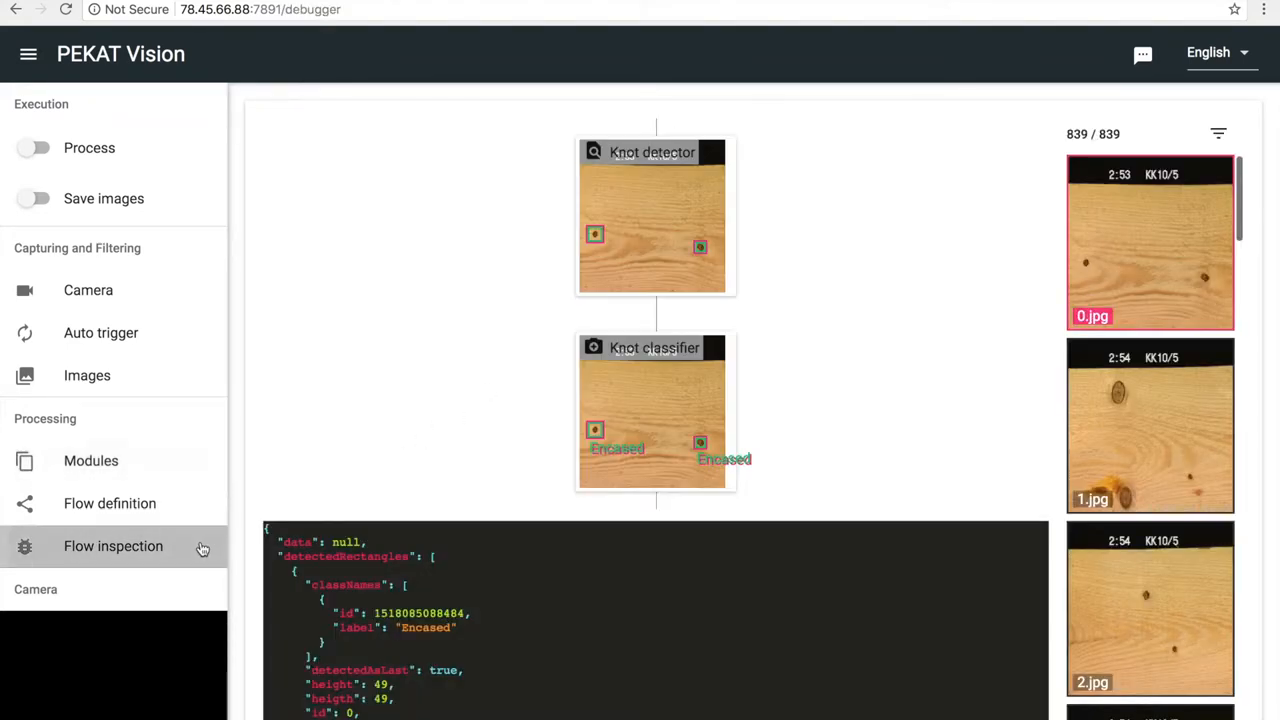
{"action": "mouse_move", "coordinate": [1100, 436]}
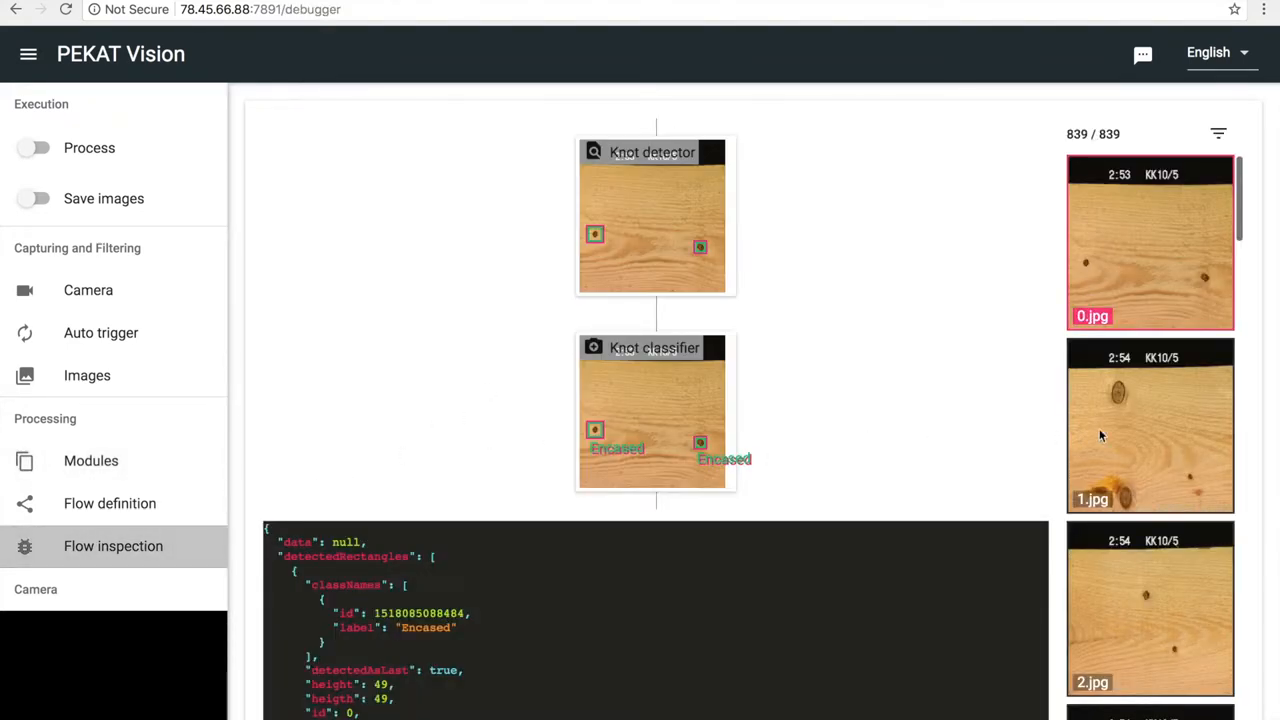
Show the inspection results for image 1.jpg and scroll through the detector and classifier JSON
{"action": "left_click", "coordinate": [1150, 424]}
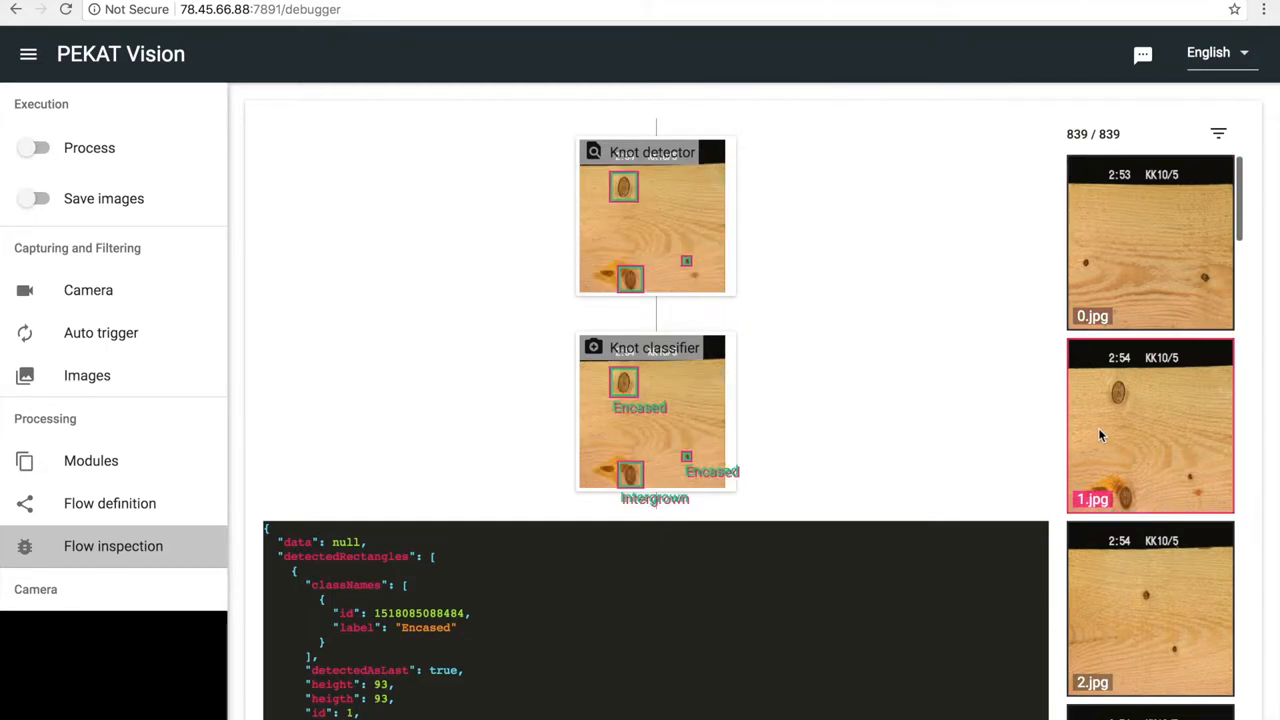
{"action": "mouse_move", "coordinate": [708, 414]}
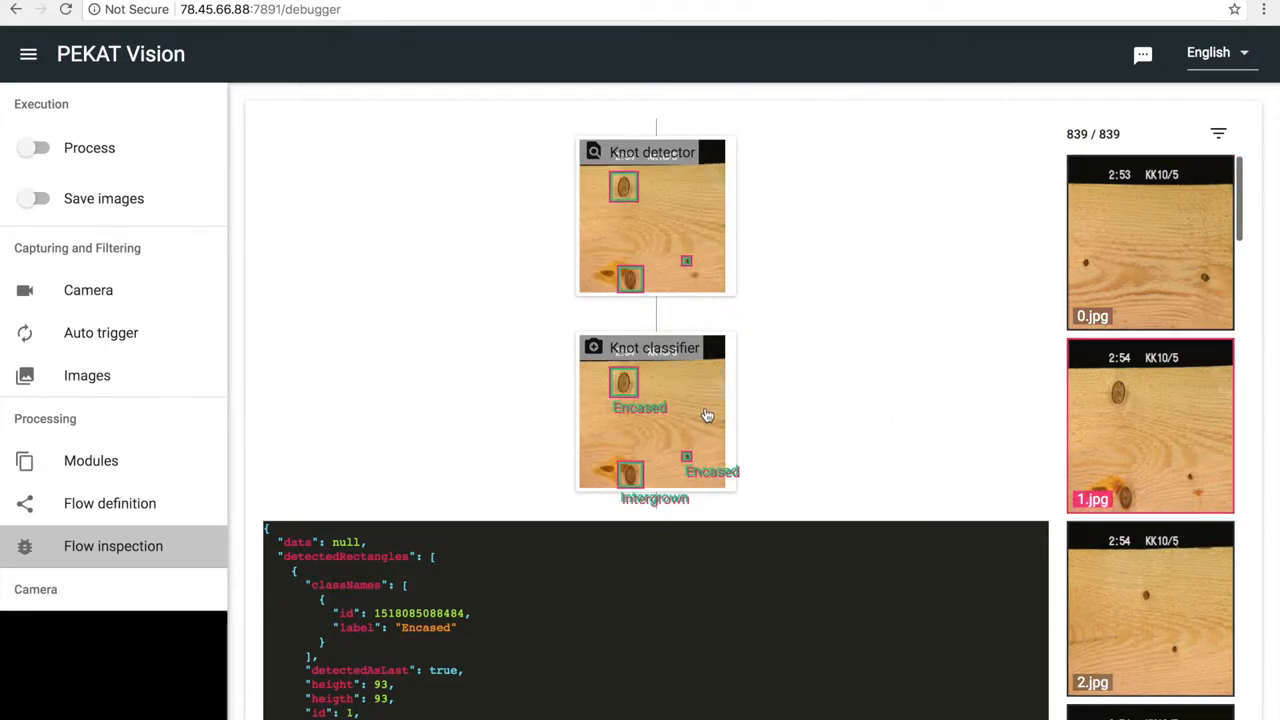
{"action": "left_click", "coordinate": [654, 412]}
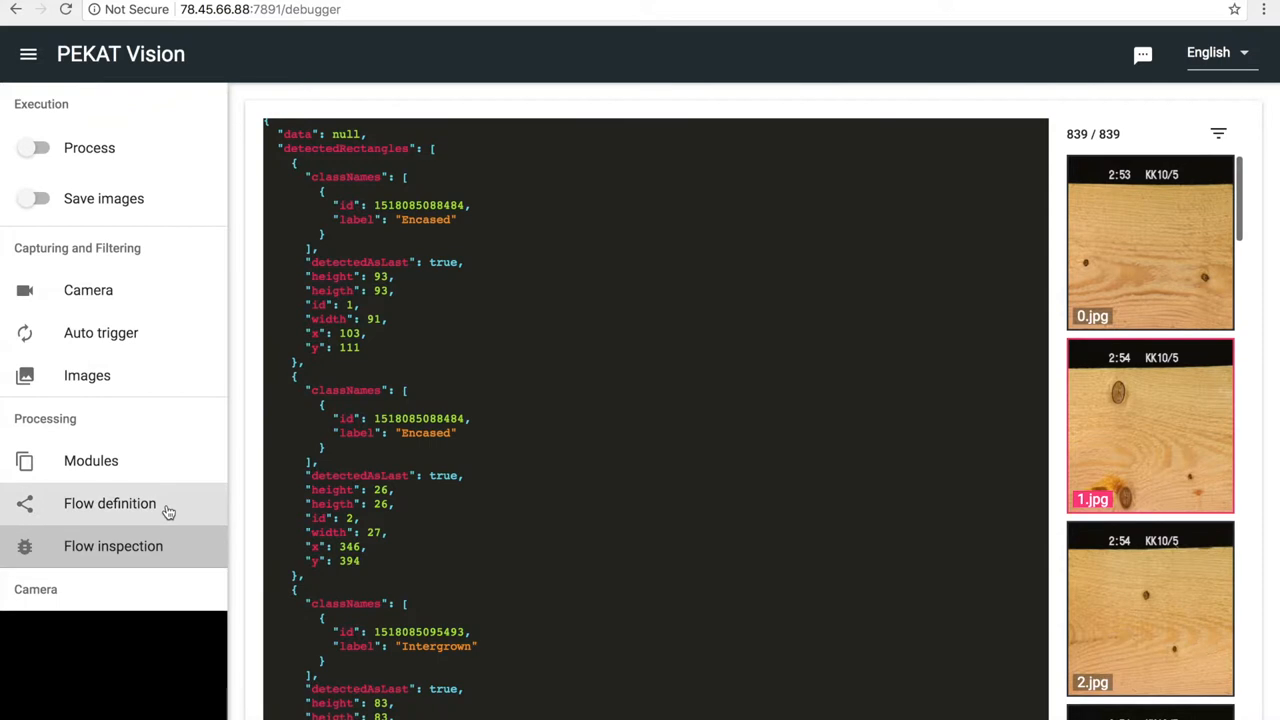
Insert a Parallelism step below Knot detector and add a Code module to the right branch
{"action": "left_click", "coordinate": [110, 504]}
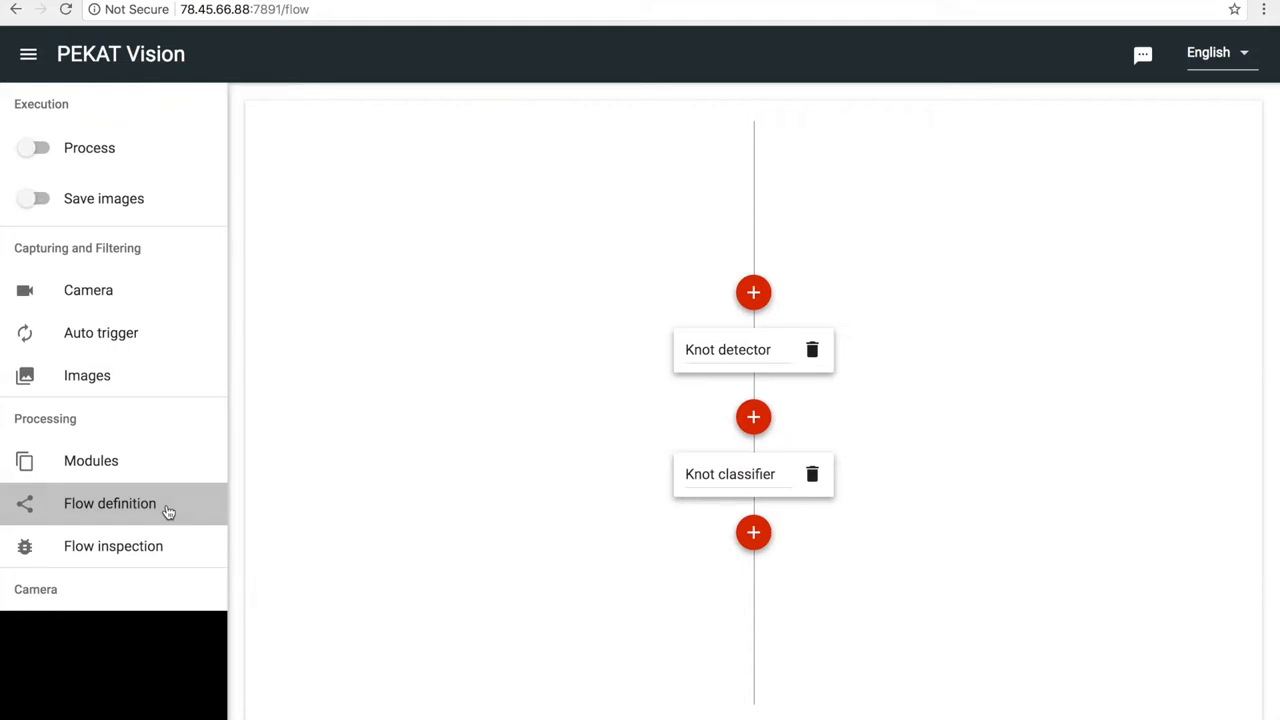
{"action": "mouse_move", "coordinate": [724, 420]}
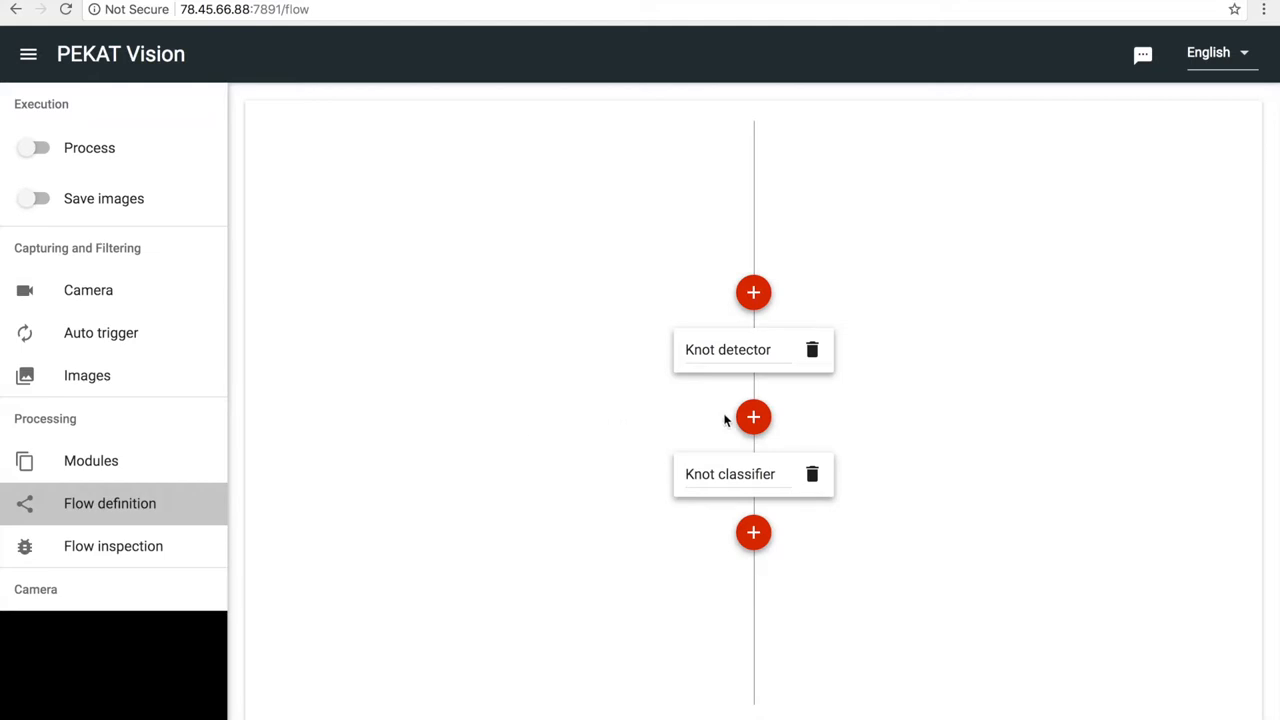
{"action": "left_click", "coordinate": [752, 418]}
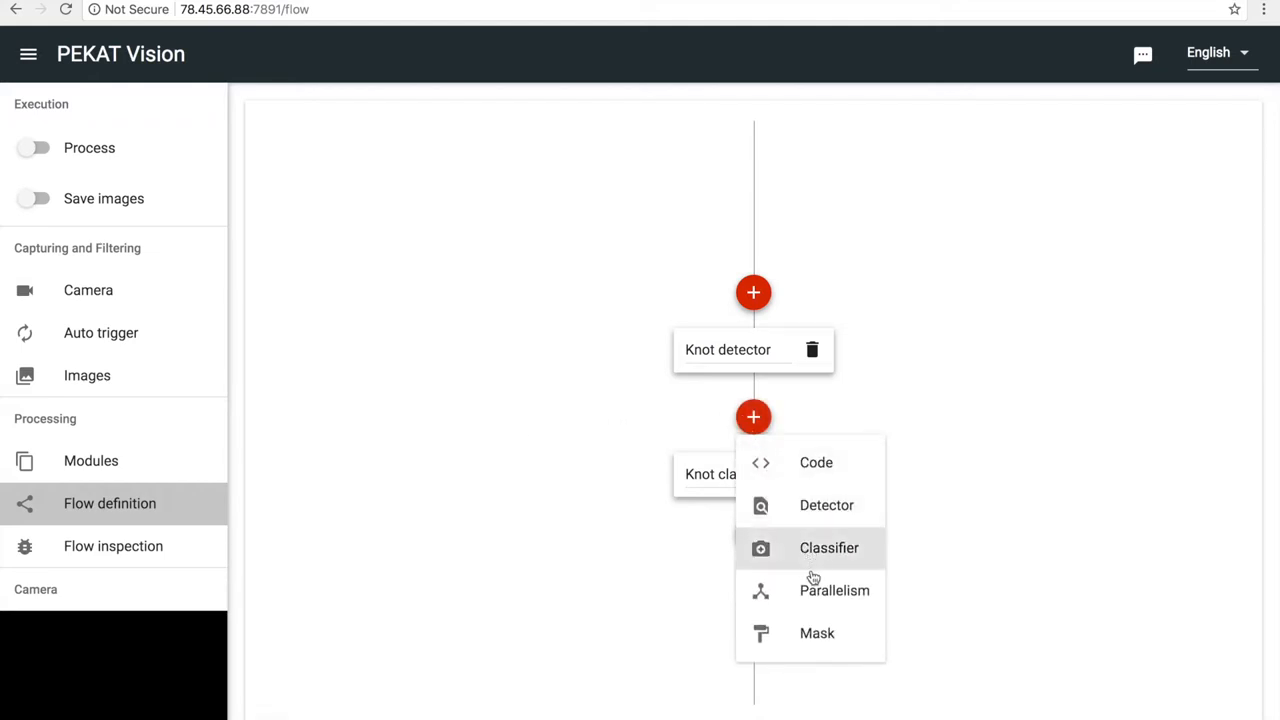
{"action": "left_click", "coordinate": [834, 590]}
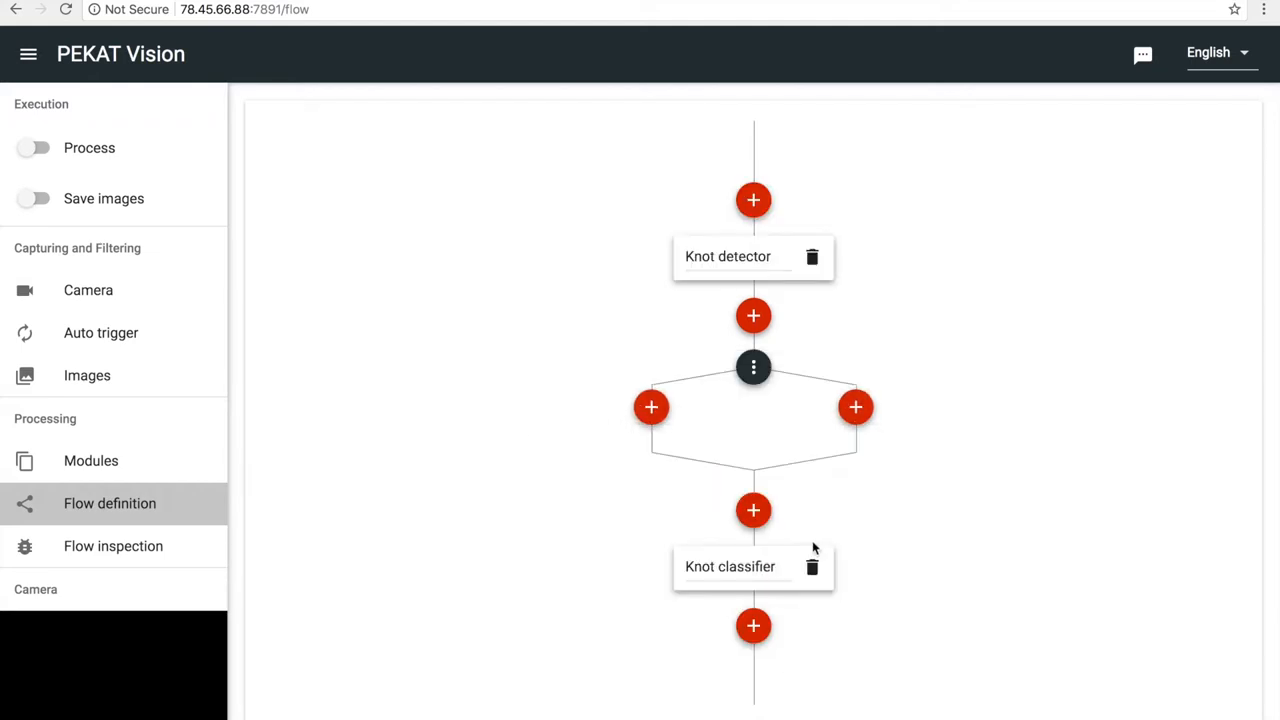
{"action": "mouse_move", "coordinate": [808, 518]}
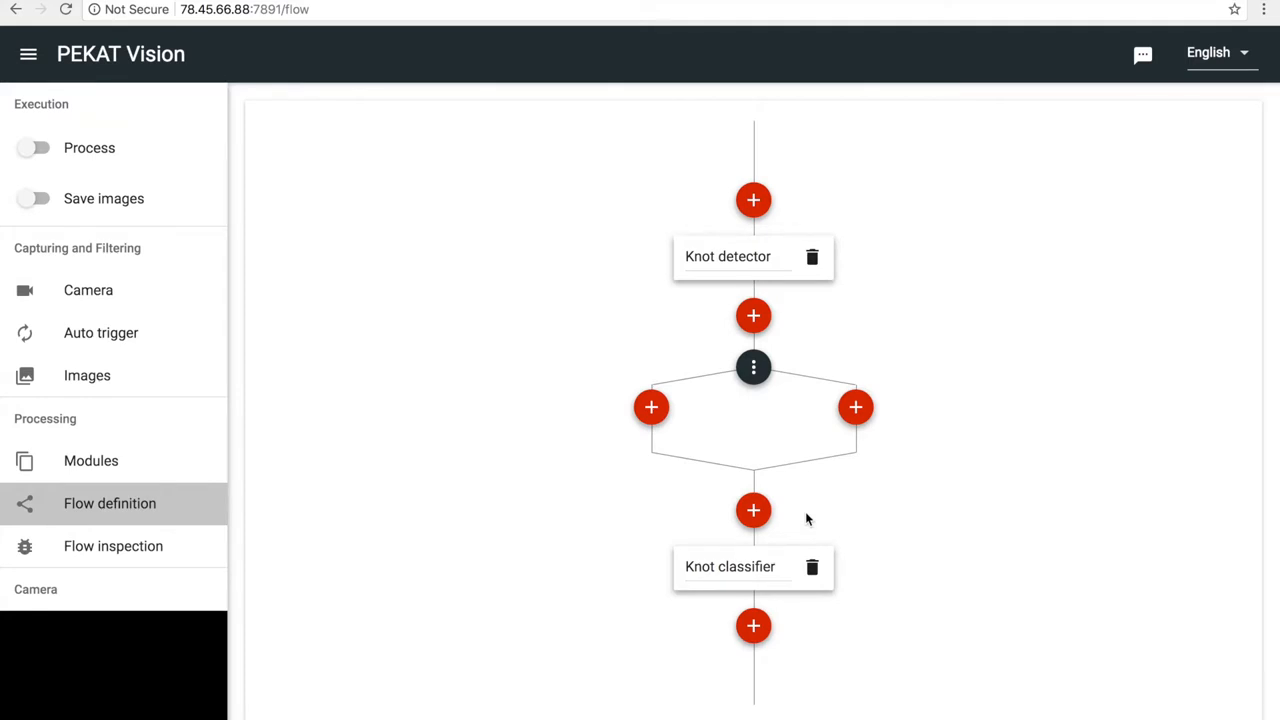
{"action": "mouse_move", "coordinate": [856, 408]}
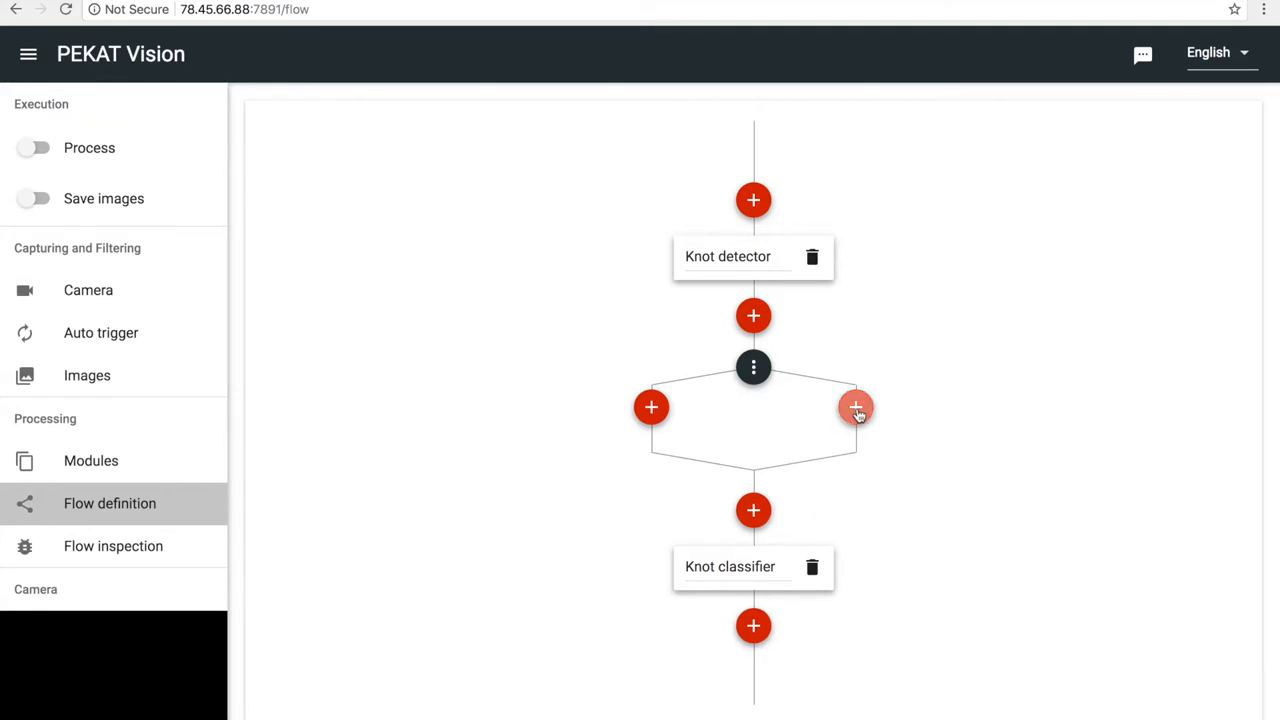
{"action": "left_click", "coordinate": [856, 408]}
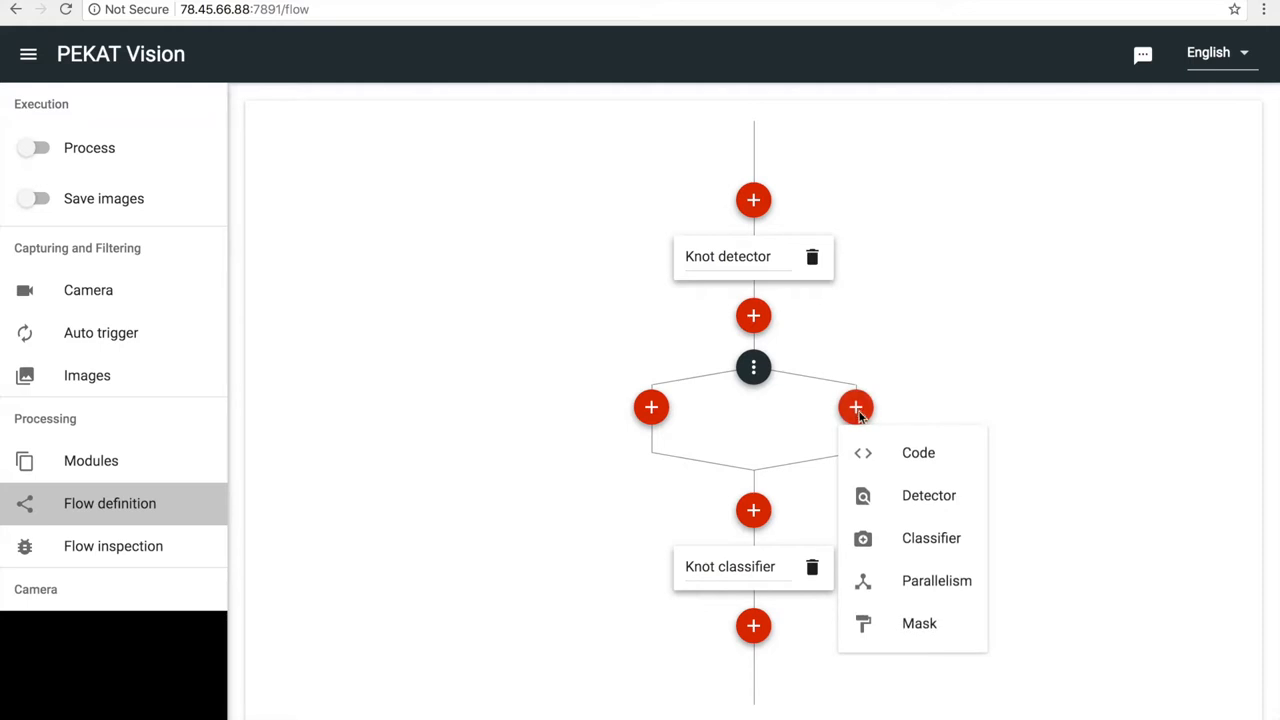
{"action": "left_click", "coordinate": [918, 452]}
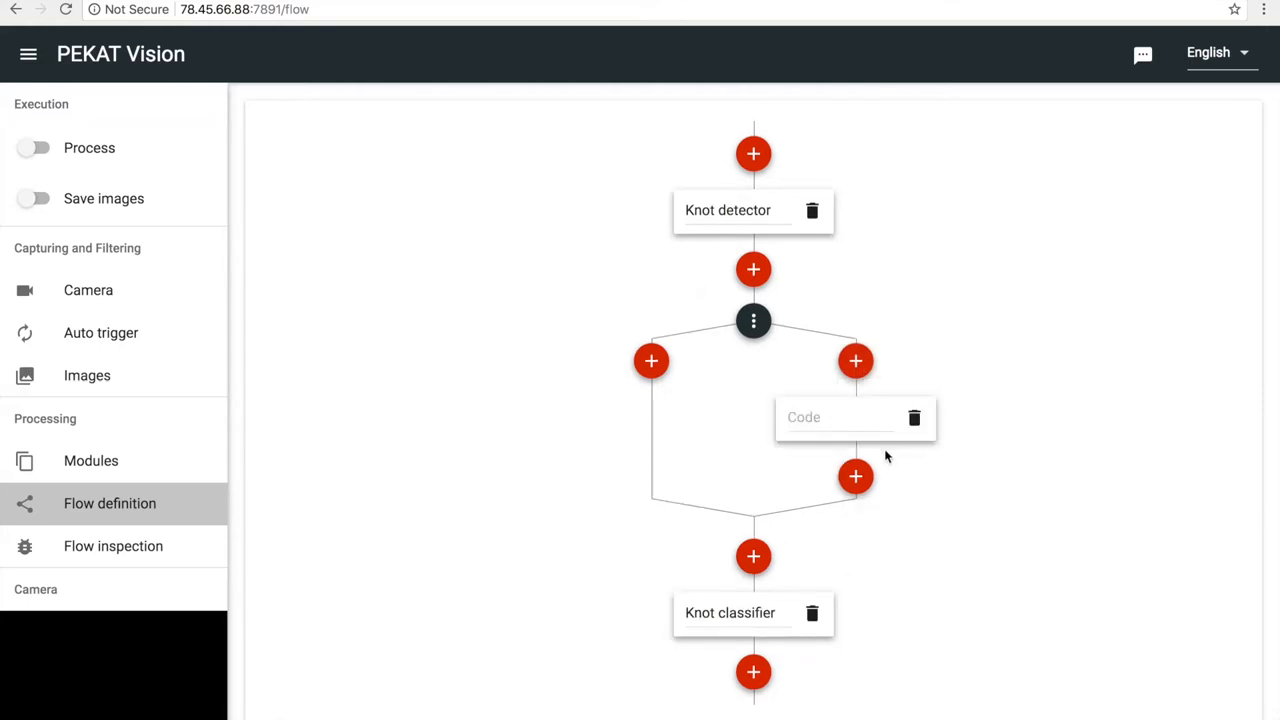
Name the right-branch code module 'Keep big'
{"action": "left_click", "coordinate": [838, 418]}
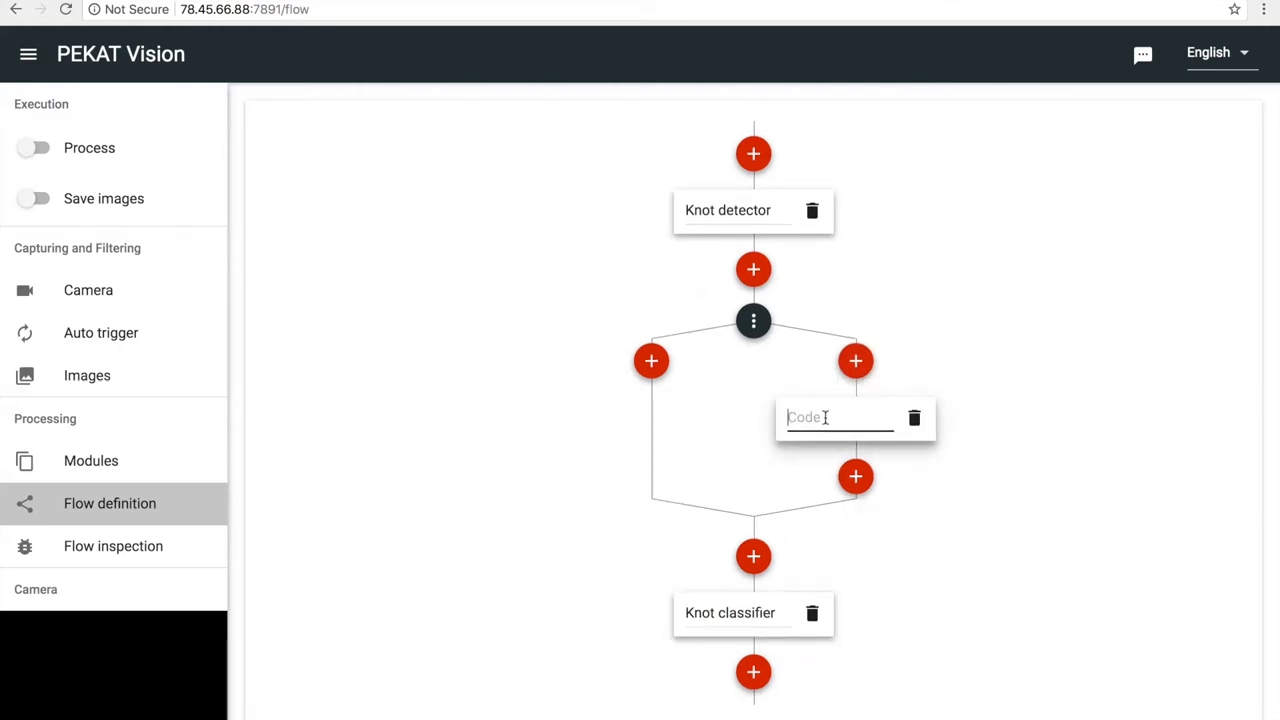
{"action": "type", "text": "Keep"}
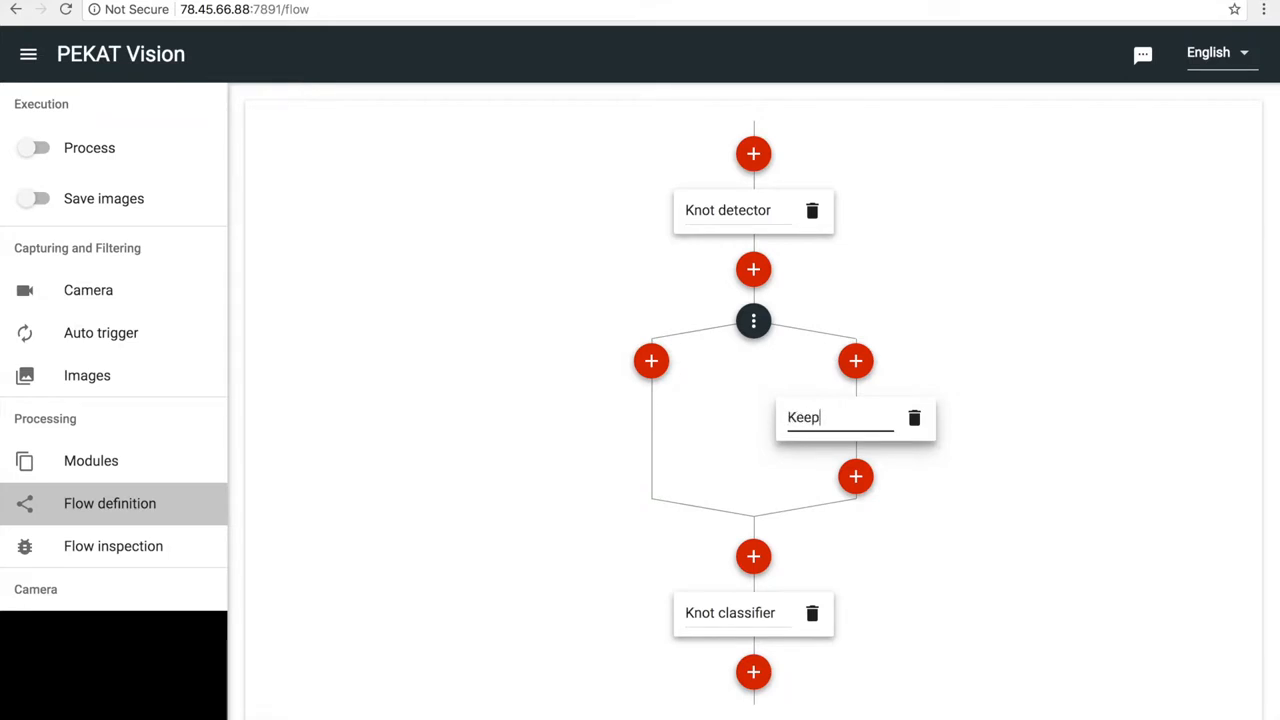
{"action": "type", "text": "big"}
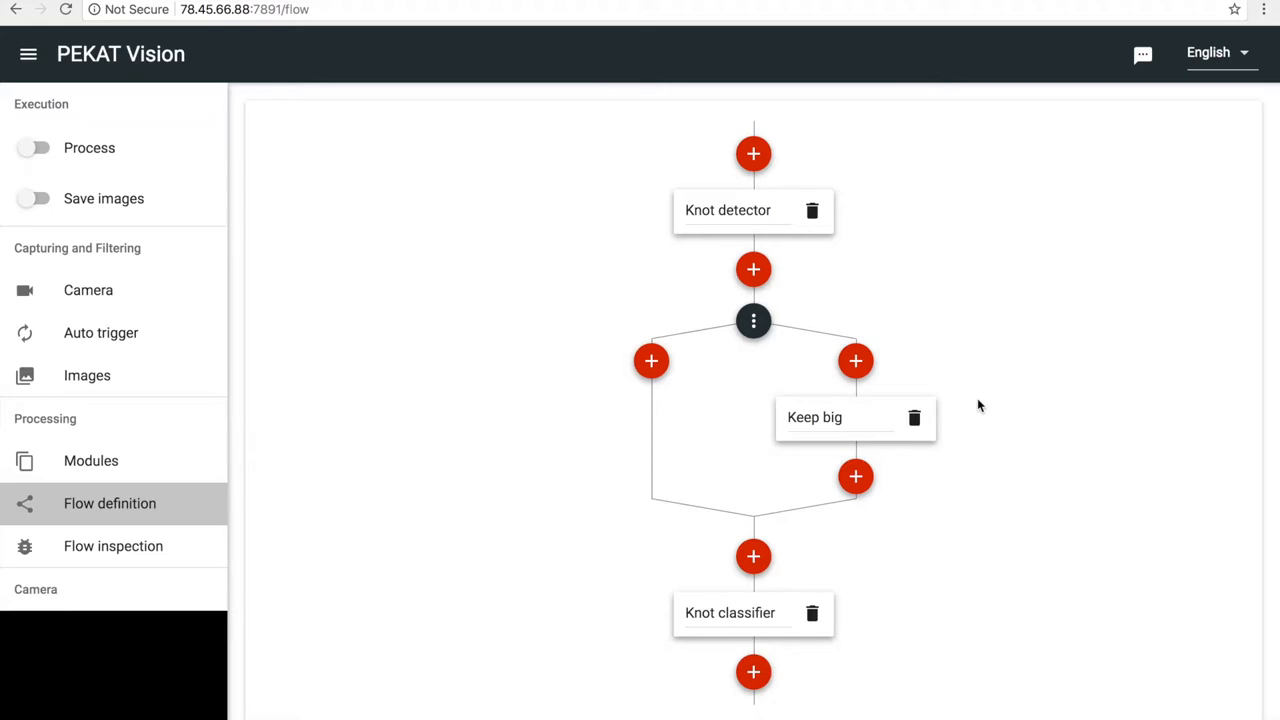
Add a Classifier named 'Knot classifier' below Keep big
{"action": "left_click", "coordinate": [856, 476]}
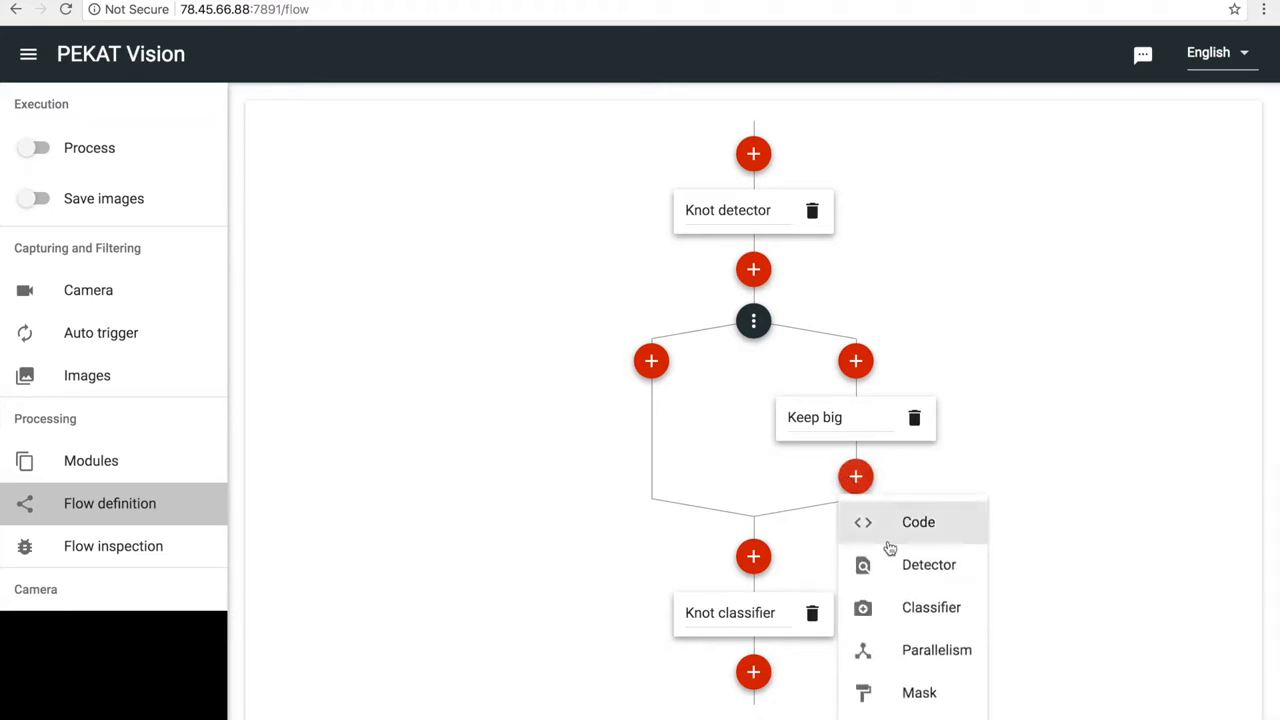
{"action": "left_click", "coordinate": [932, 608]}
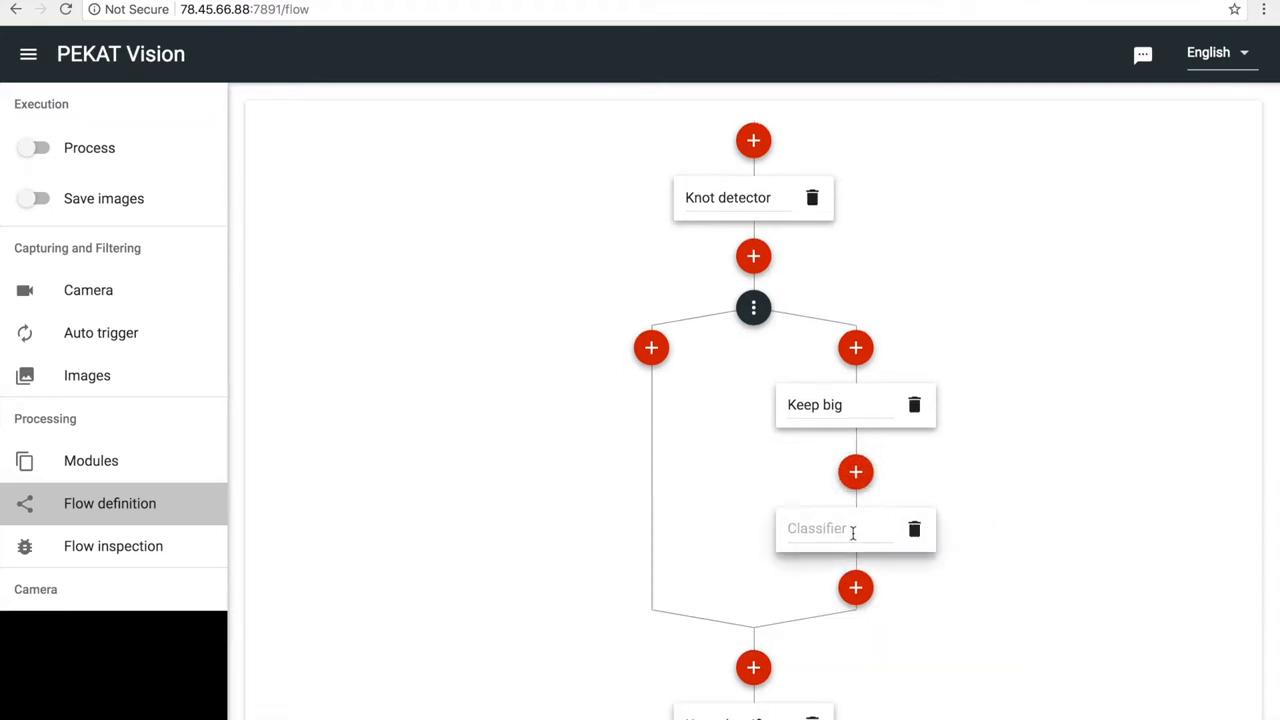
{"action": "type", "text": "Knot"}
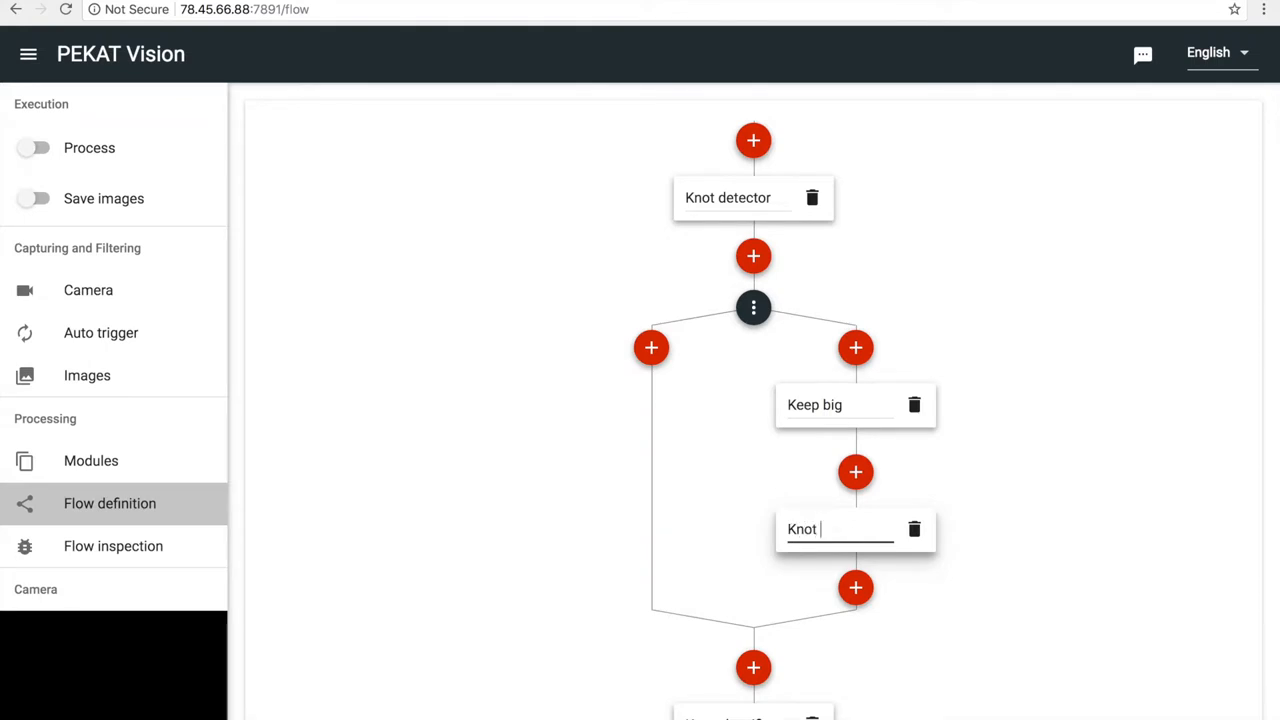
{"action": "type", "text": "classifier"}
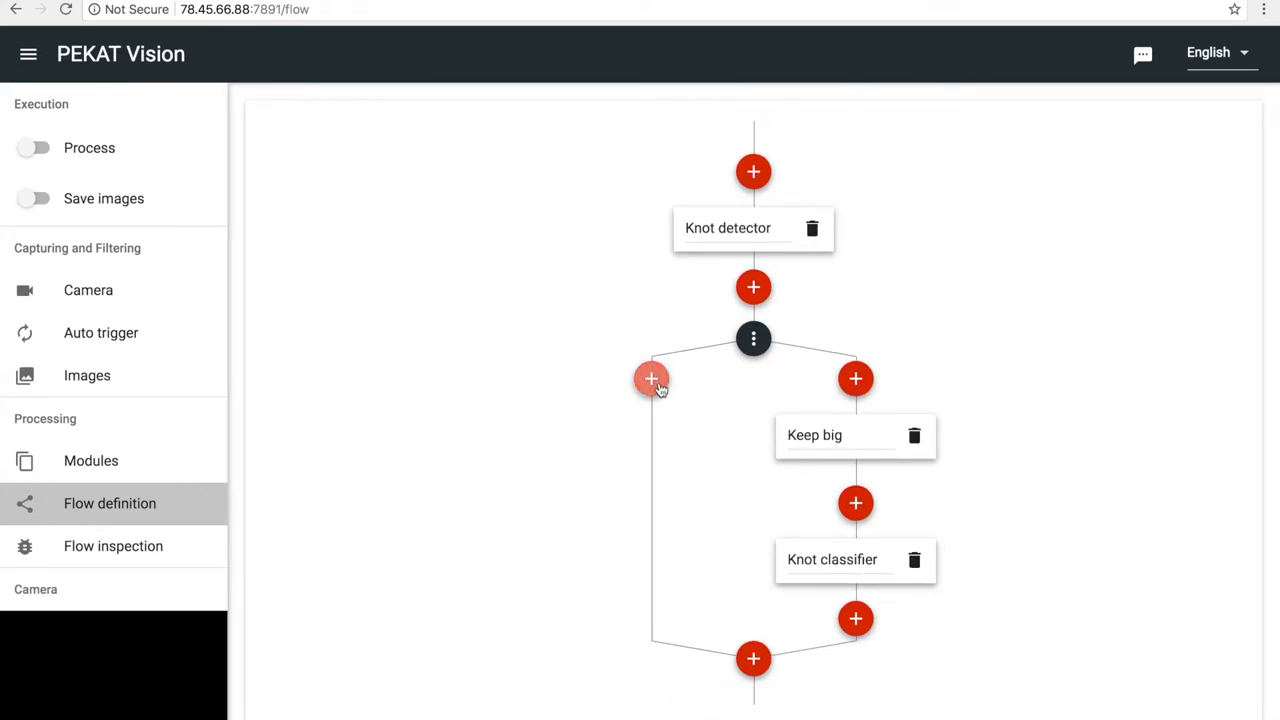
Add a Code module named 'Keep small' to the left branch
{"action": "left_click", "coordinate": [652, 378]}
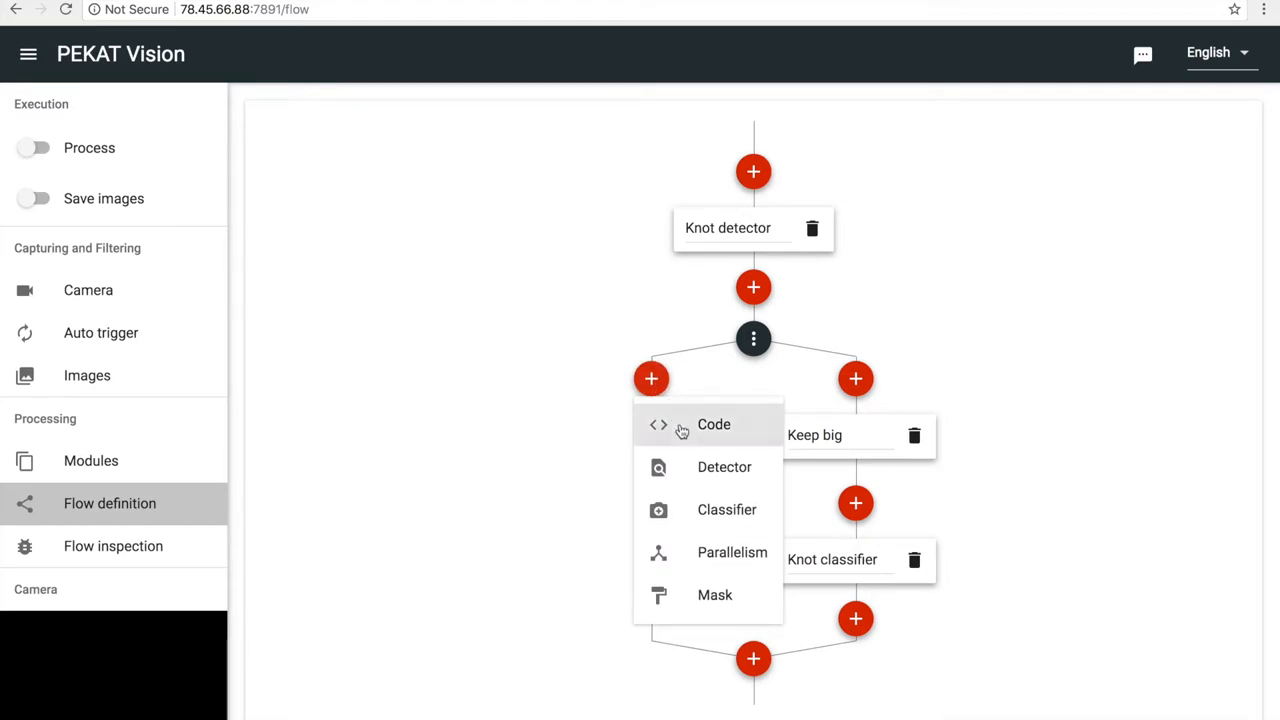
{"action": "left_click", "coordinate": [714, 424]}
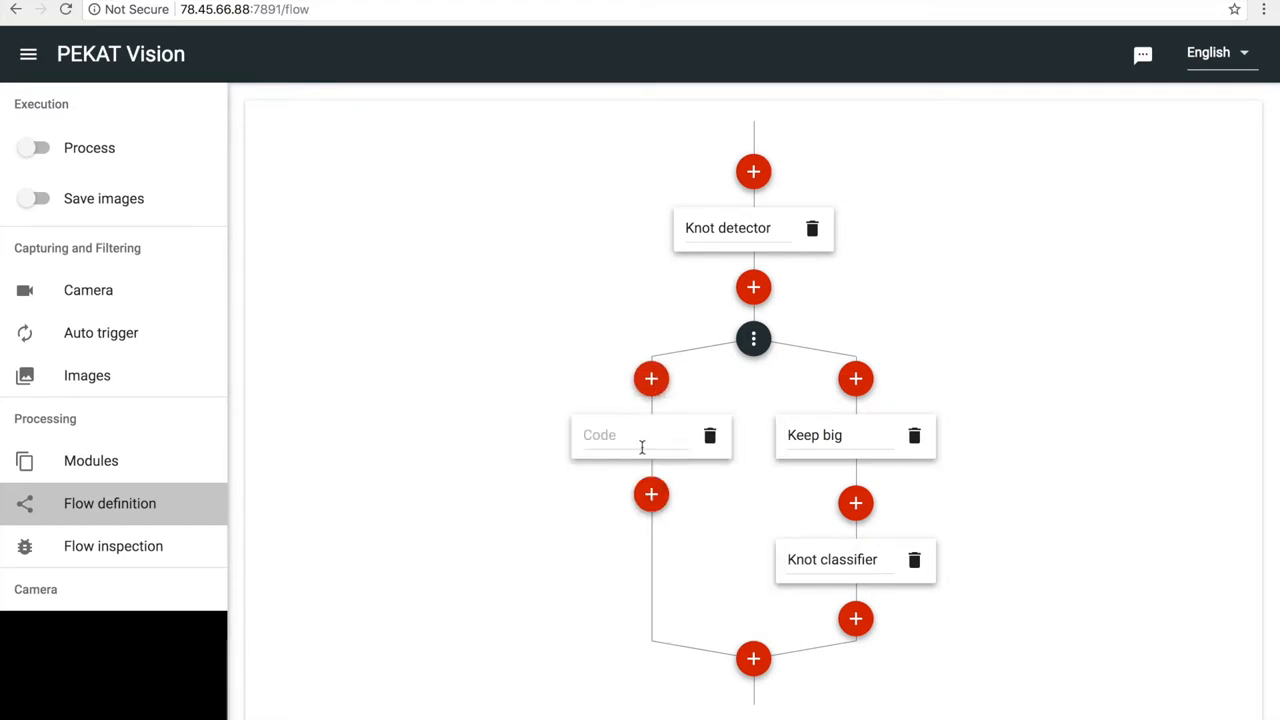
{"action": "type", "text": "Keep"}
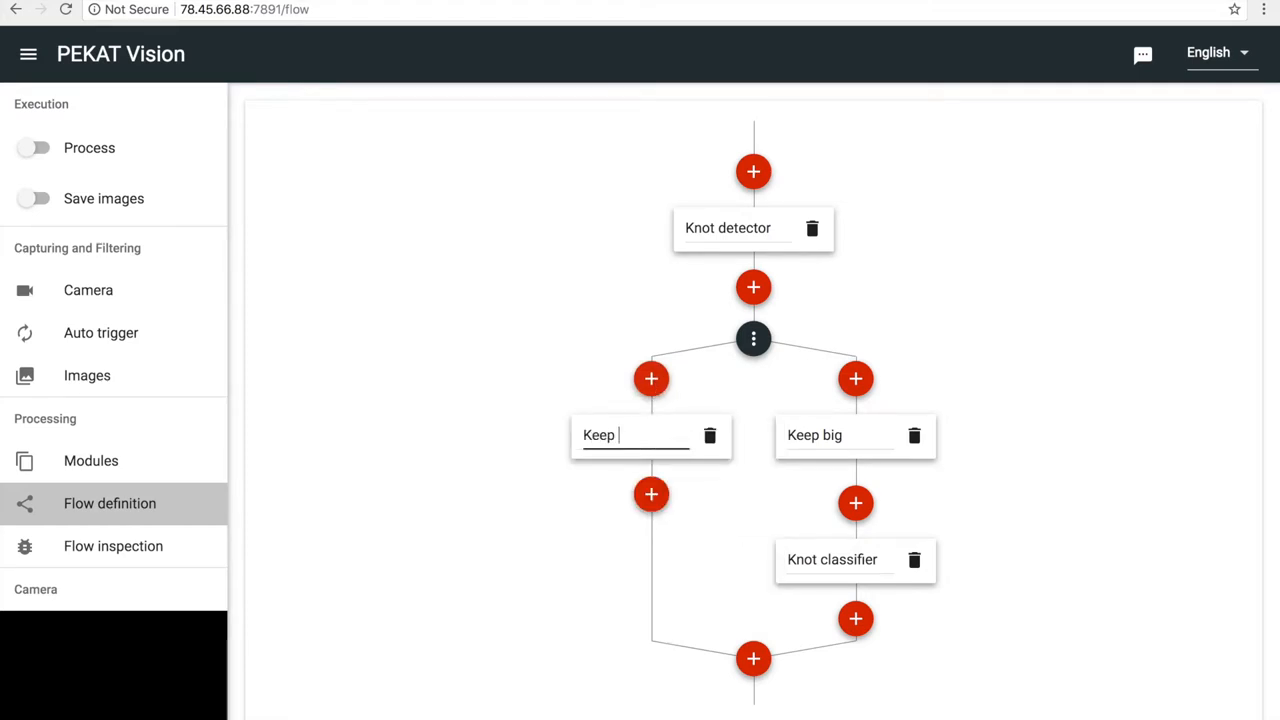
{"action": "type", "text": "small"}
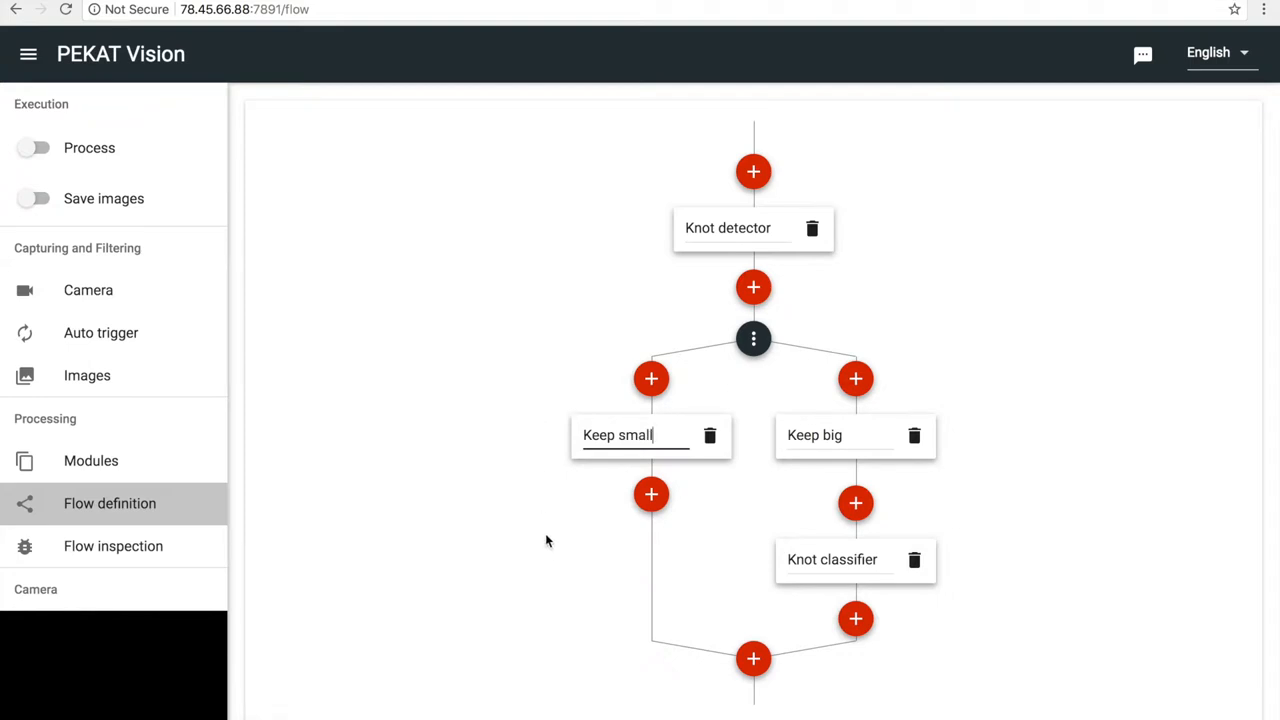
{"action": "mouse_move", "coordinate": [652, 494]}
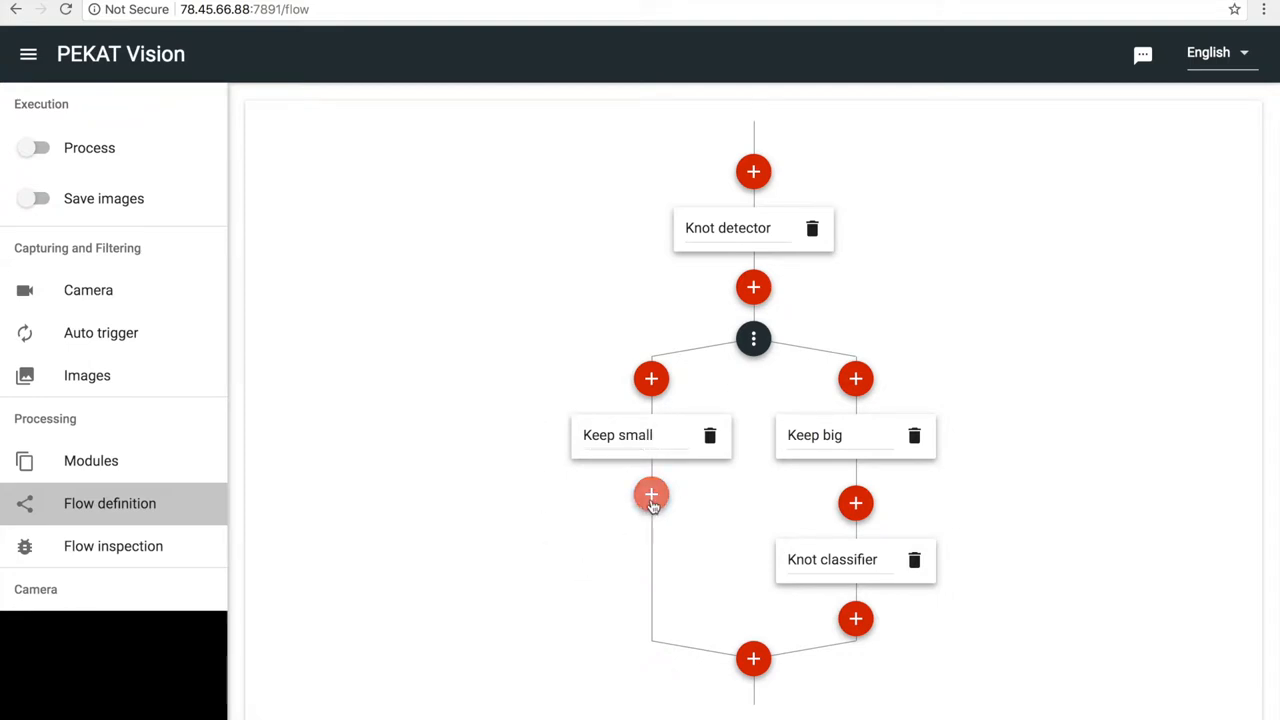
Add a Code module 'Count and label' below Keep small and another Code module after the merge
{"action": "left_click", "coordinate": [652, 494]}
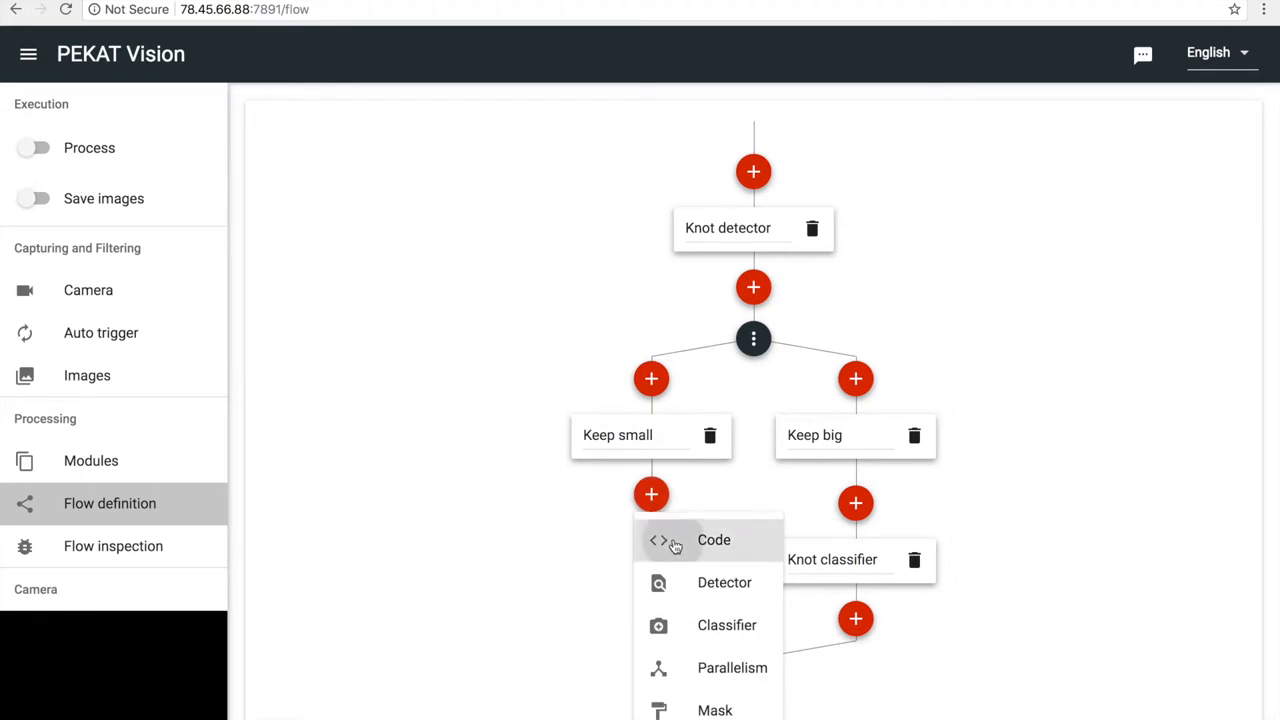
{"action": "left_click", "coordinate": [714, 540]}
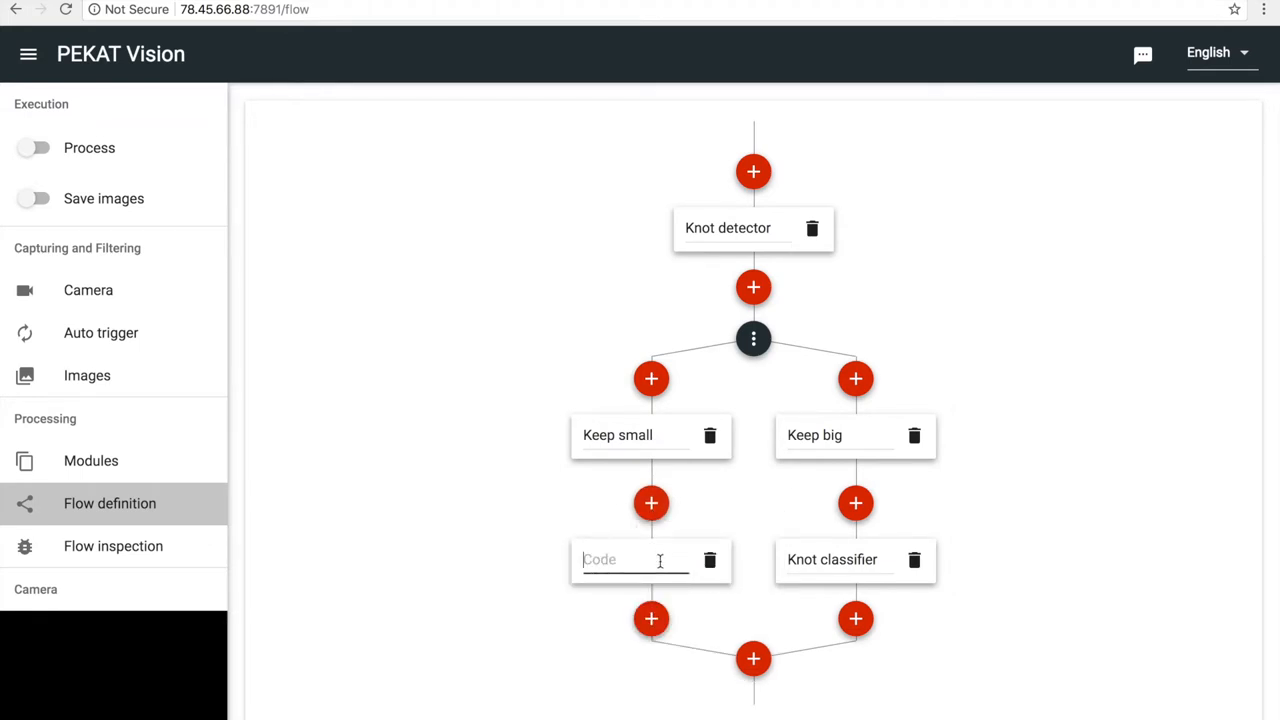
{"action": "type", "text": "Count and"}
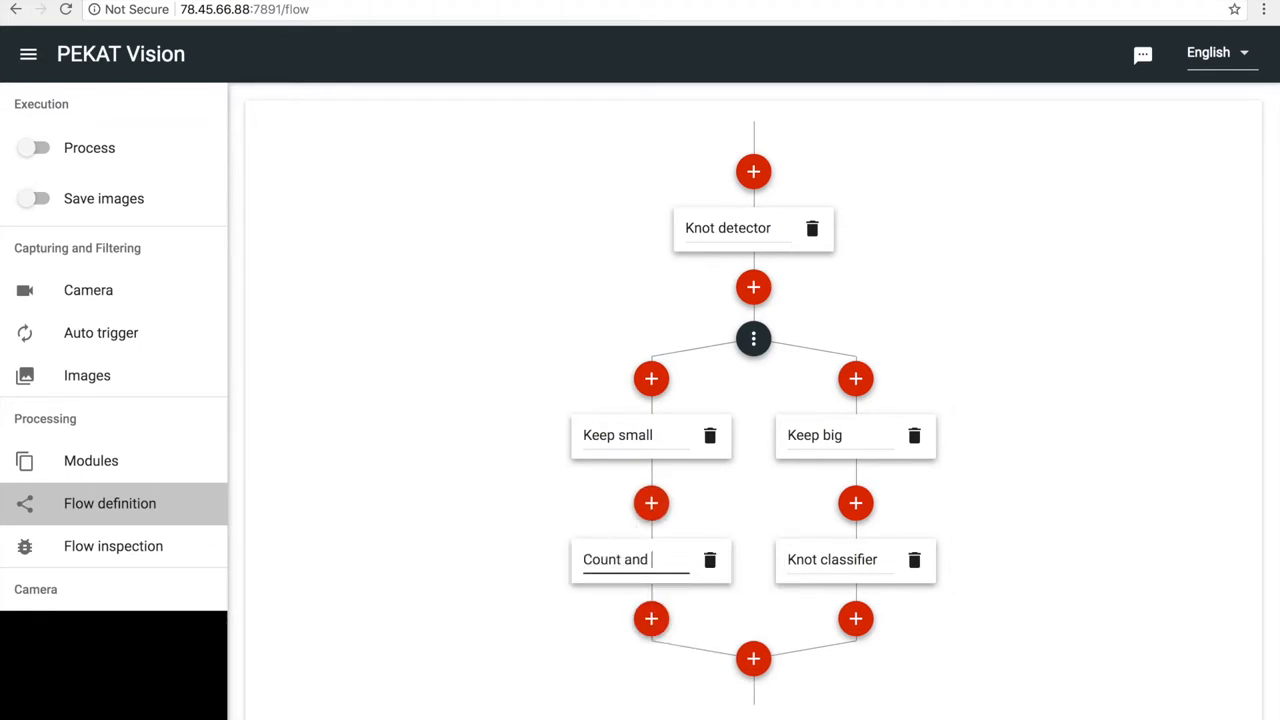
{"action": "type", "text": "label"}
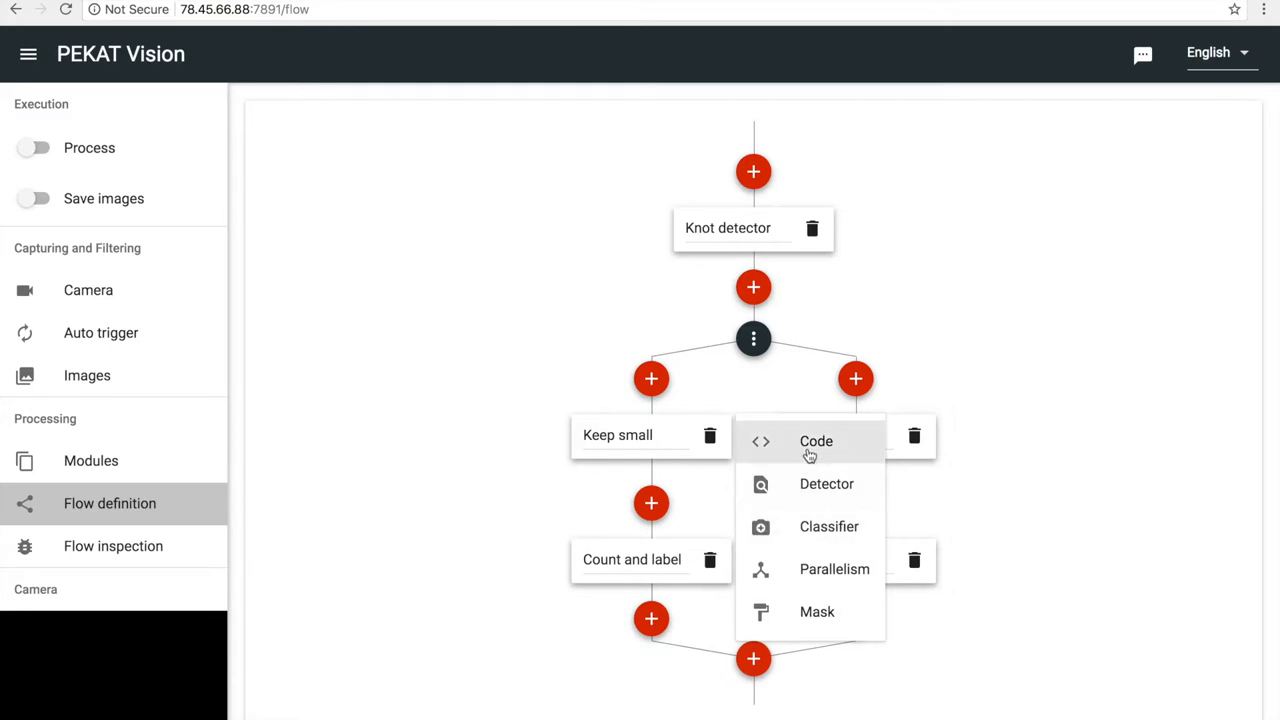
{"action": "left_click", "coordinate": [828, 526]}
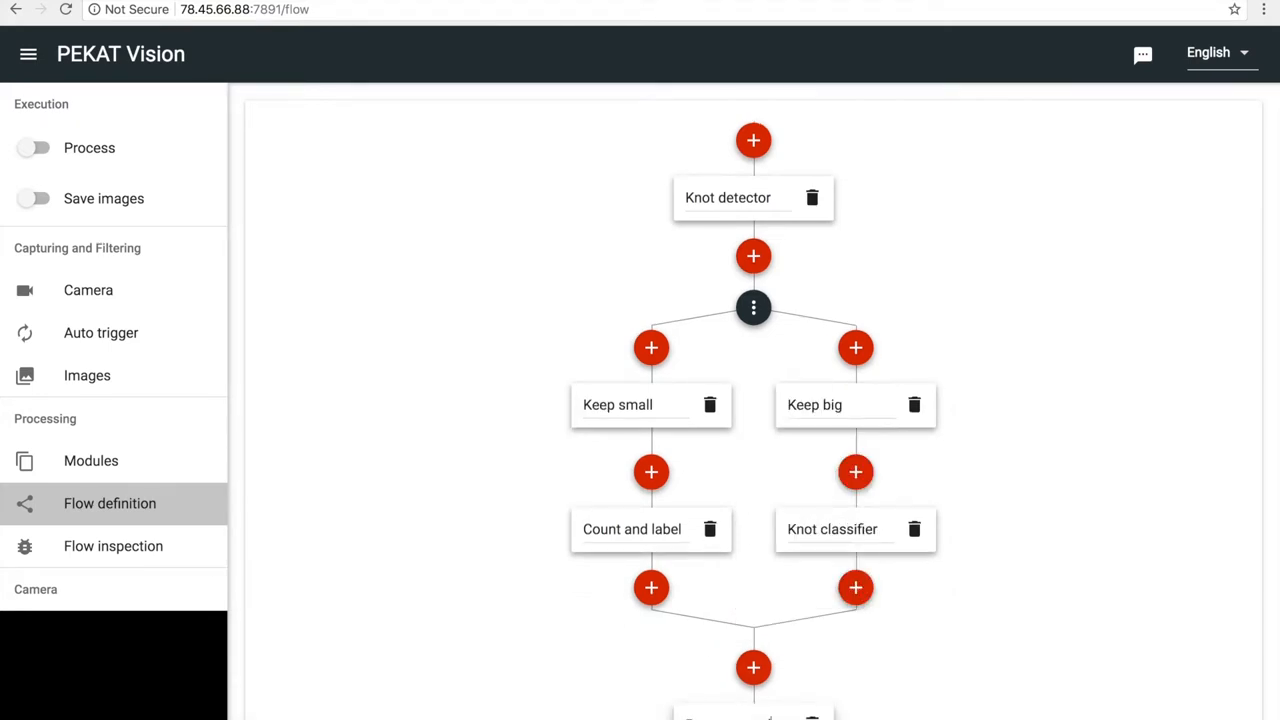
{"action": "scroll", "scroll_direction": "down", "scroll_amount": 3}
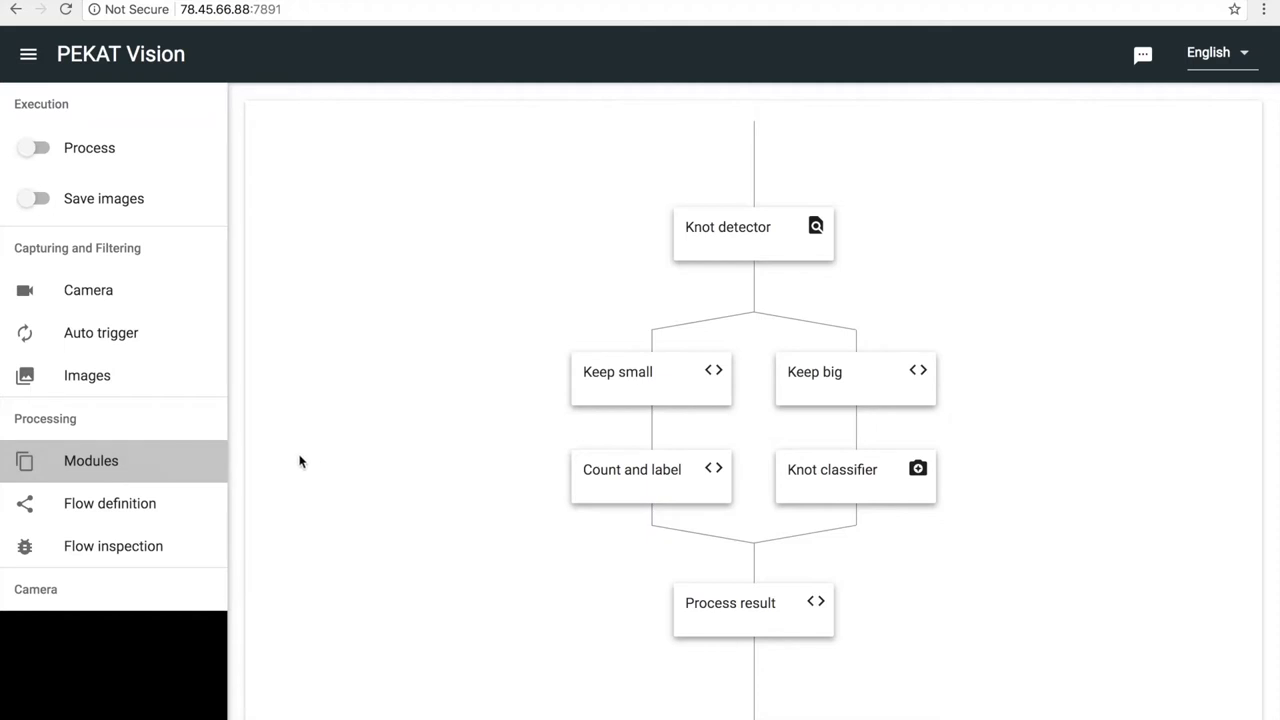
{"action": "mouse_move", "coordinate": [840, 388]}
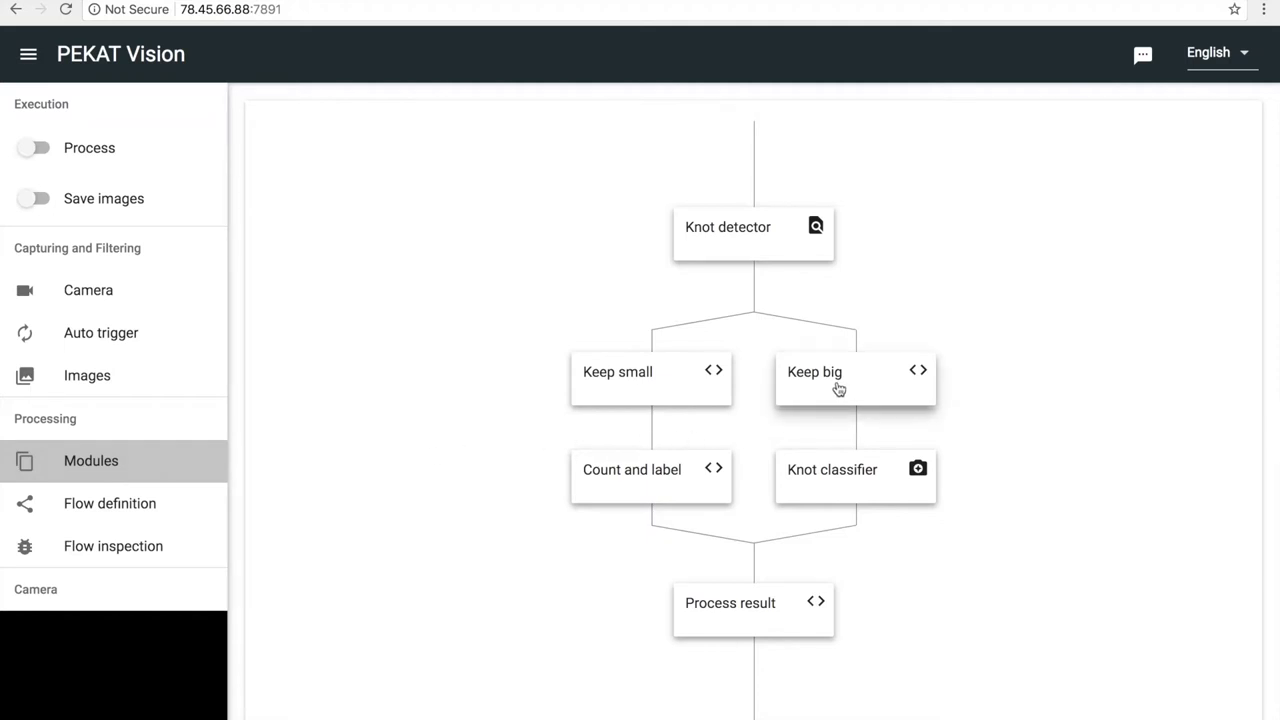
Open the Keep big module's list of code scripts
{"action": "left_click", "coordinate": [814, 370]}
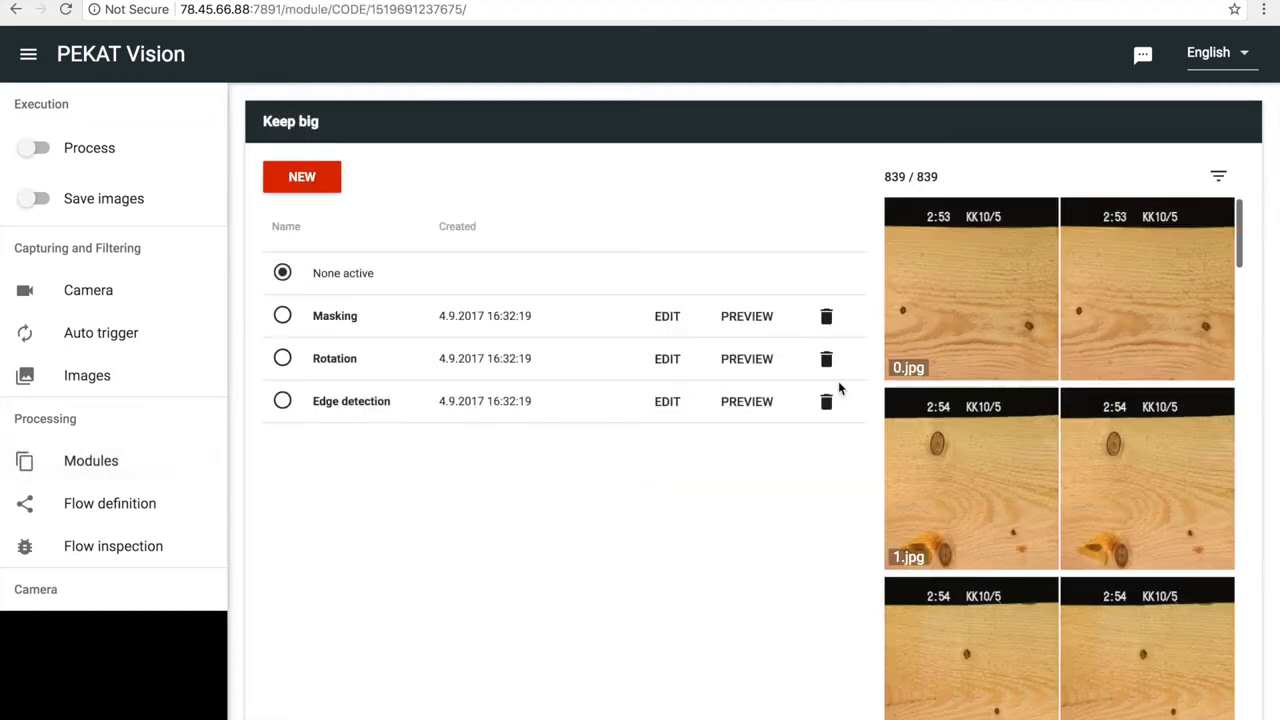
{"action": "mouse_move", "coordinate": [364, 206]}
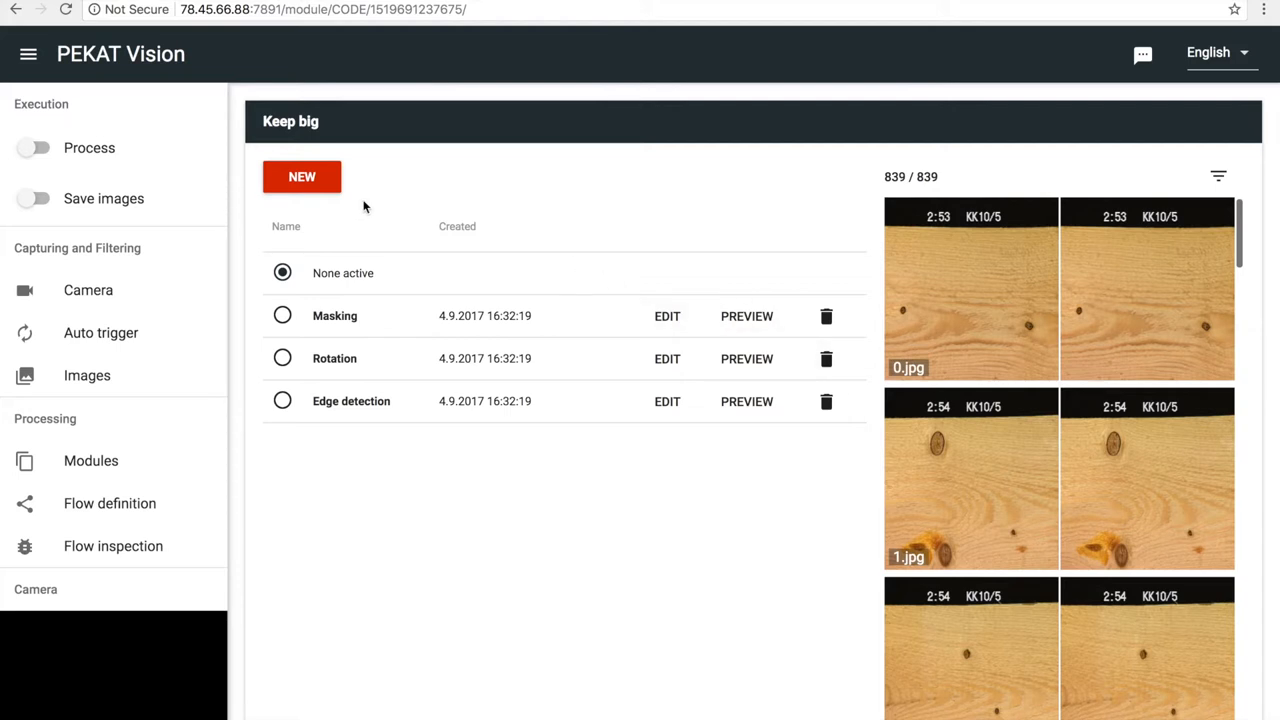
{"action": "mouse_move", "coordinate": [302, 176]}
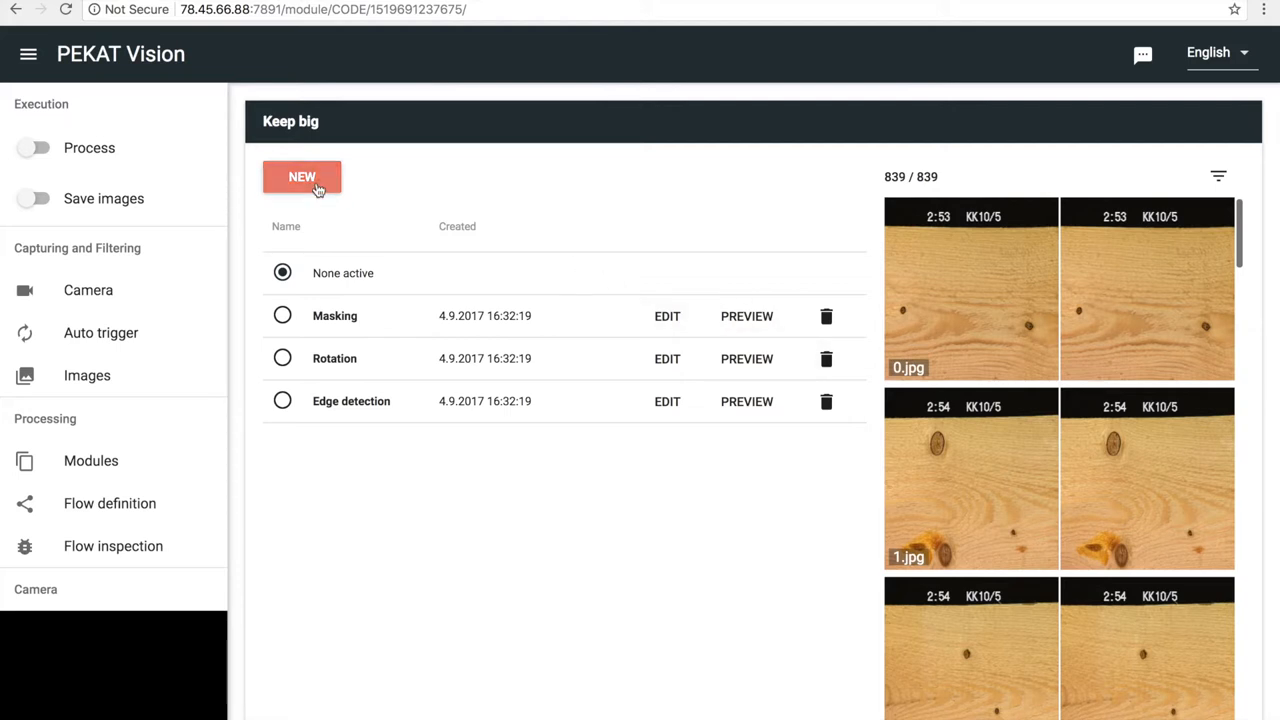
Create a new code script named 'Test of edge detection'
{"action": "left_click", "coordinate": [302, 176]}
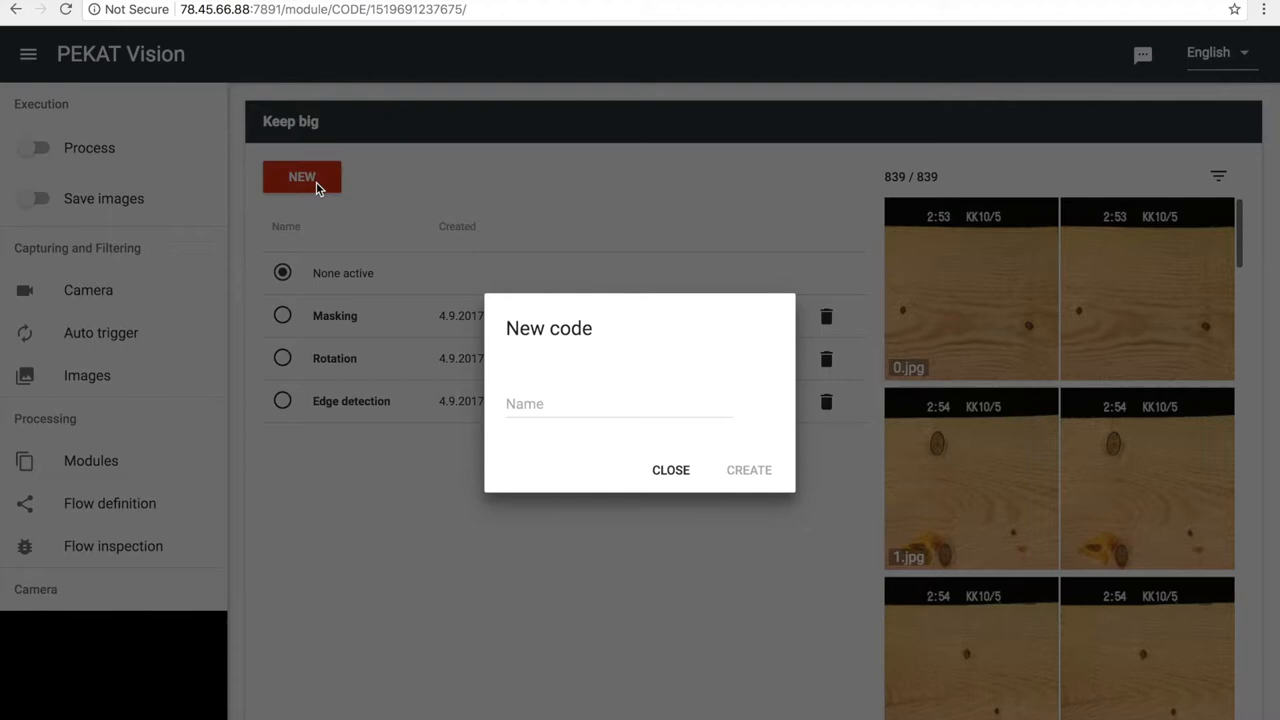
{"action": "mouse_move", "coordinate": [516, 436]}
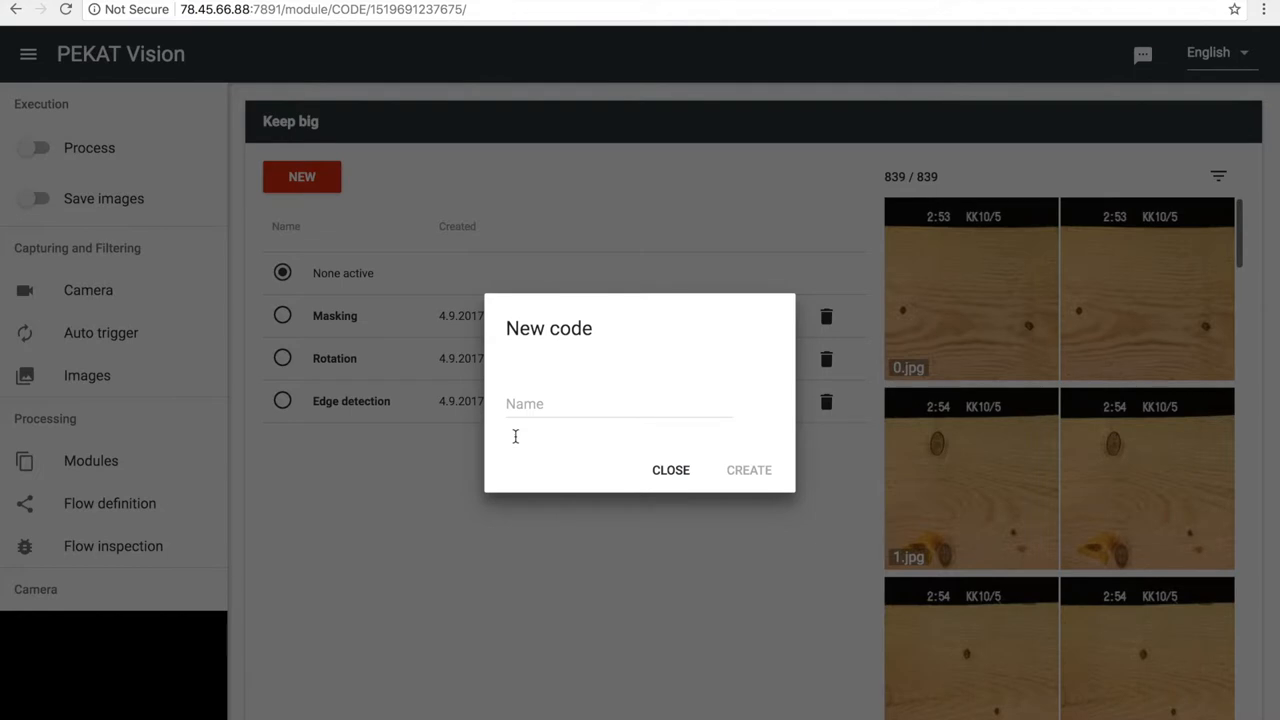
{"action": "left_click", "coordinate": [618, 404]}
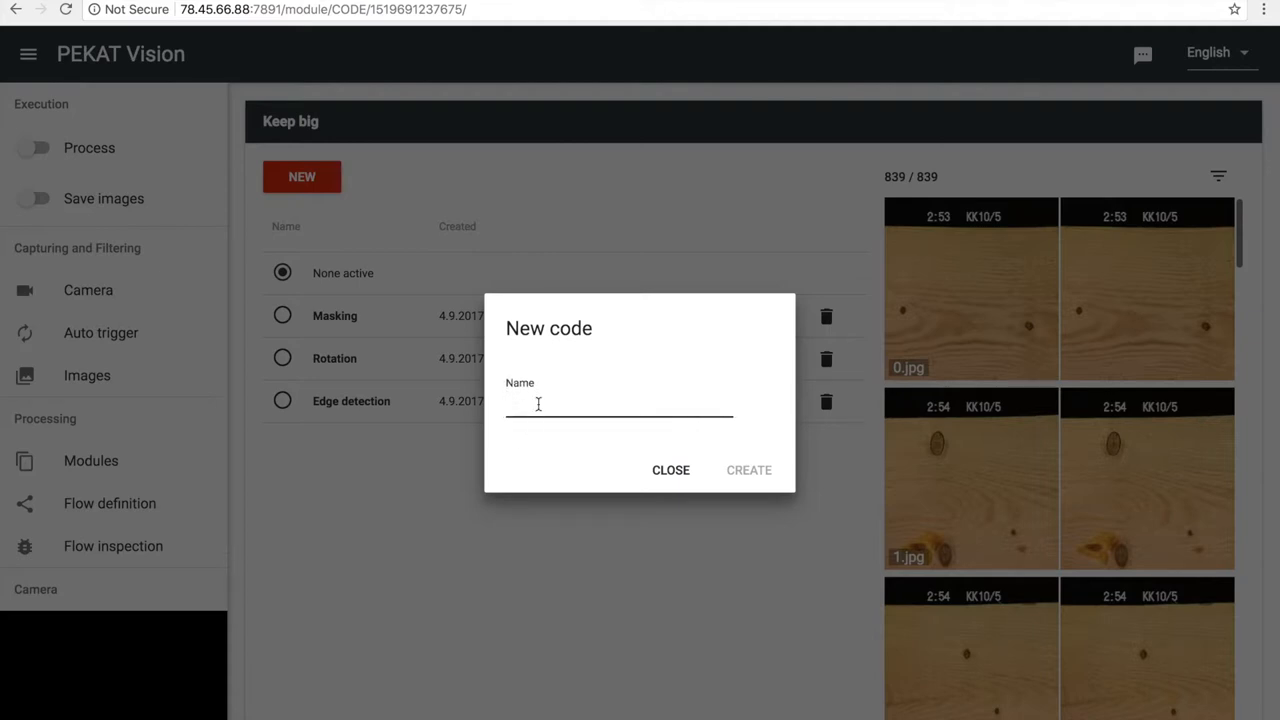
{"action": "type", "text": "Test of edg"}
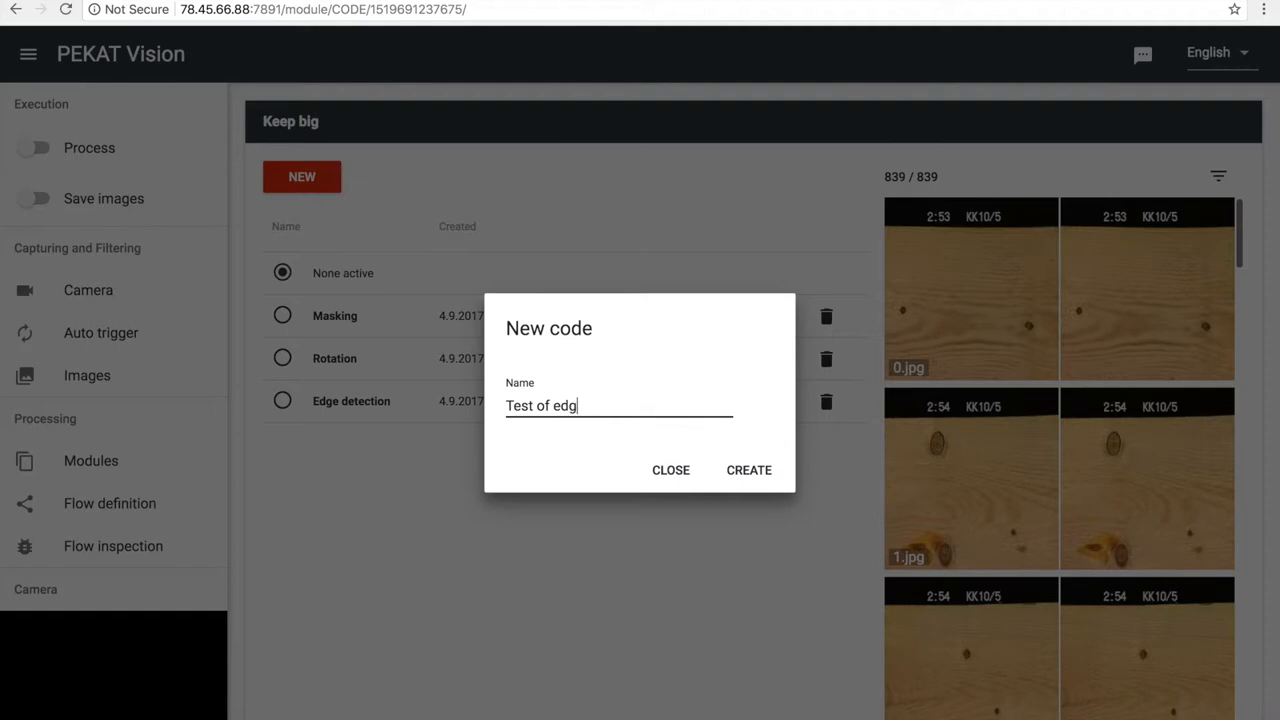
{"action": "type", "text": "e detection"}
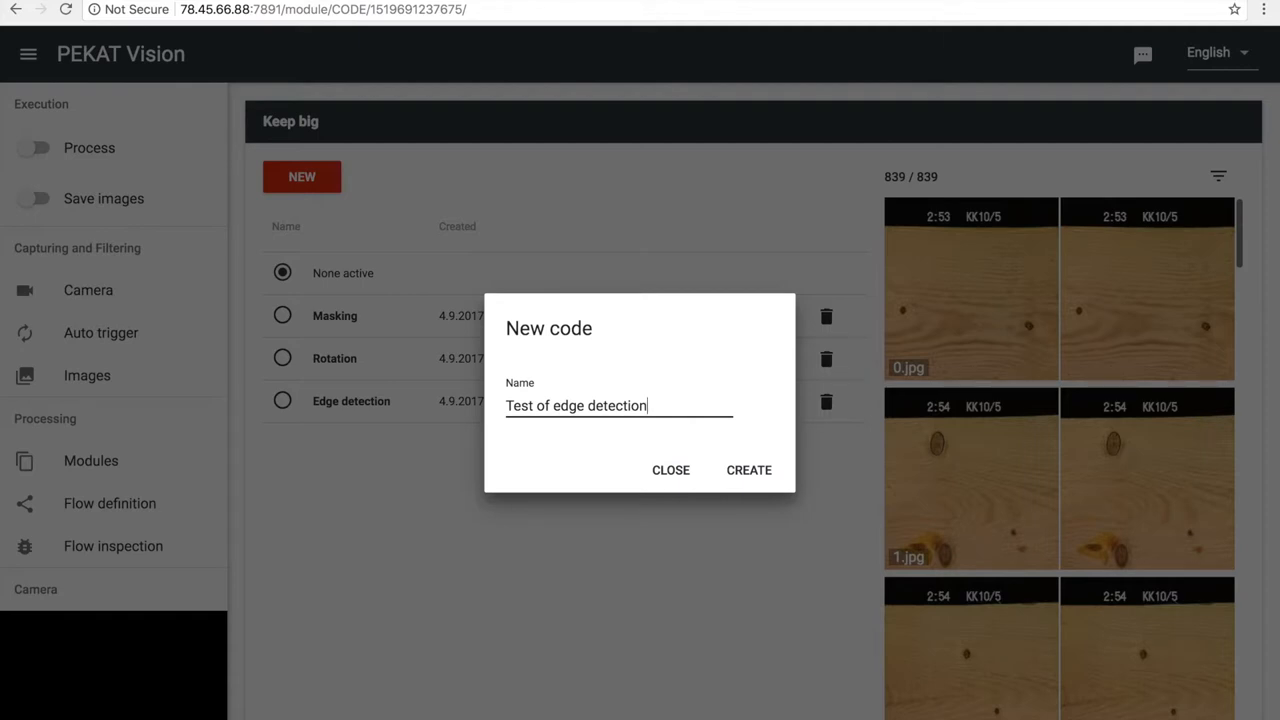
{"action": "left_click", "coordinate": [748, 470]}
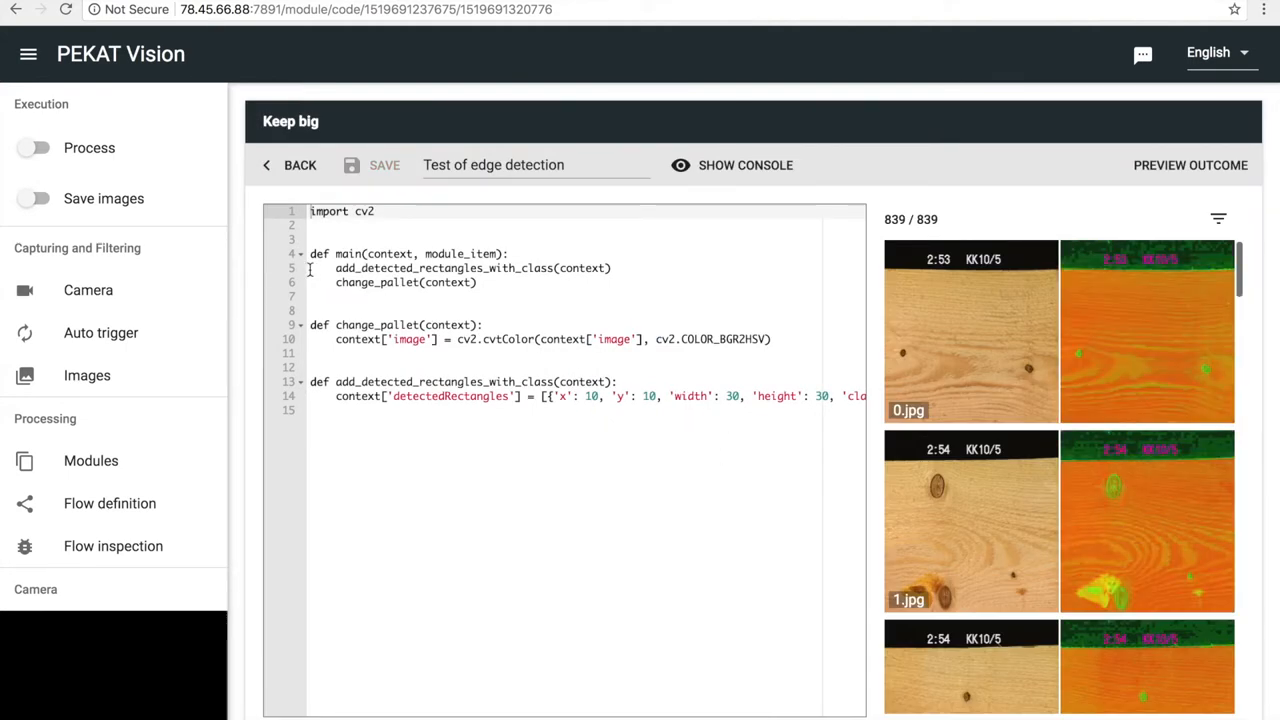
Replace the template with context['image'] = cv2.Canny(context['image'],100,200) and save the script
{"action": "left_click_drag", "start_coordinate": [336, 268], "coordinate": [868, 396]}
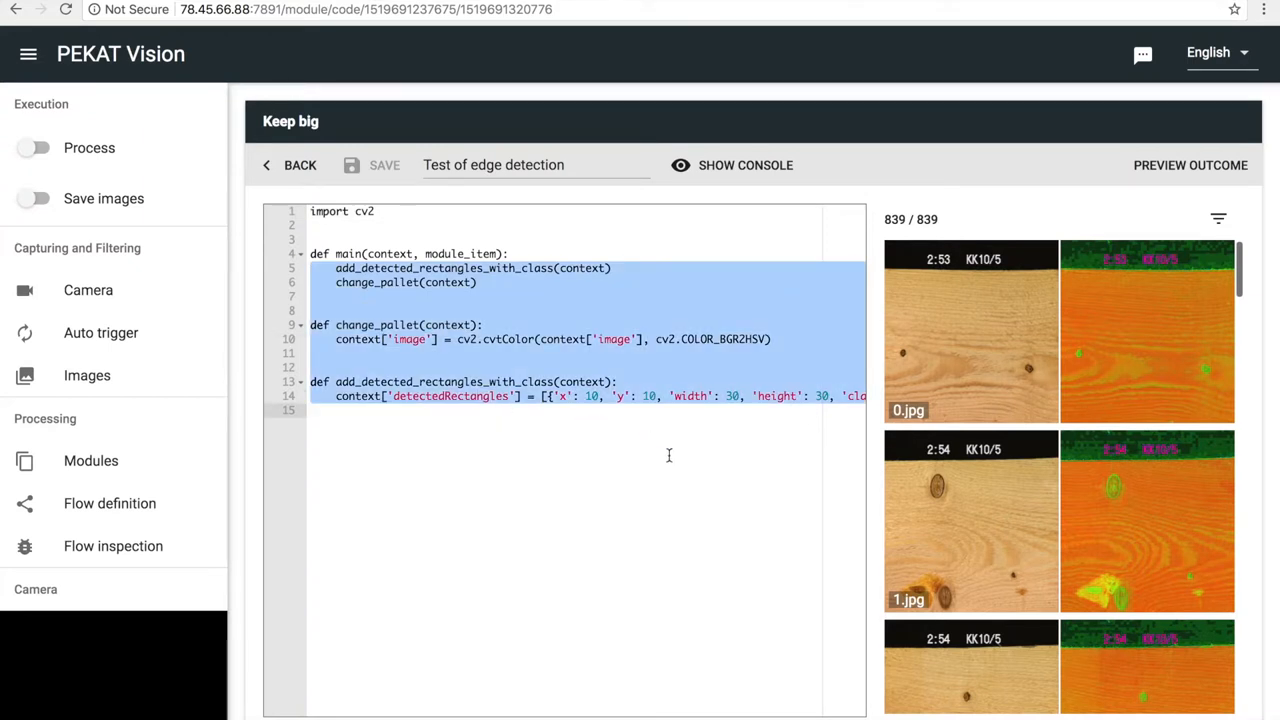
{"action": "key", "text": "Delete"}
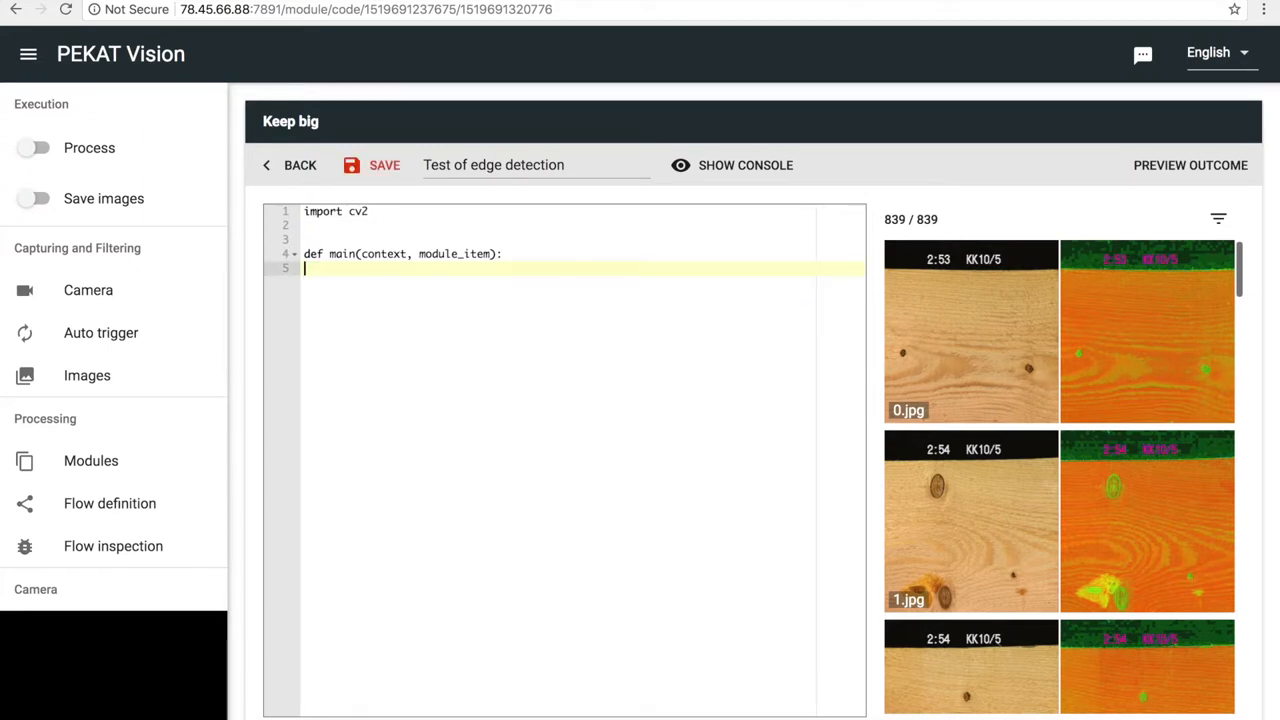
{"action": "type", "text": "c"}
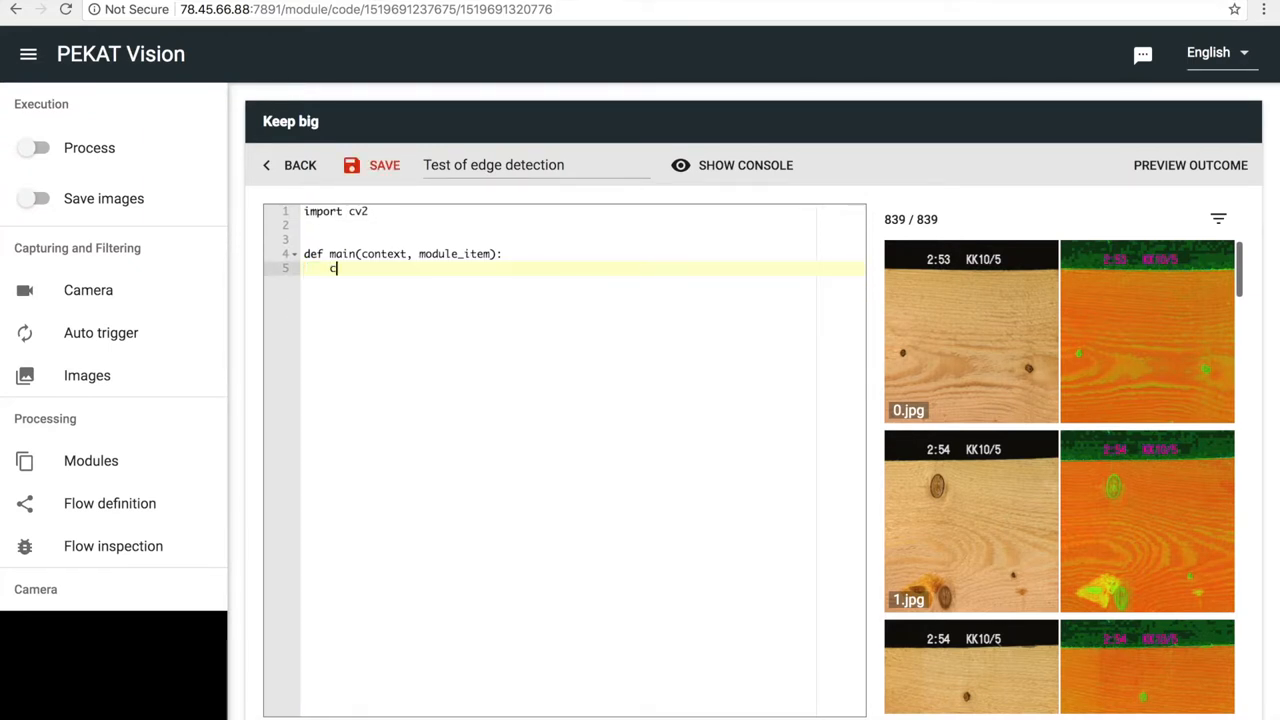
{"action": "type", "text": "ontext["}
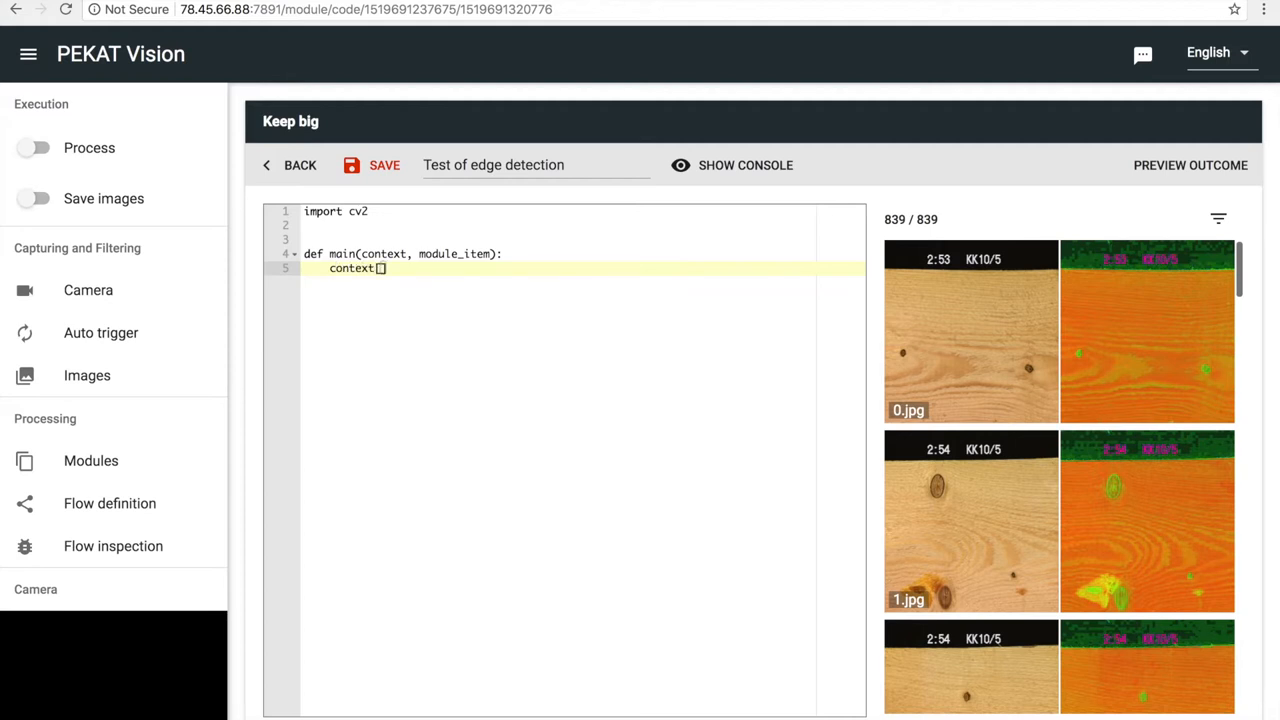
{"action": "type", "text": "['image']"}
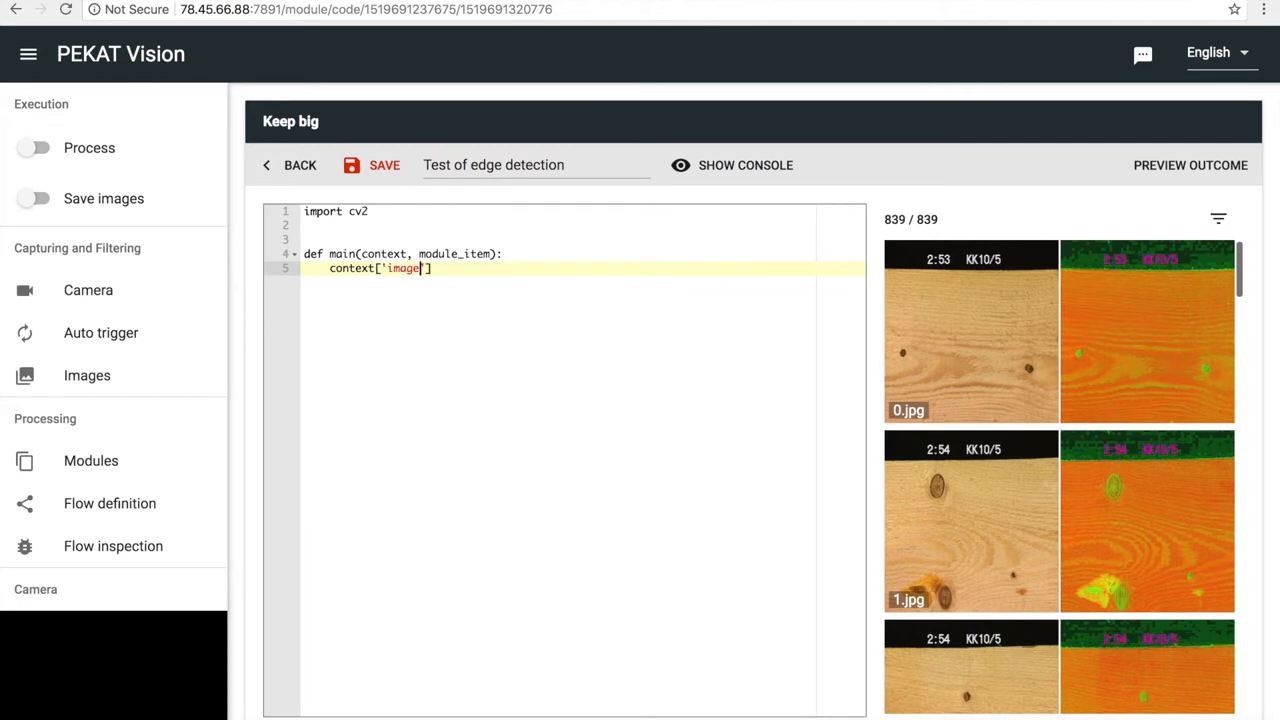
{"action": "type", "text": "= cv"}
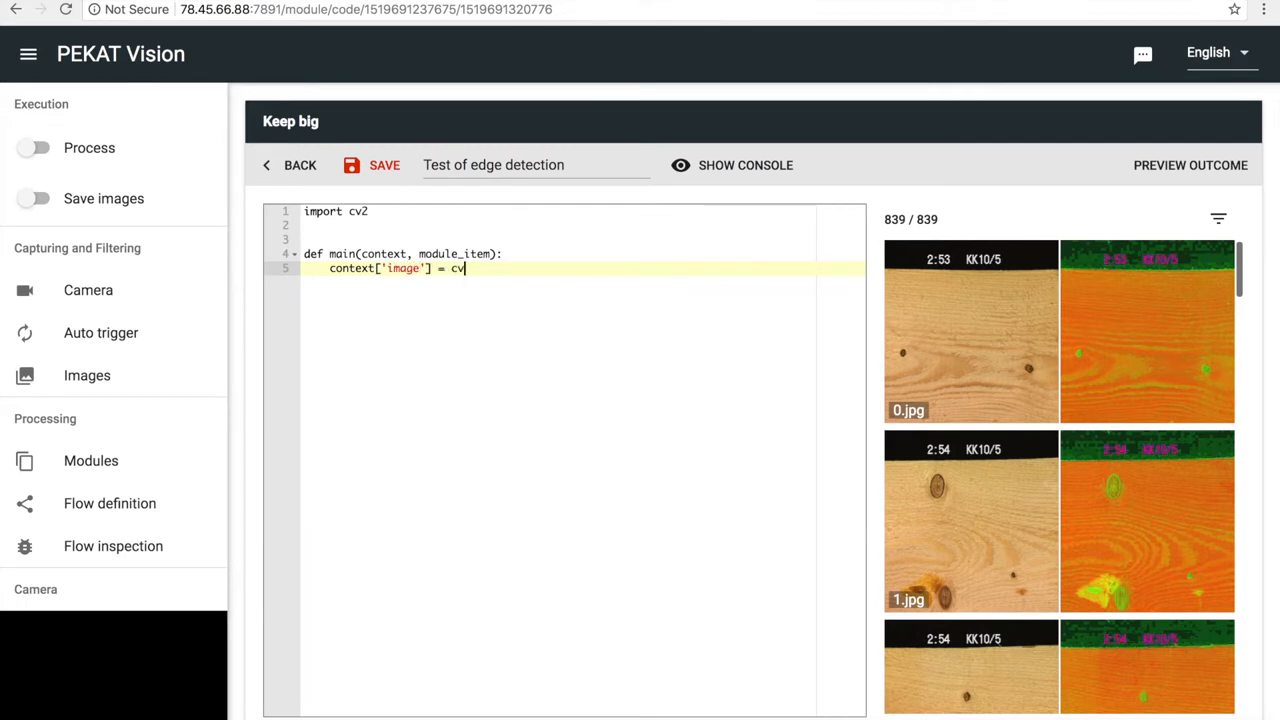
{"action": "type", "text": "2.Canny(context['image"}
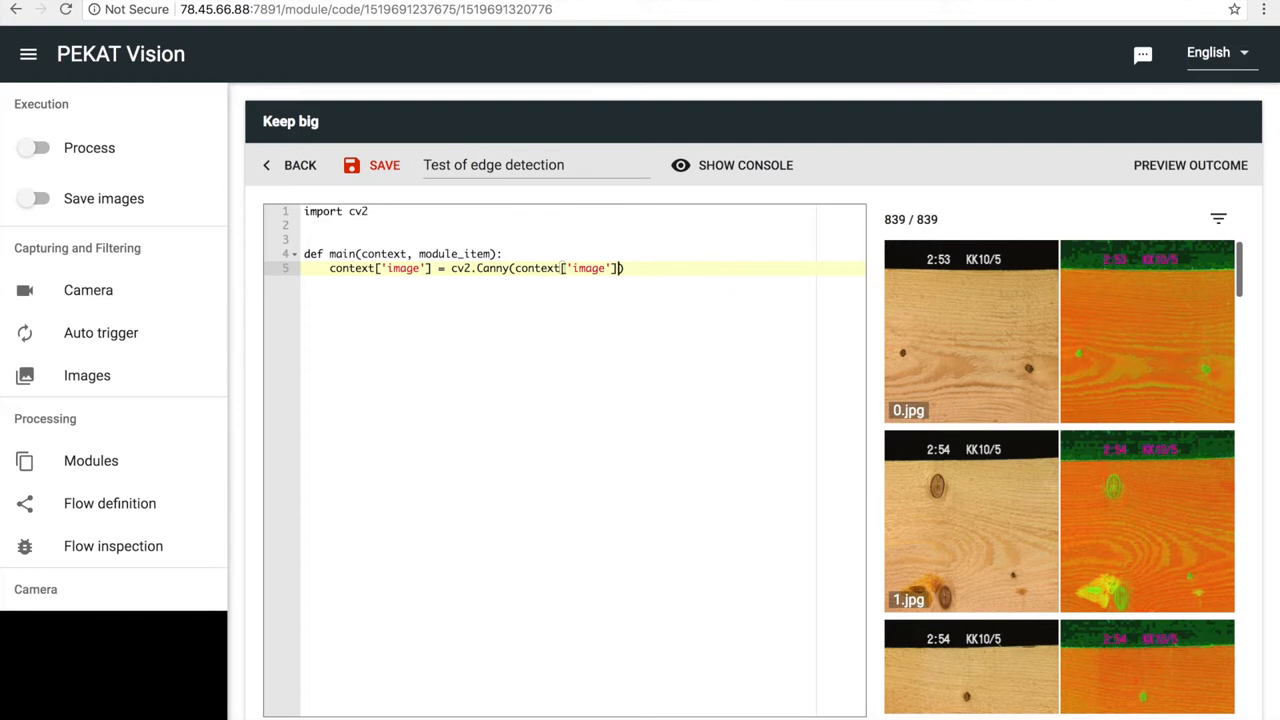
{"action": "type", "text": ",100,"}
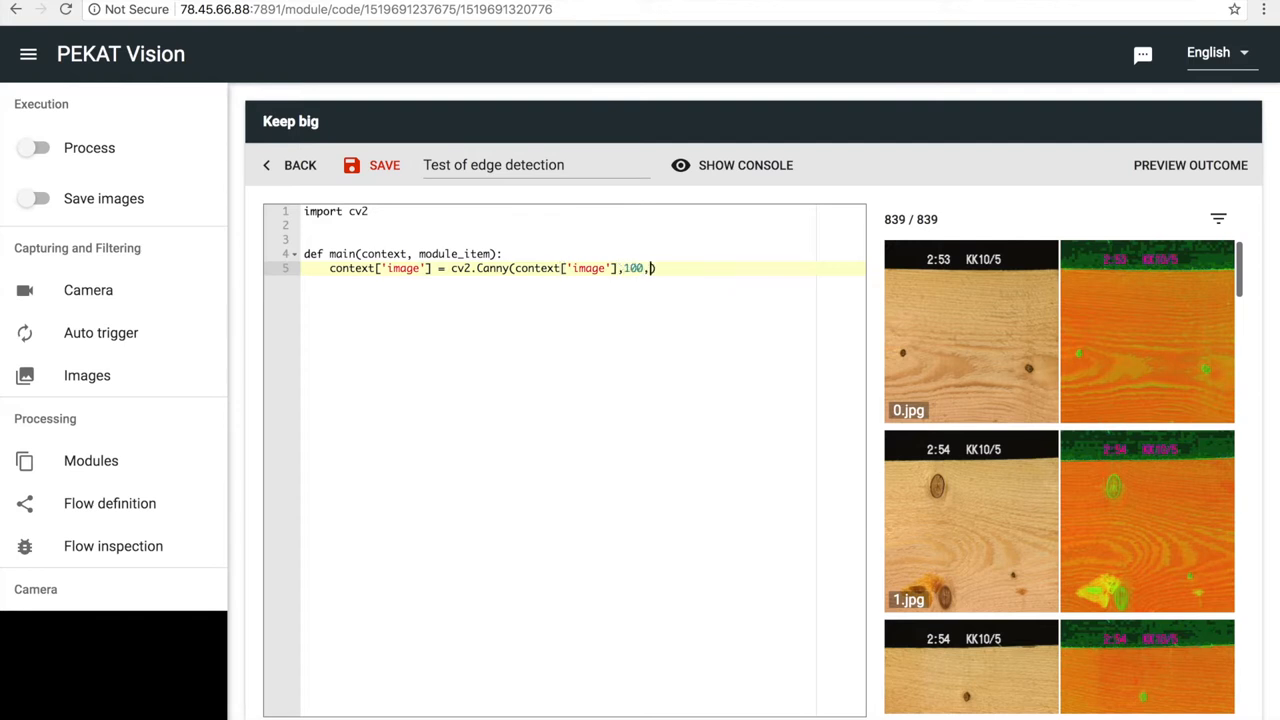
{"action": "type", "text": "200"}
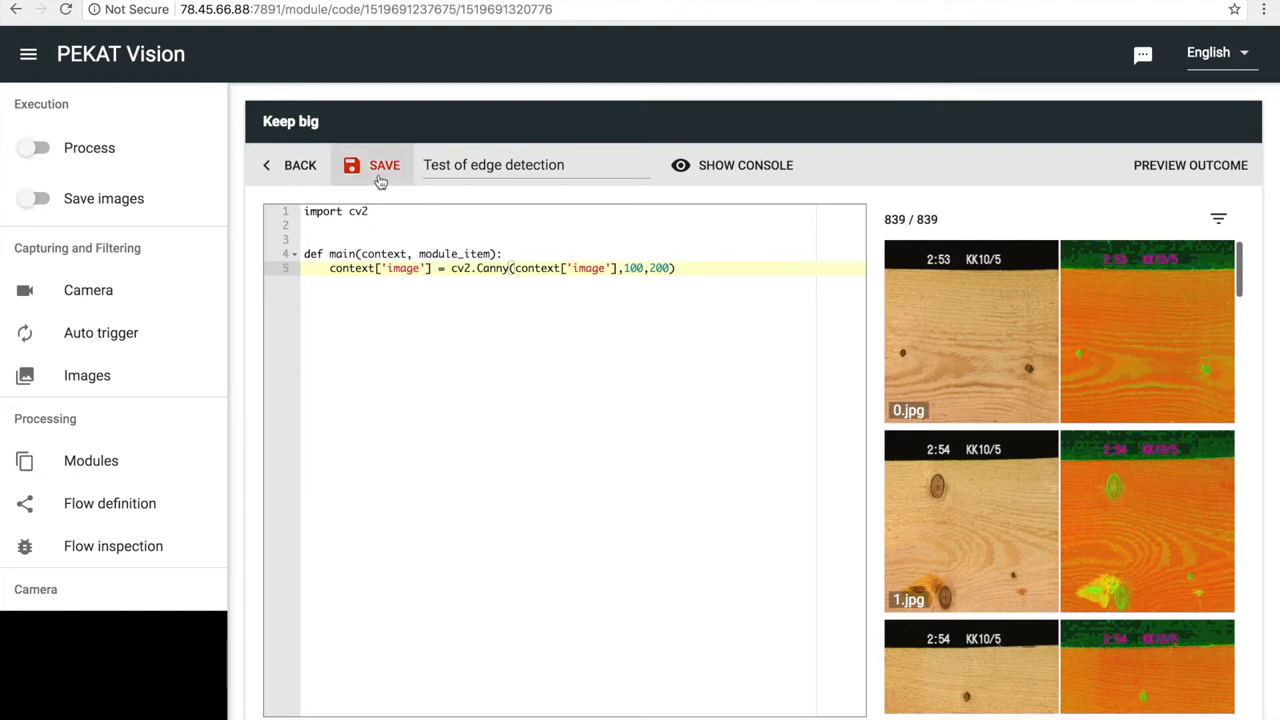
{"action": "left_click", "coordinate": [380, 164]}
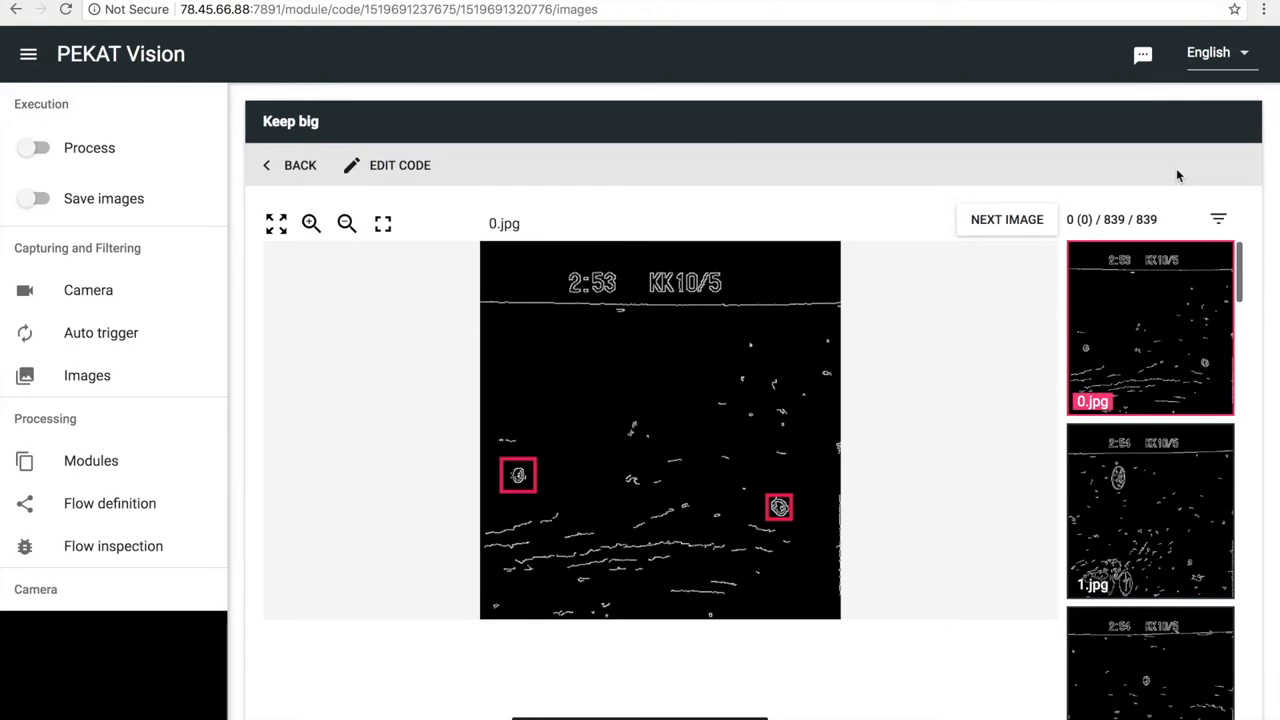
Inspect the edge map of 1.jpg, then return to the Keep big code list
{"action": "left_click", "coordinate": [1150, 510]}
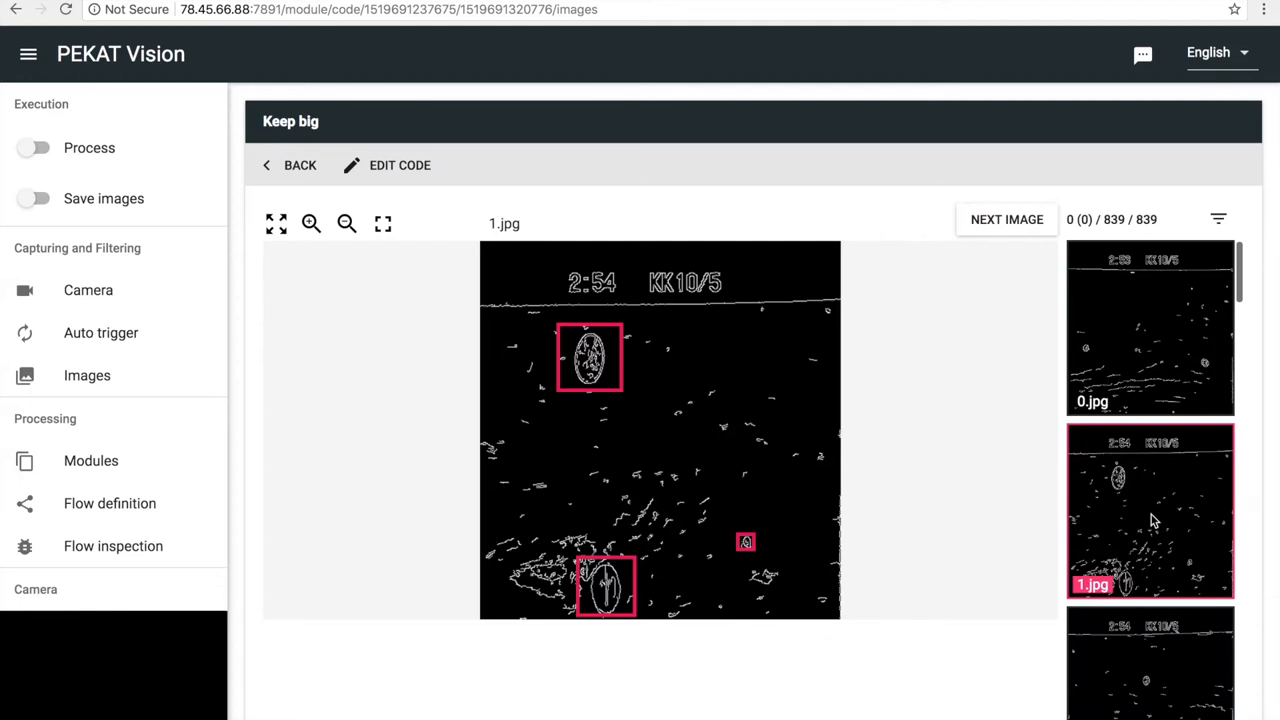
{"action": "mouse_move", "coordinate": [308, 178]}
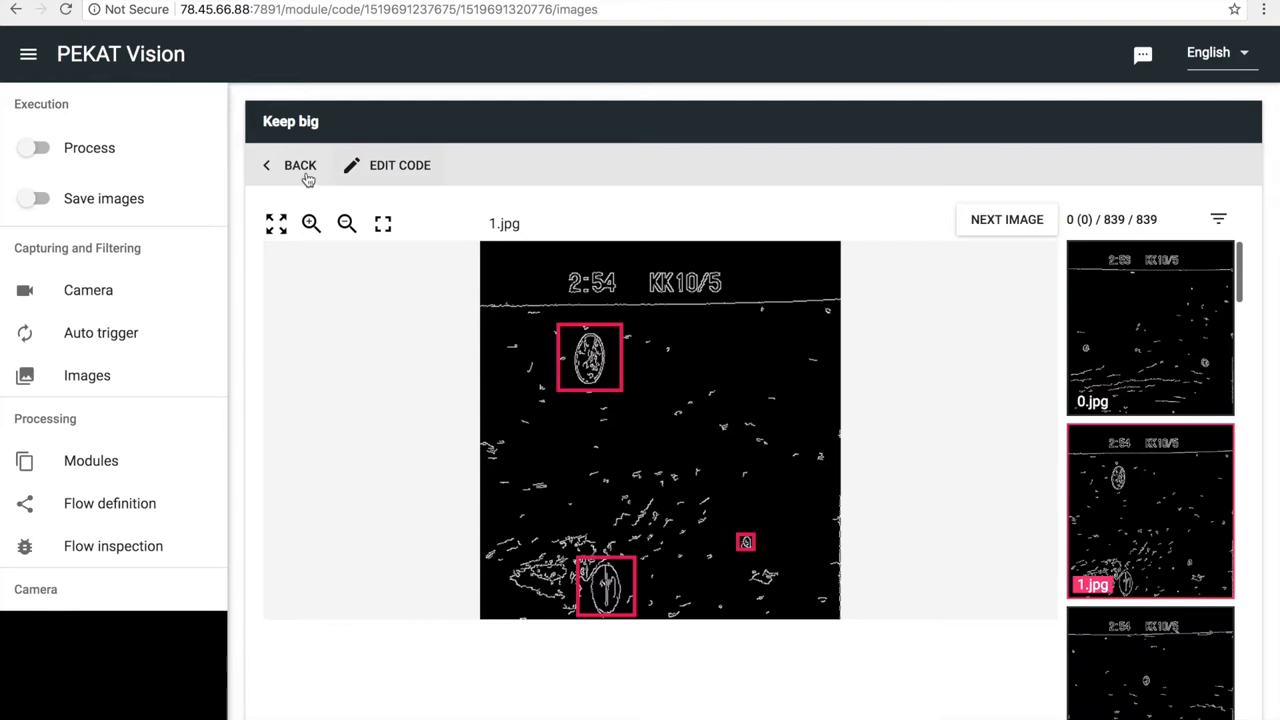
{"action": "left_click", "coordinate": [290, 164]}
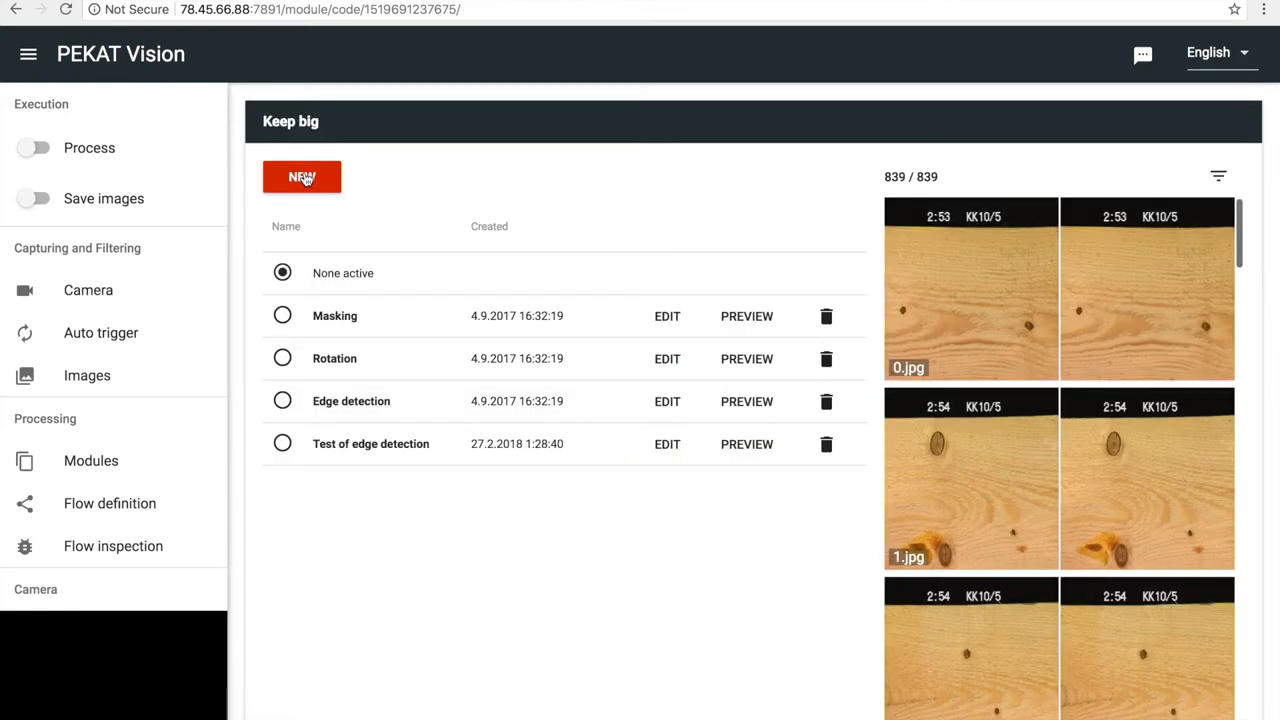
Create a new code script named 'Keep big knots'
{"action": "left_click", "coordinate": [300, 176]}
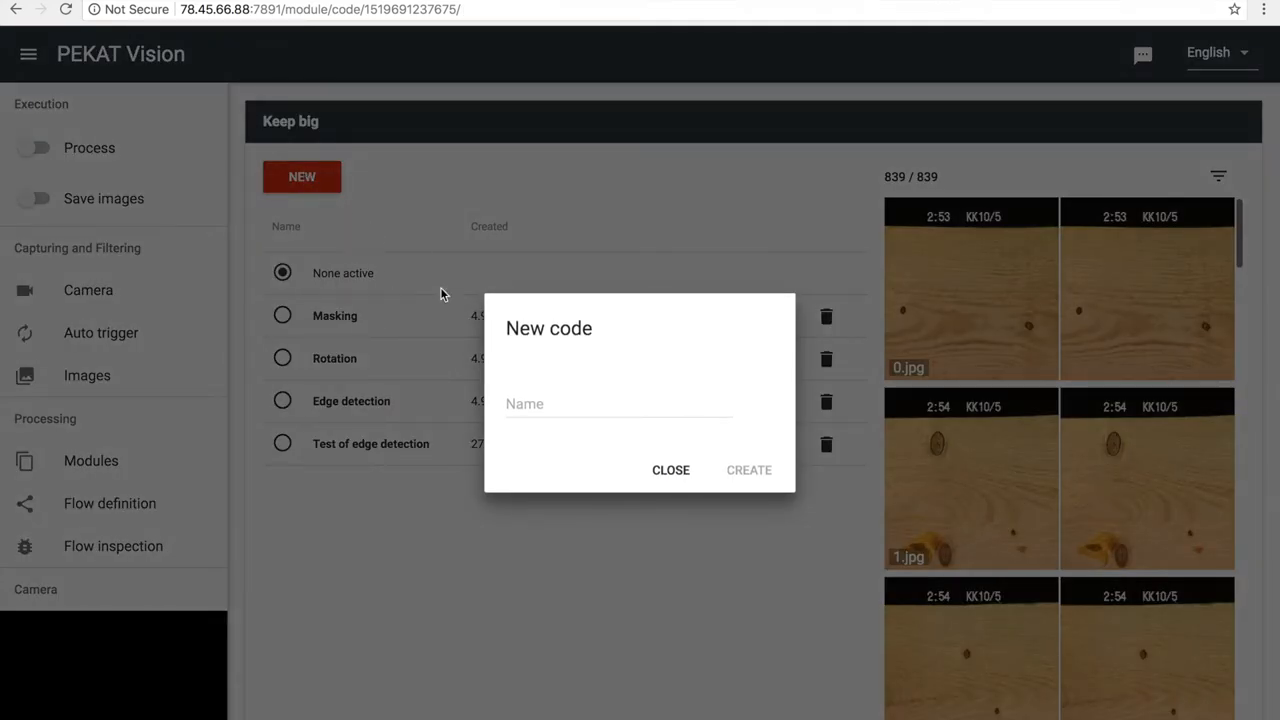
{"action": "left_click", "coordinate": [618, 404]}
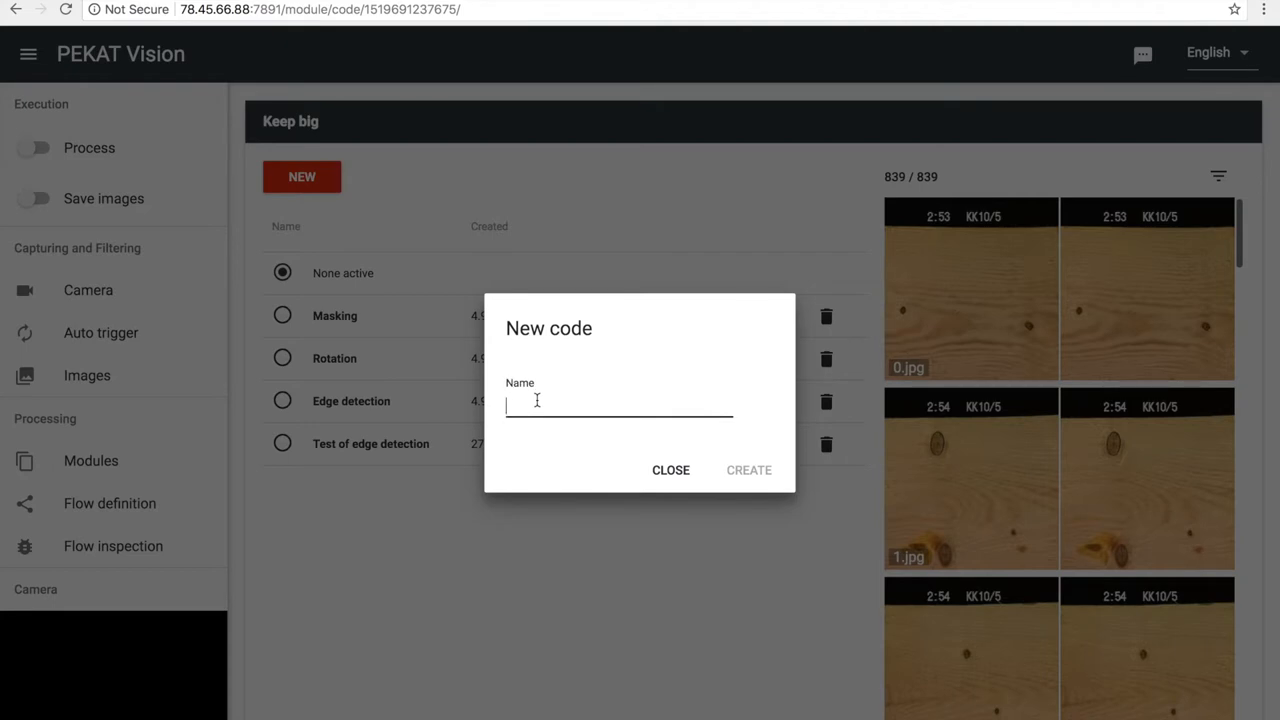
{"action": "type", "text": "Keep big"}
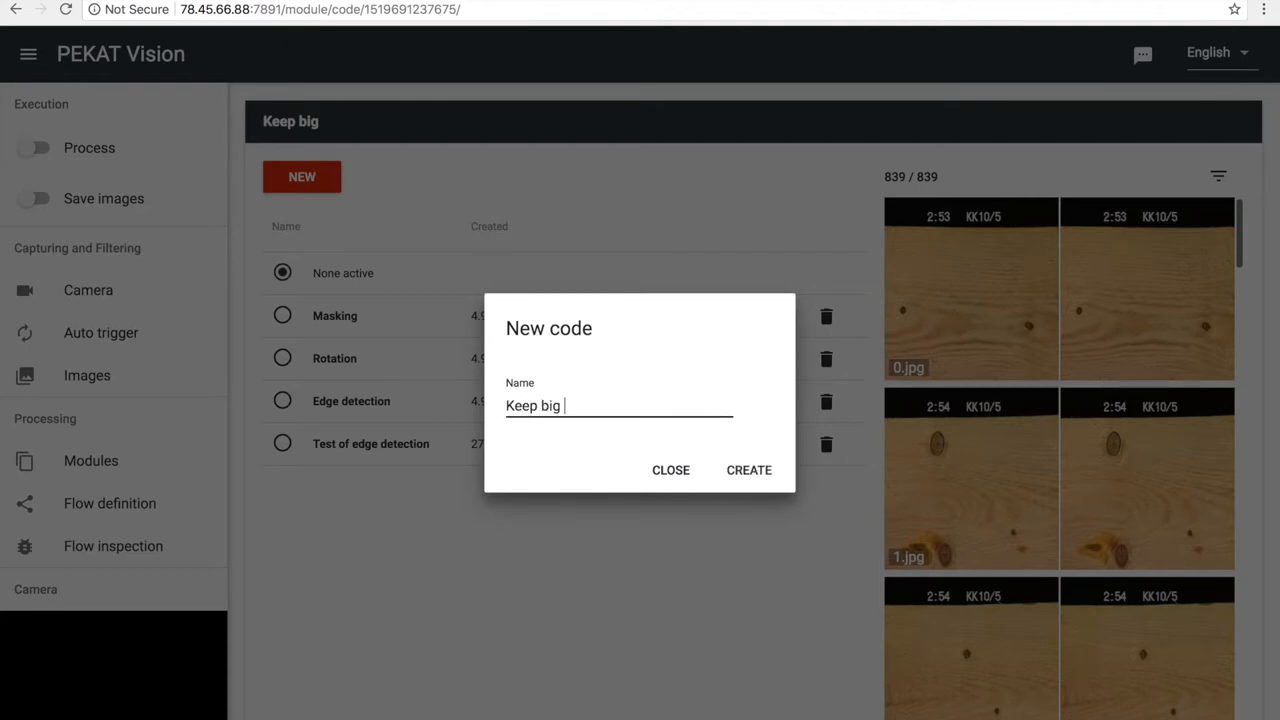
{"action": "type", "text": "knots"}
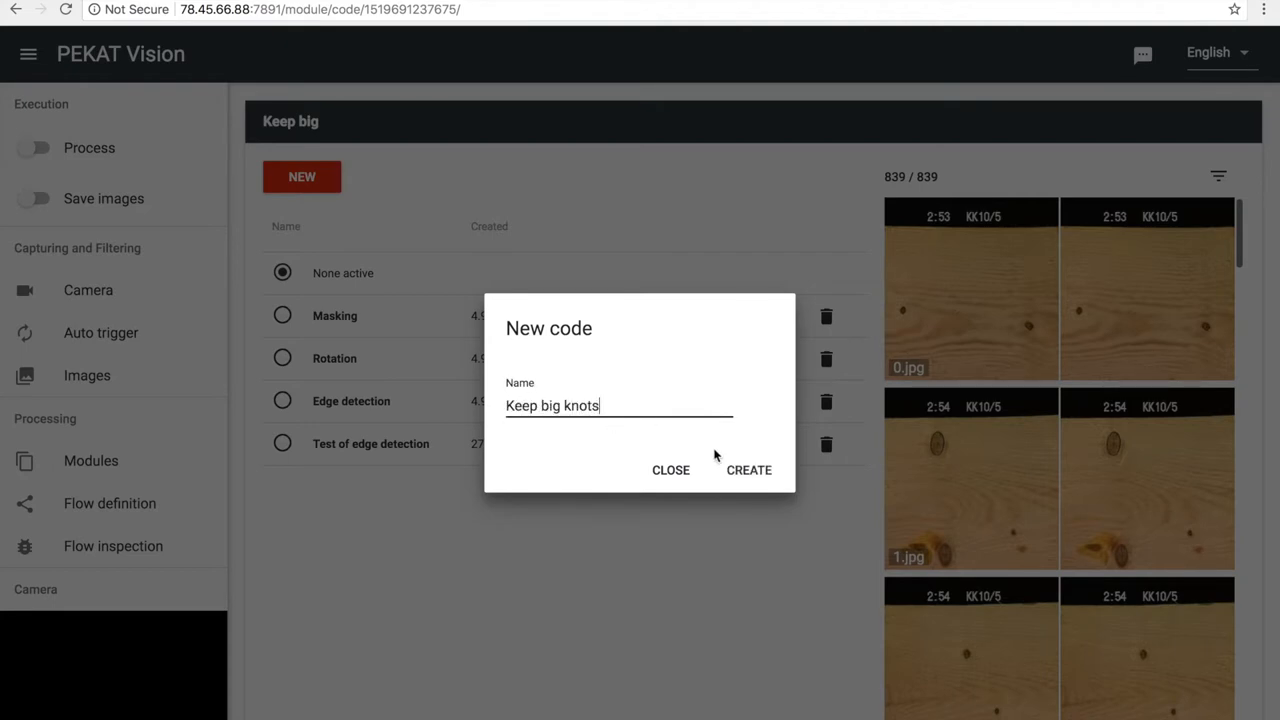
{"action": "left_click", "coordinate": [748, 470]}
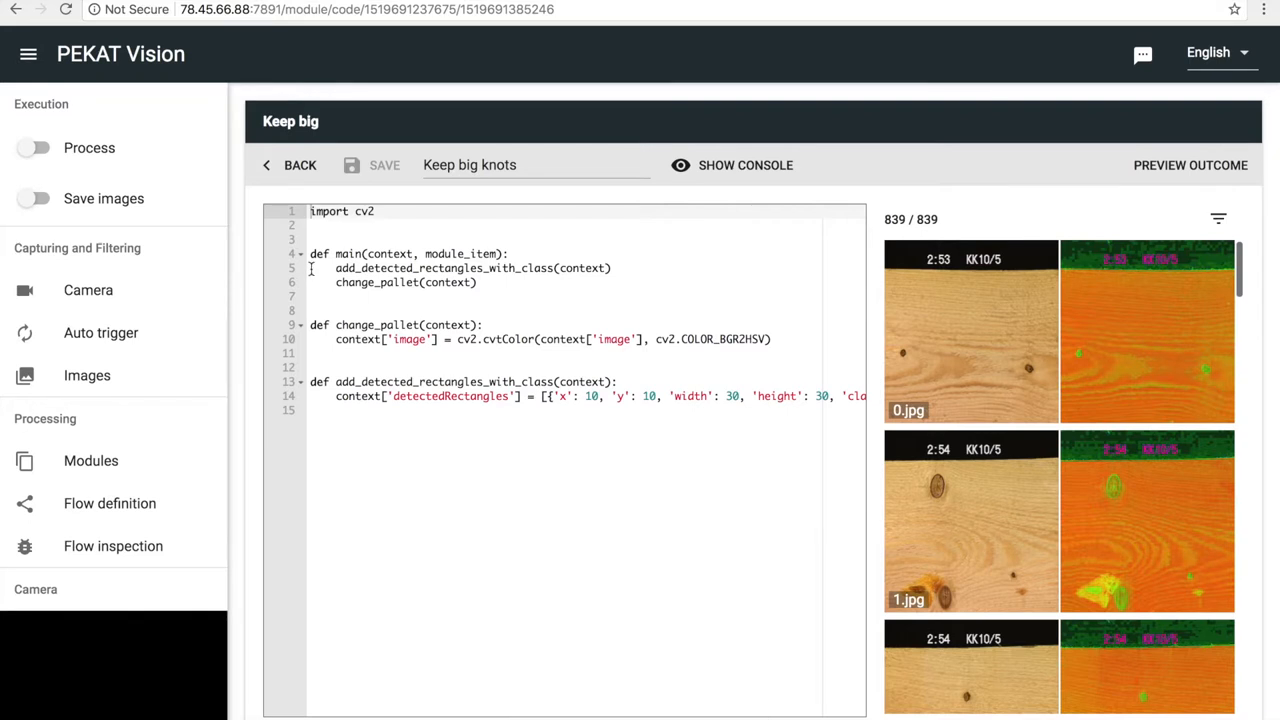
Replace the template with a comprehension keeping detectedRectangles with x['width'] > 50, save and preview
{"action": "left_click_drag", "start_coordinate": [336, 268], "coordinate": [336, 396]}
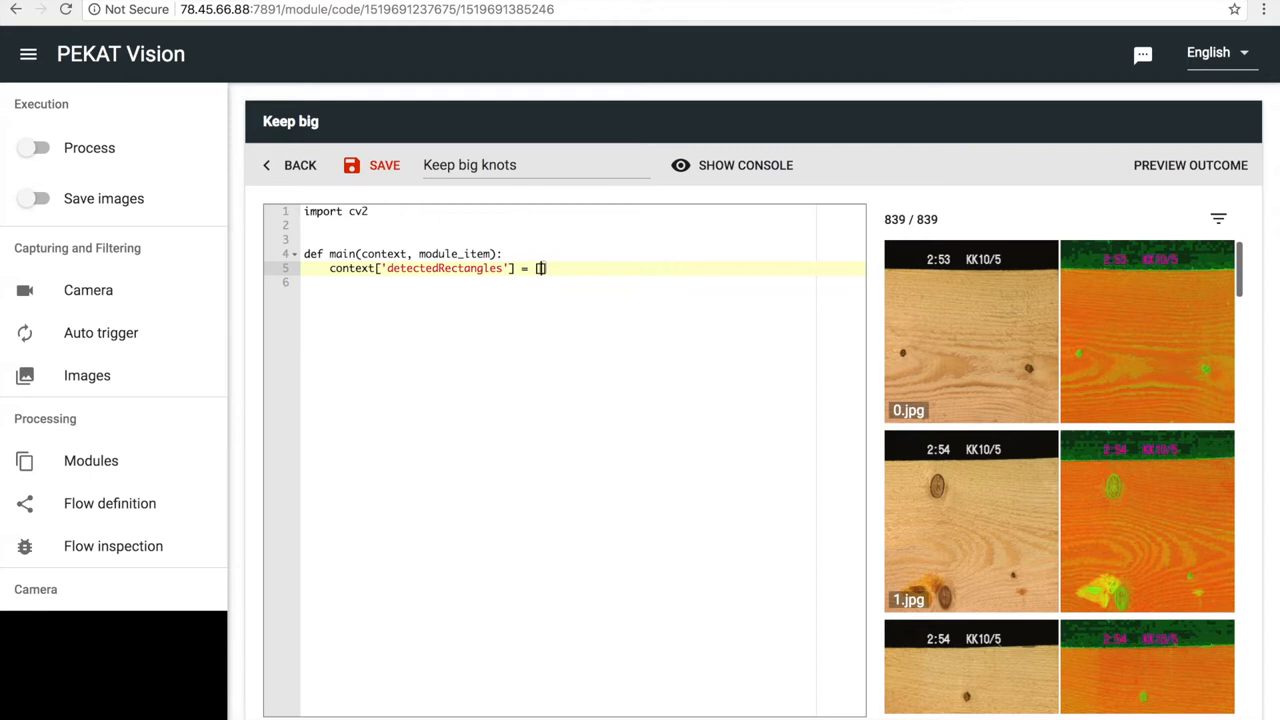
{"action": "type", "text": "x for"}
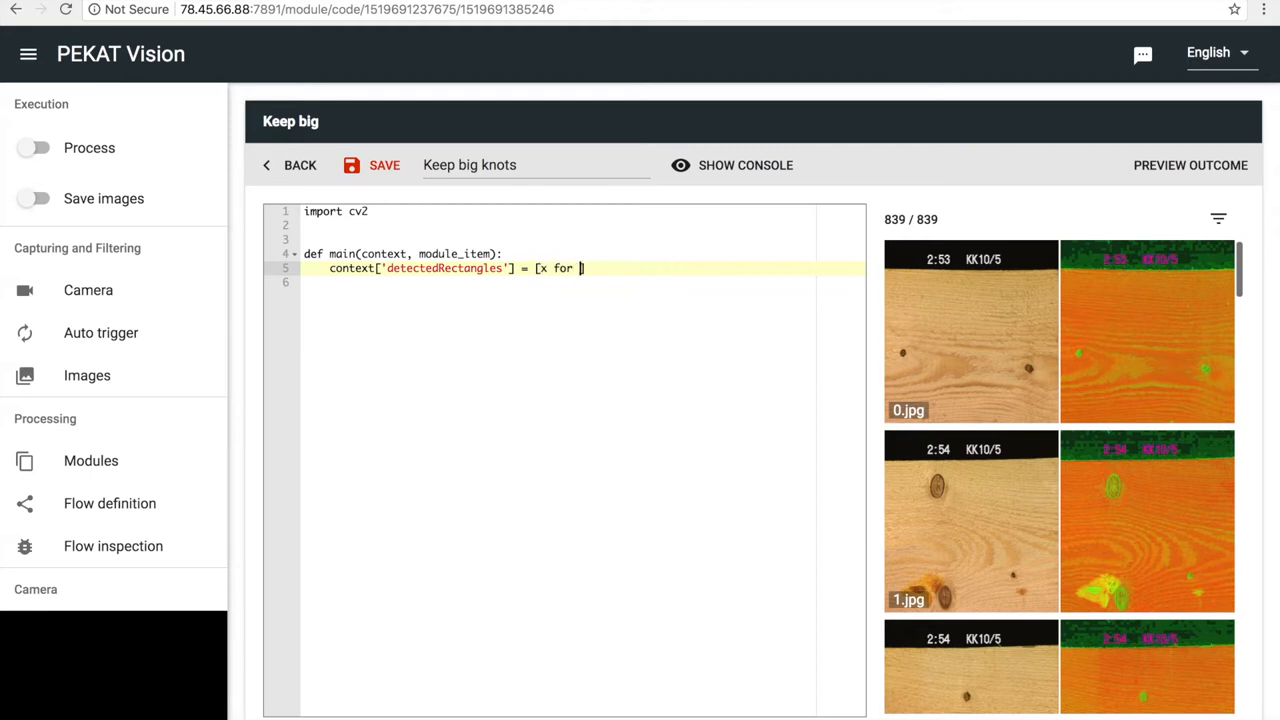
{"action": "type", "text": "x in"}
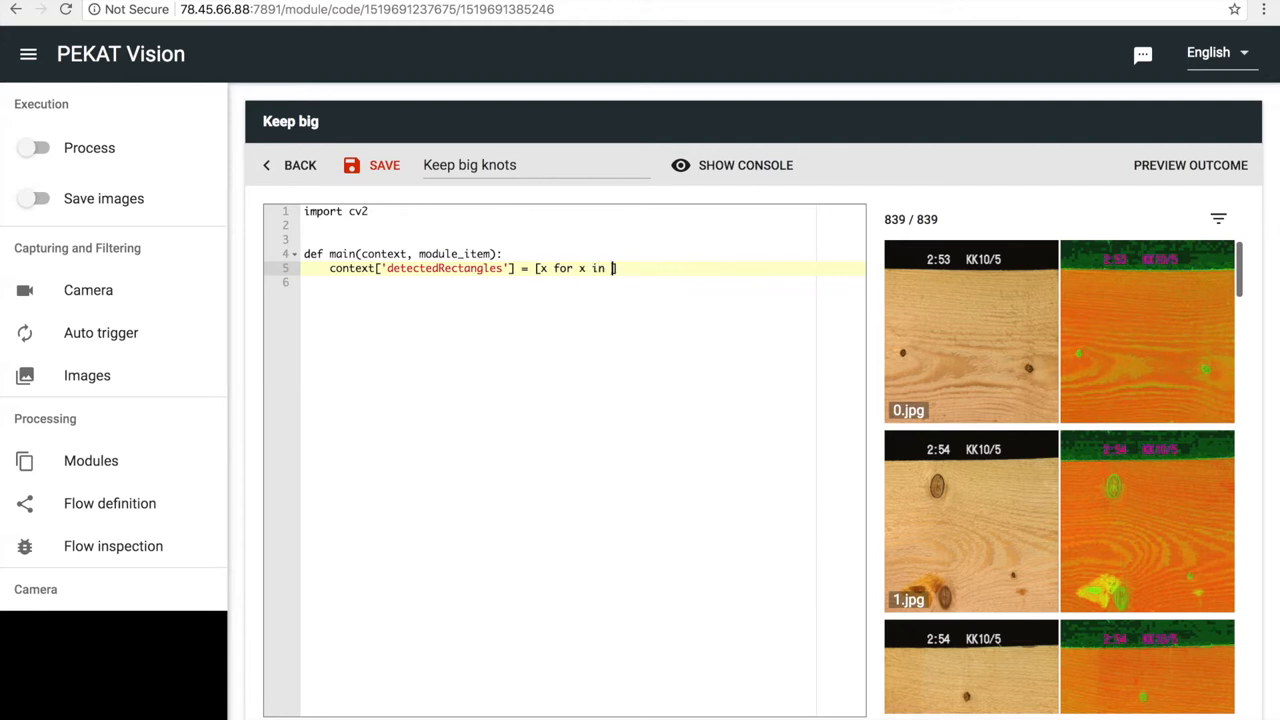
{"action": "type", "text": "context['dete"}
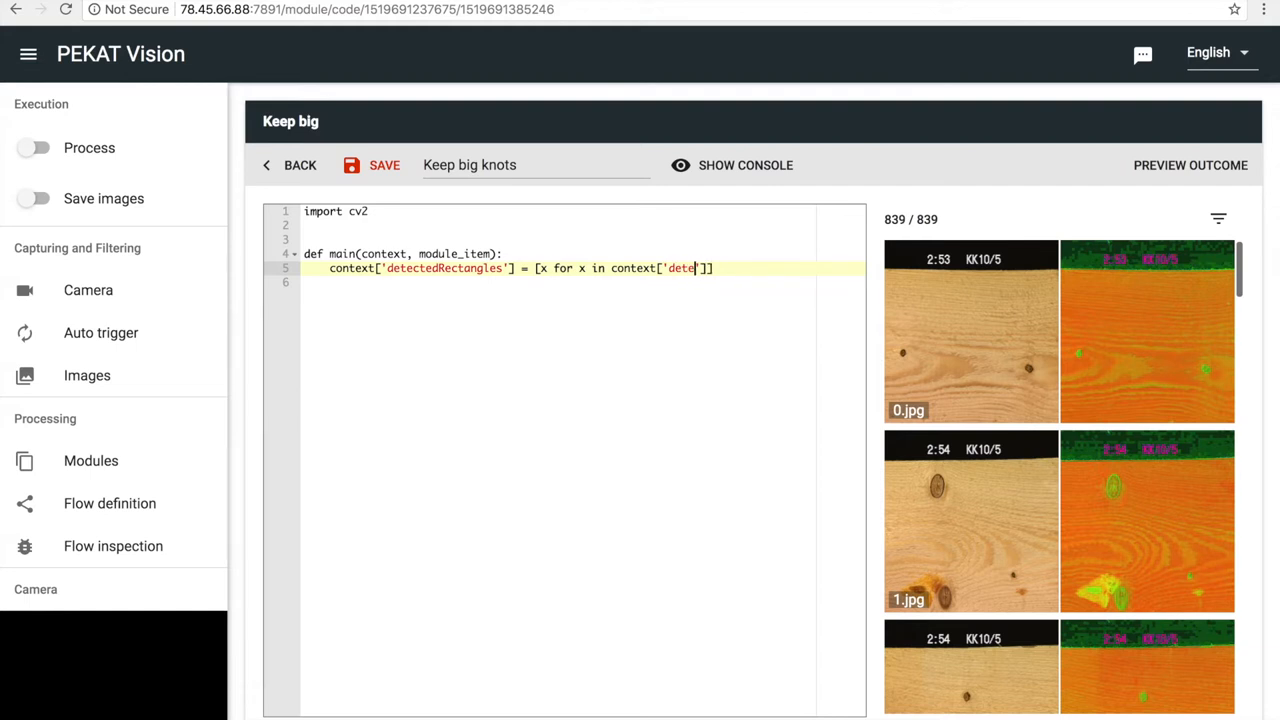
{"action": "type", "text": "ctedRectangles"}
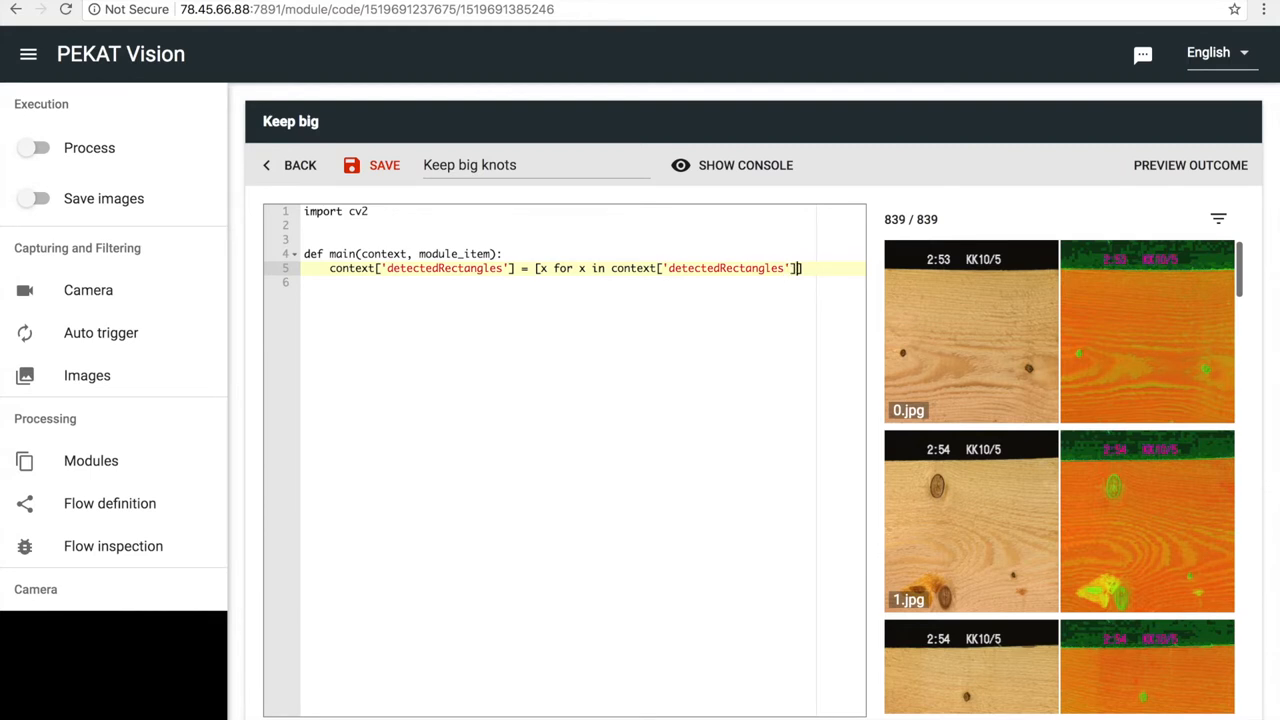
{"action": "type", "text": "if"}
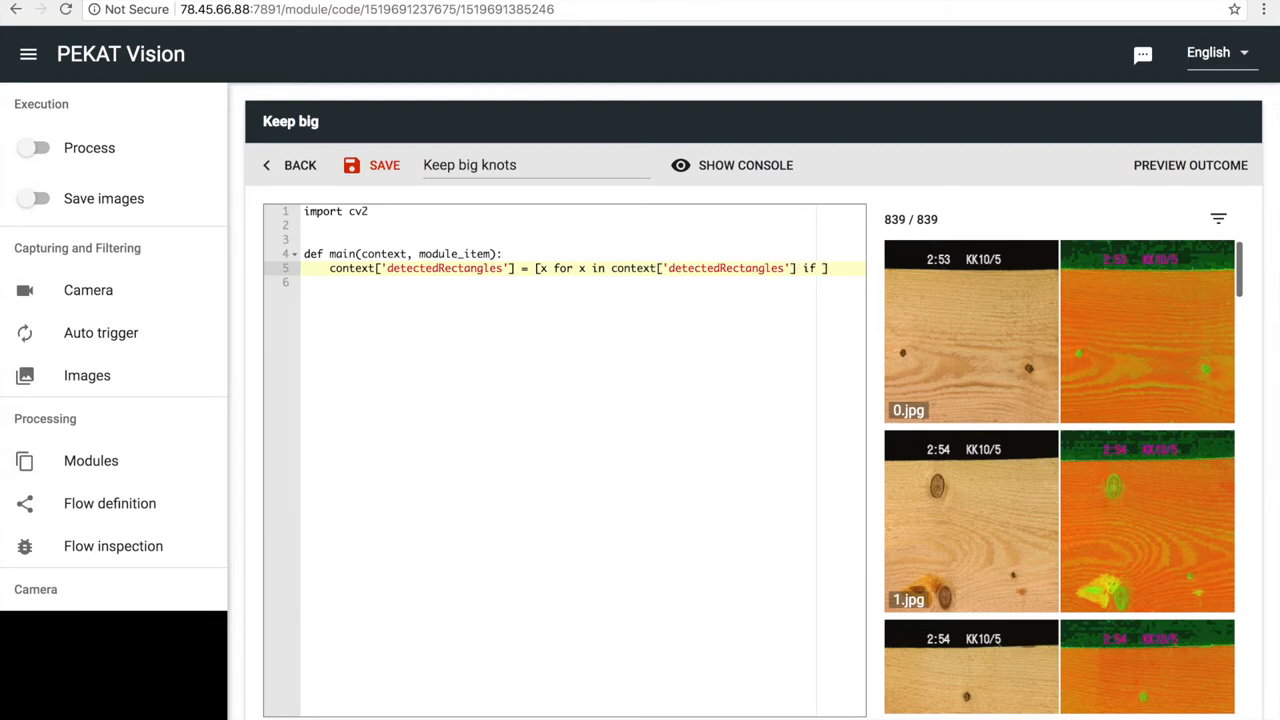
{"action": "type", "text": "x['wid'"}
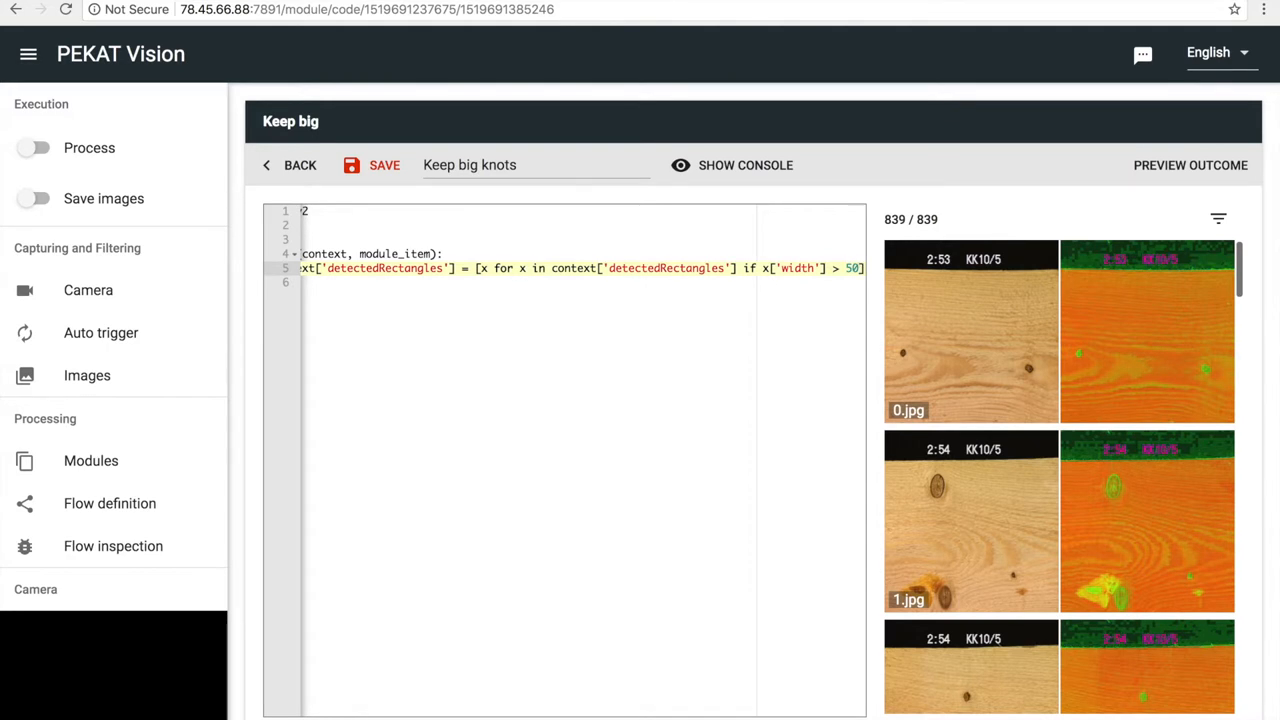
{"action": "left_click", "coordinate": [384, 164]}
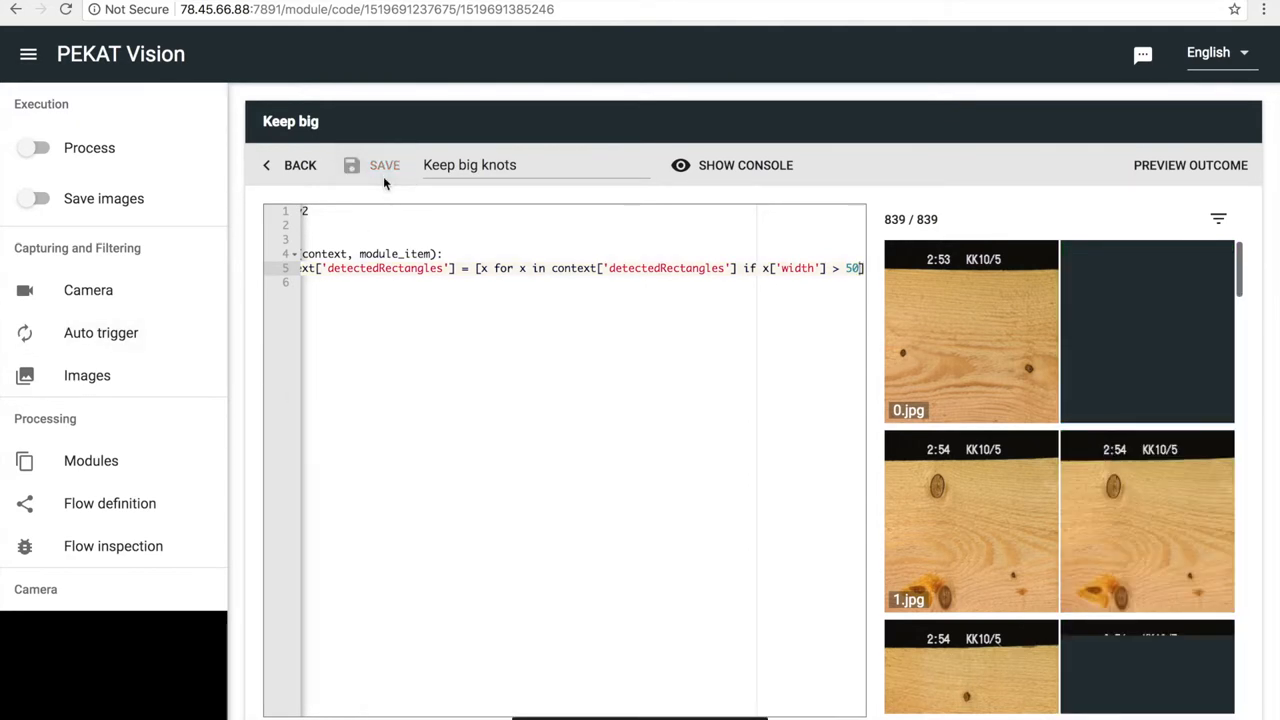
{"action": "left_click", "coordinate": [384, 164]}
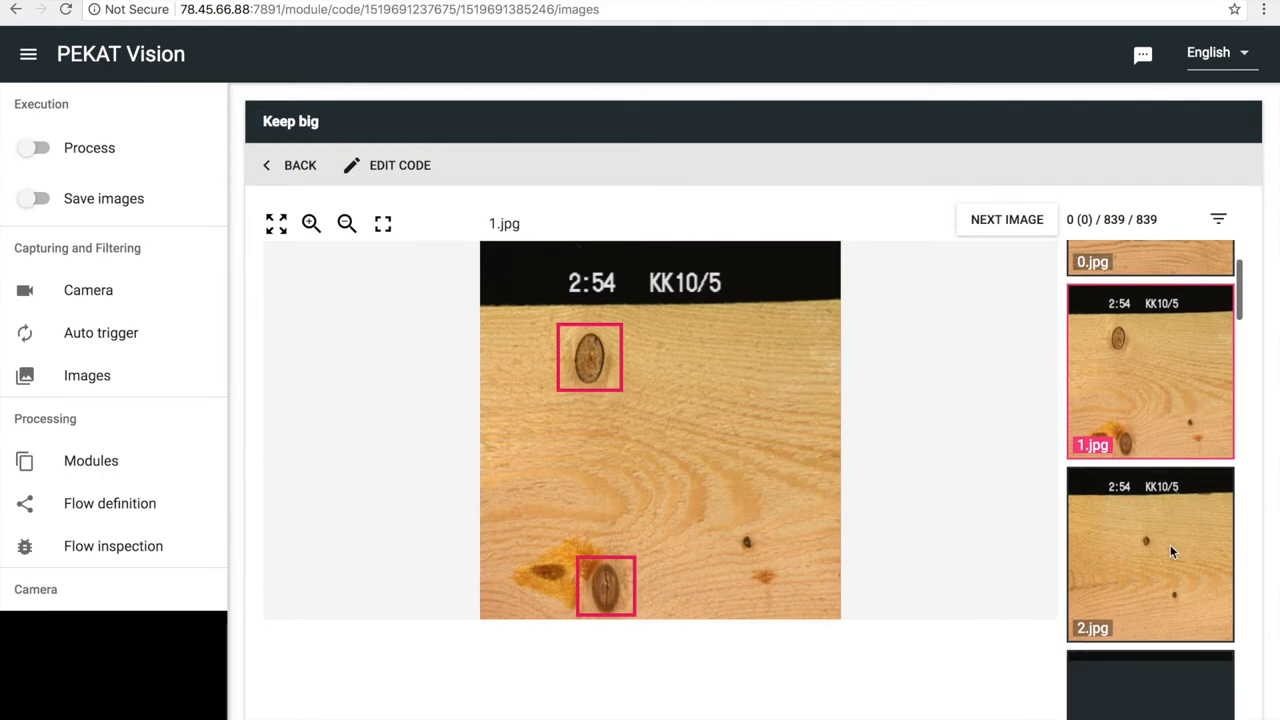
View the big-knot filter result on 2.jpg and return to the Keep big code list
{"action": "left_click", "coordinate": [1150, 552]}
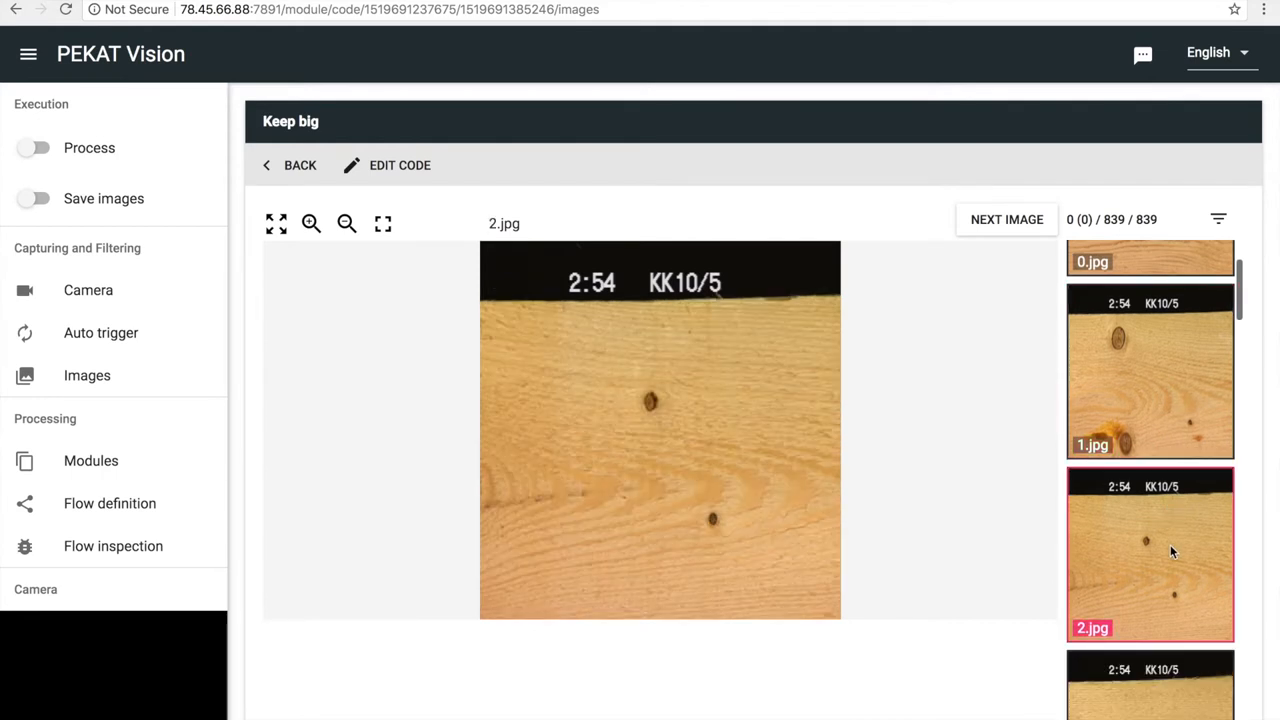
{"action": "left_click", "coordinate": [290, 164]}
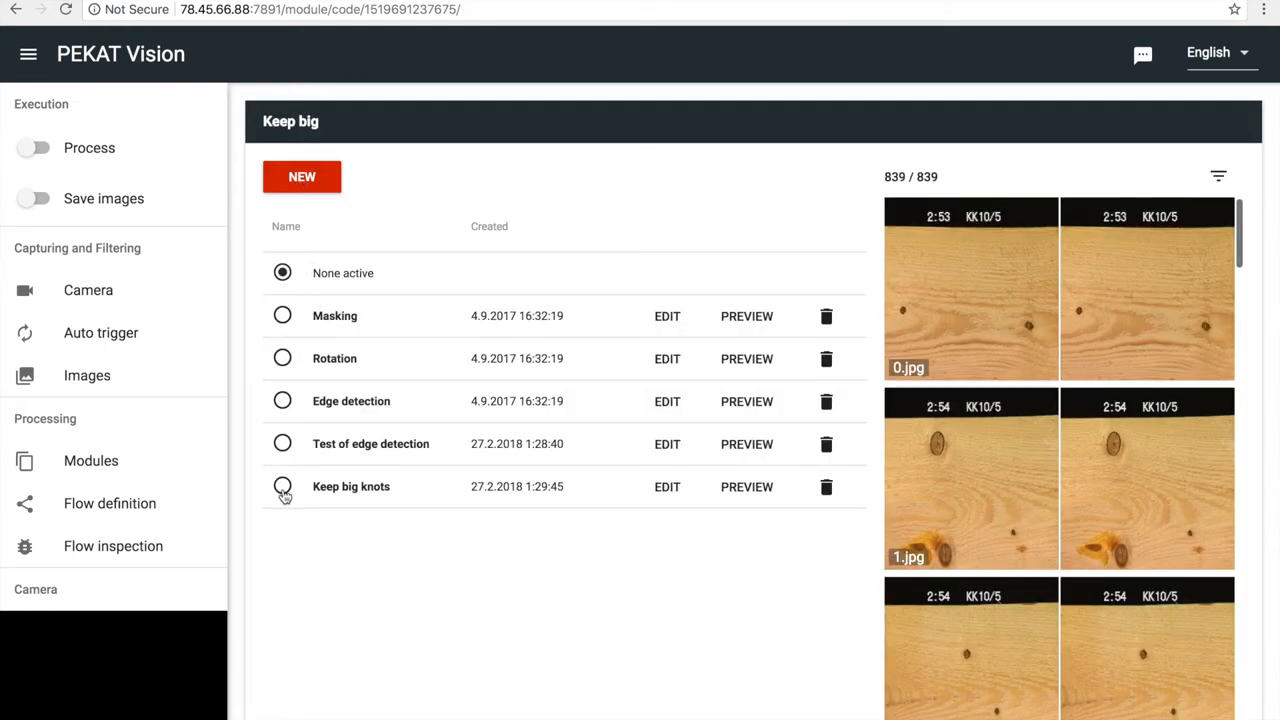
Select Keep big knots as the active code of the Keep big module
{"action": "left_click", "coordinate": [282, 486]}
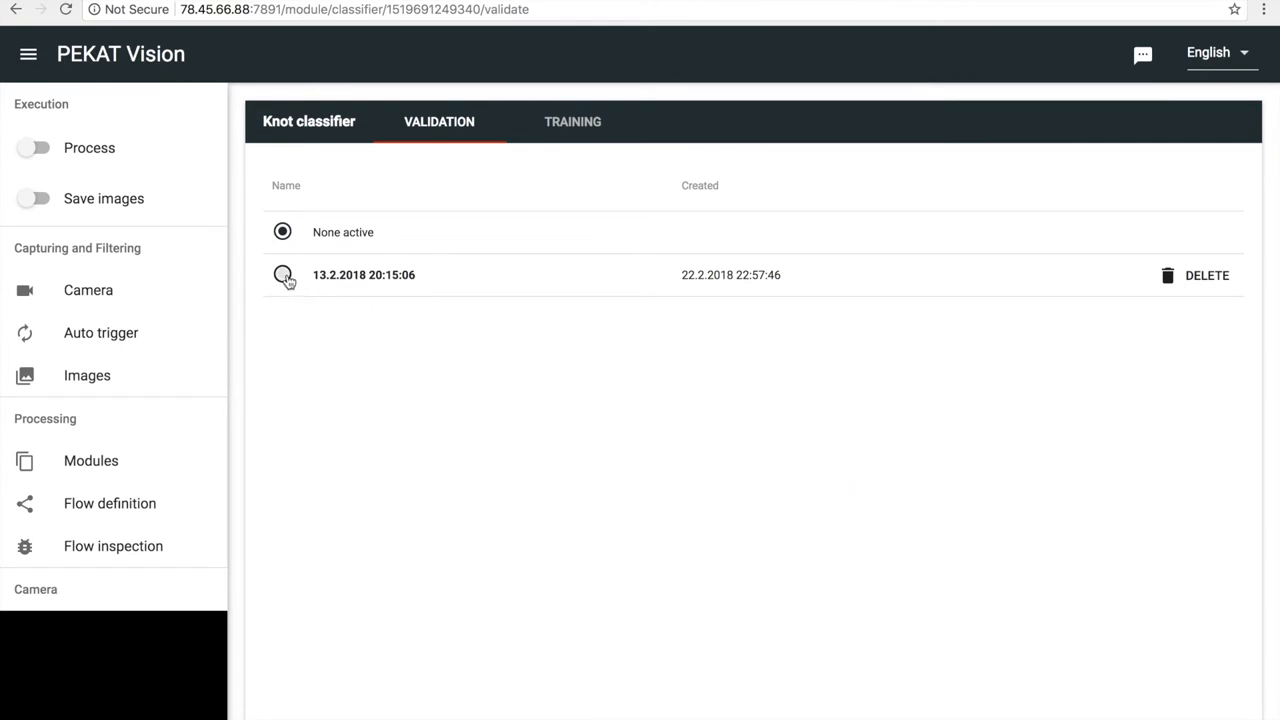
Activate the 13.2.2018 model and preview its Encased/Intergrown labels on 1.jpg and 2.jpg
{"action": "left_click", "coordinate": [282, 276]}
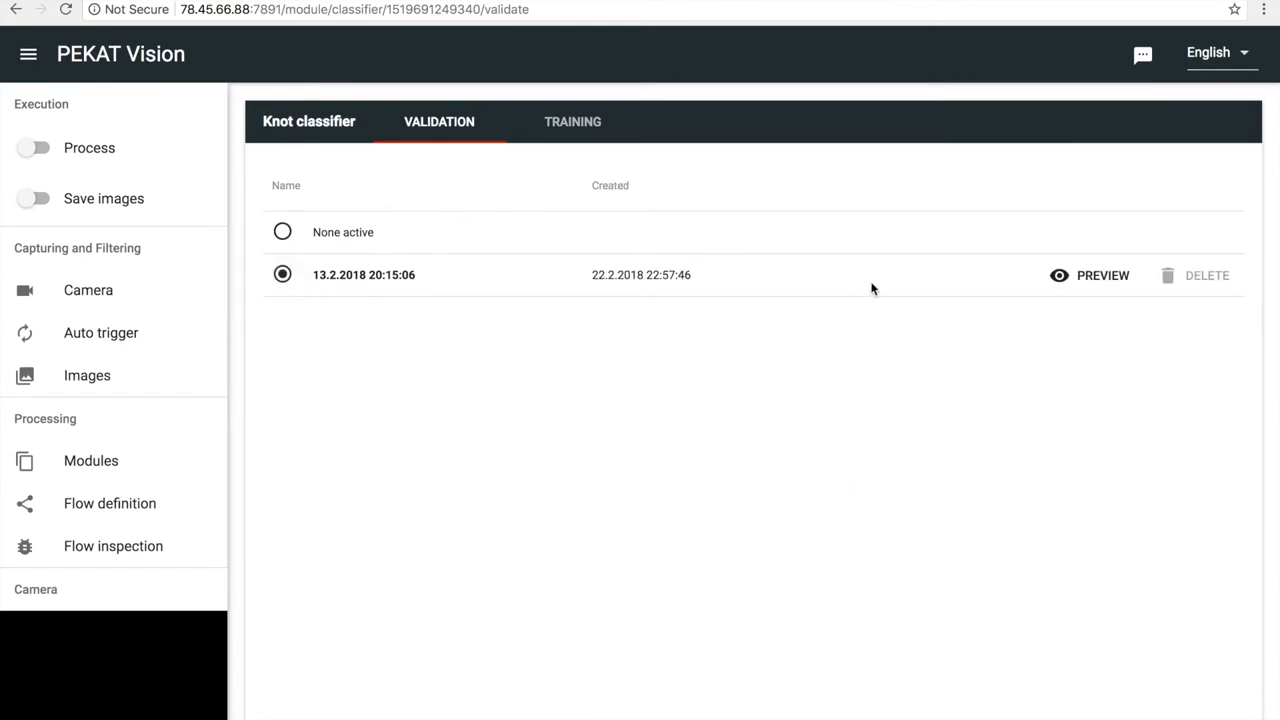
{"action": "left_click", "coordinate": [1100, 276]}
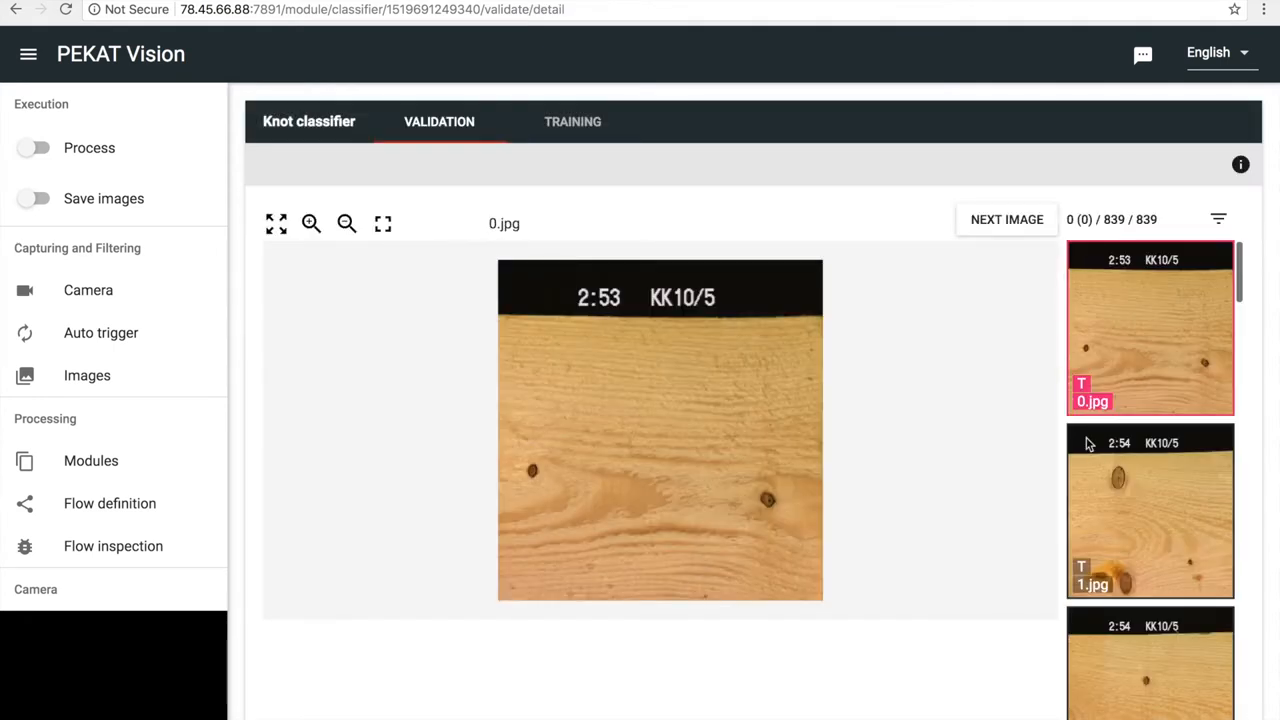
{"action": "left_click", "coordinate": [1150, 510]}
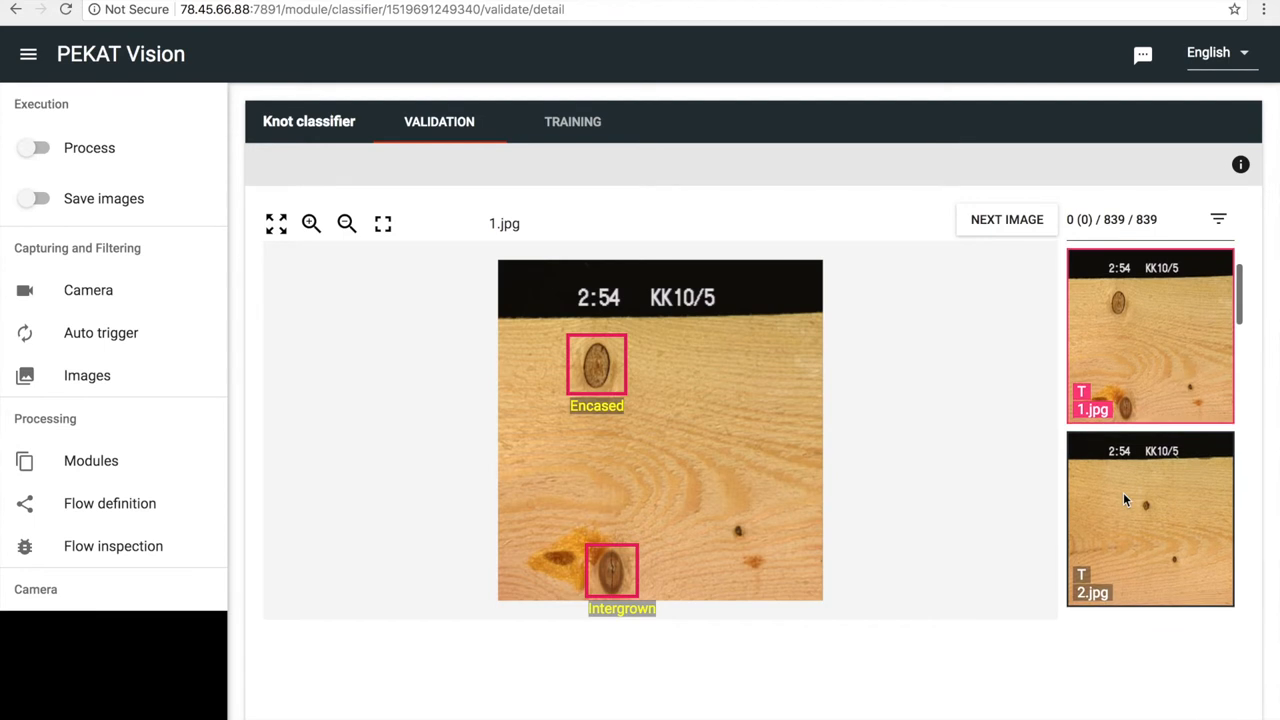
{"action": "scroll", "scroll_direction": "down", "scroll_amount": 3}
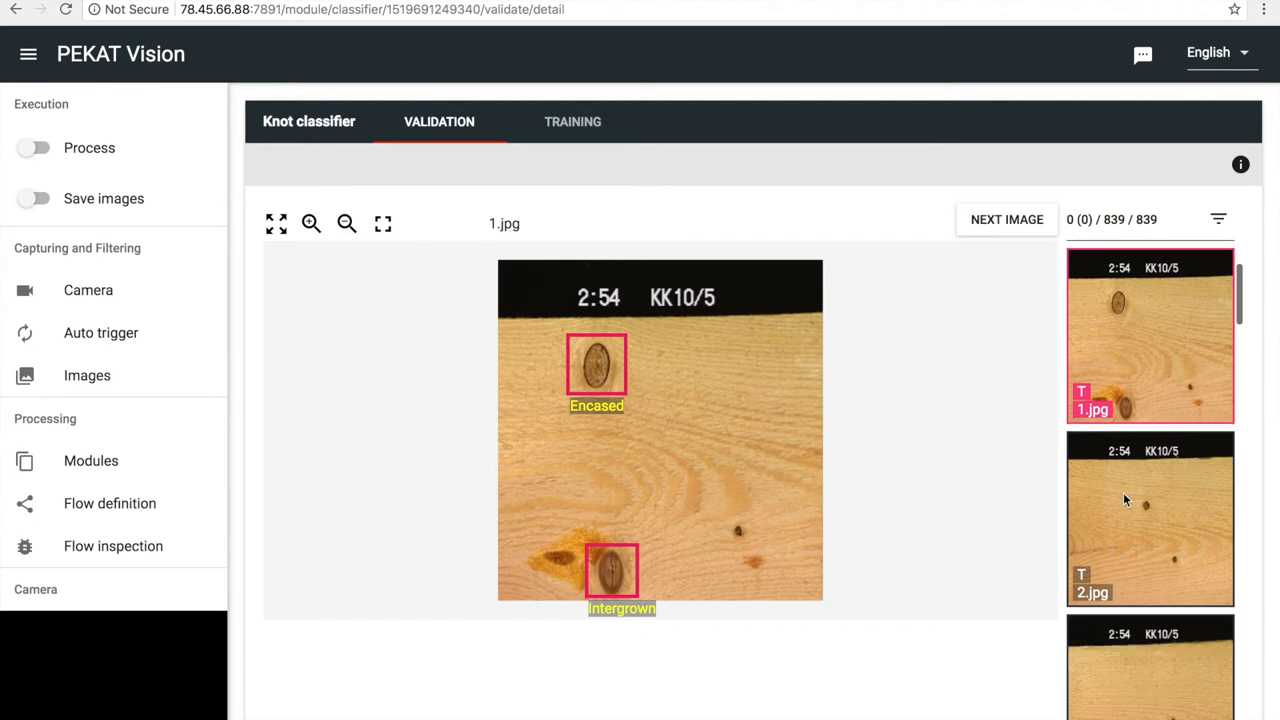
{"action": "left_click", "coordinate": [1150, 518]}
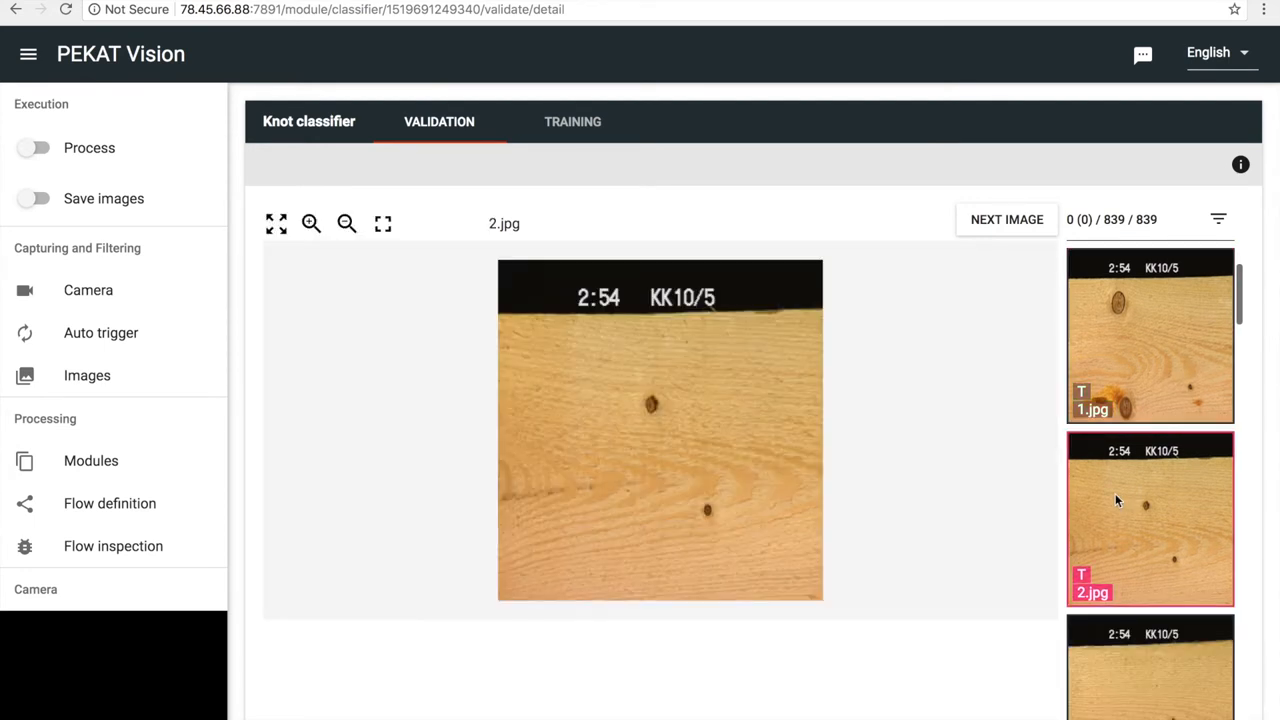
{"action": "mouse_move", "coordinate": [92, 460]}
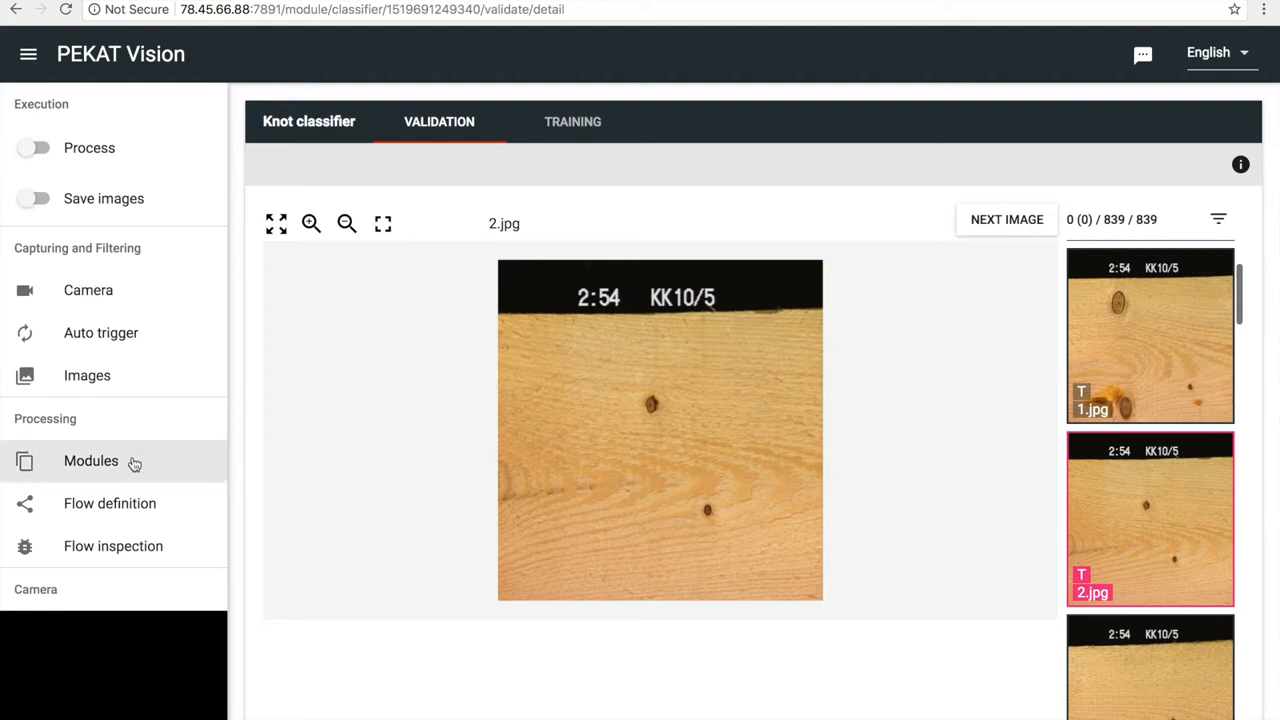
Create a new code named 'Keep small knots' in the Keep small module
{"action": "left_click", "coordinate": [92, 460]}
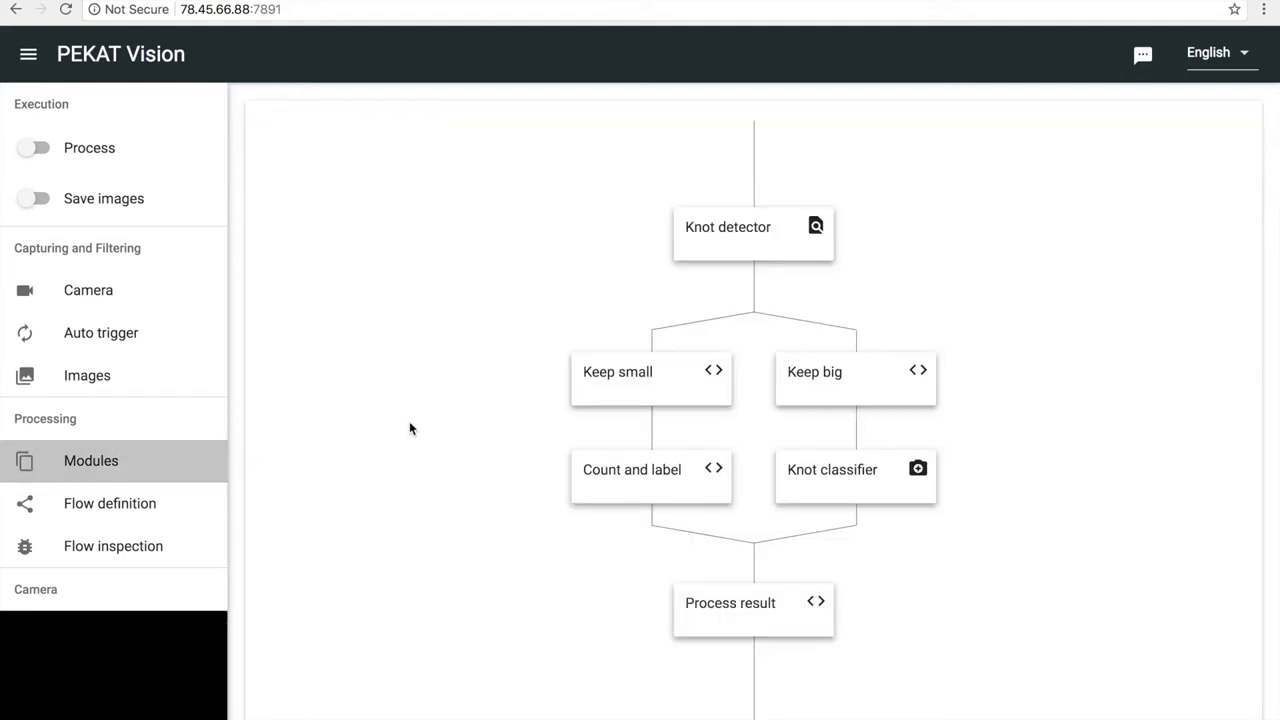
{"action": "left_click", "coordinate": [616, 370]}
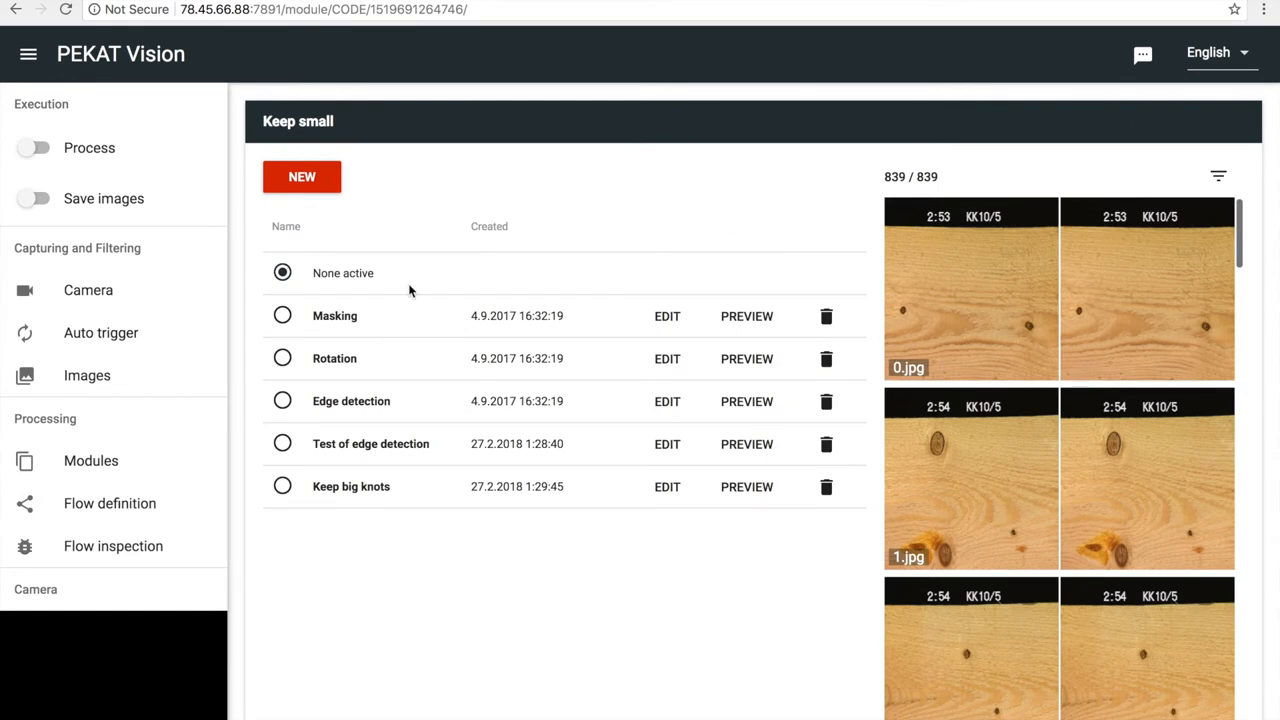
{"action": "left_click", "coordinate": [300, 176]}
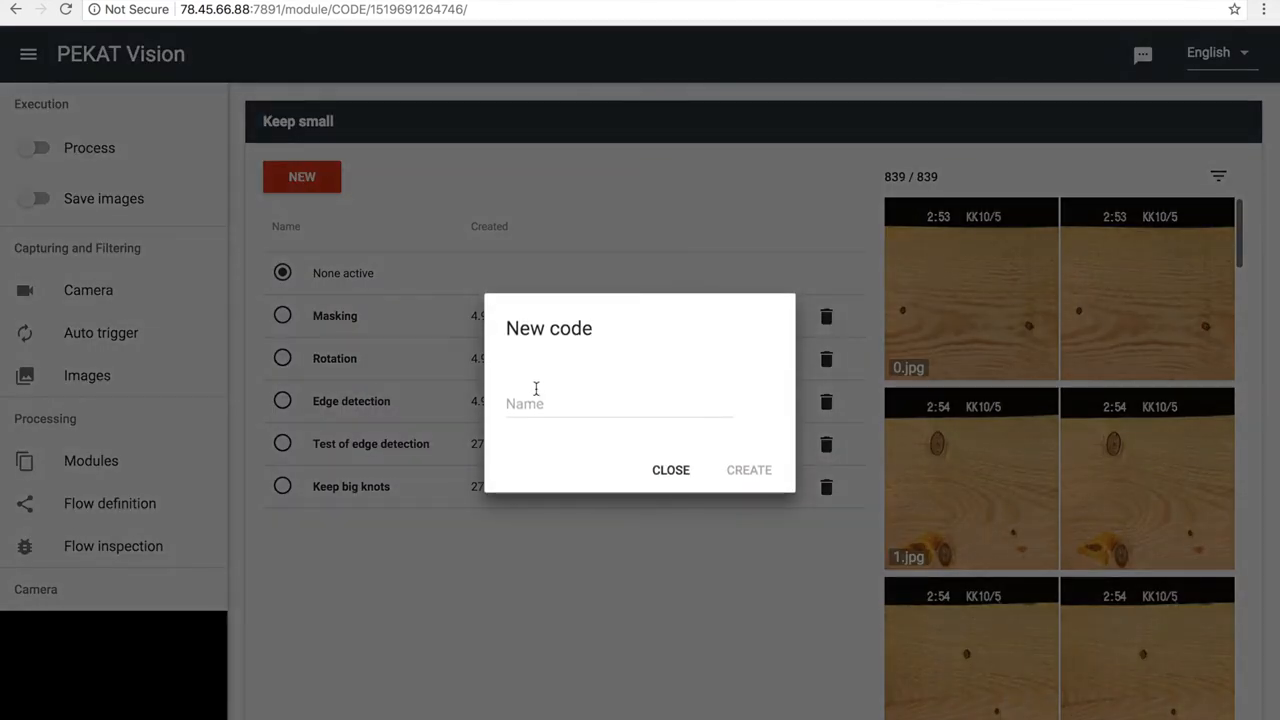
{"action": "type", "text": "Keep"}
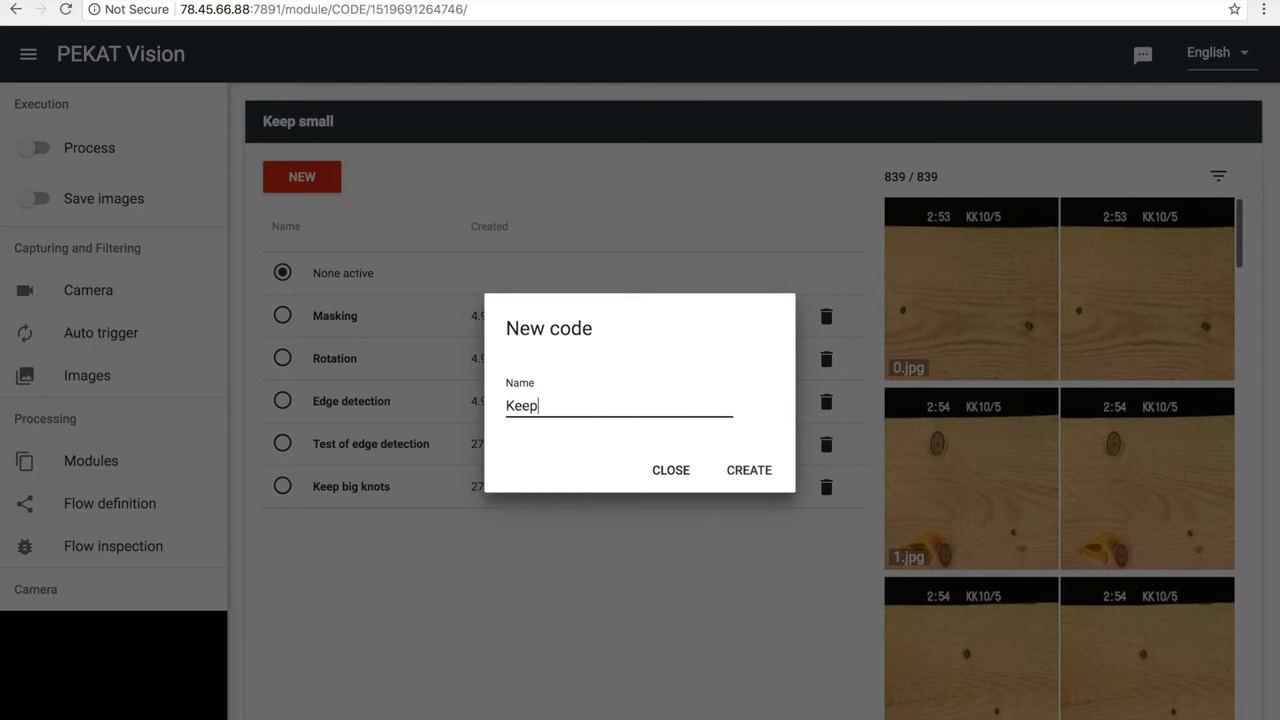
{"action": "type", "text": "small knot"}
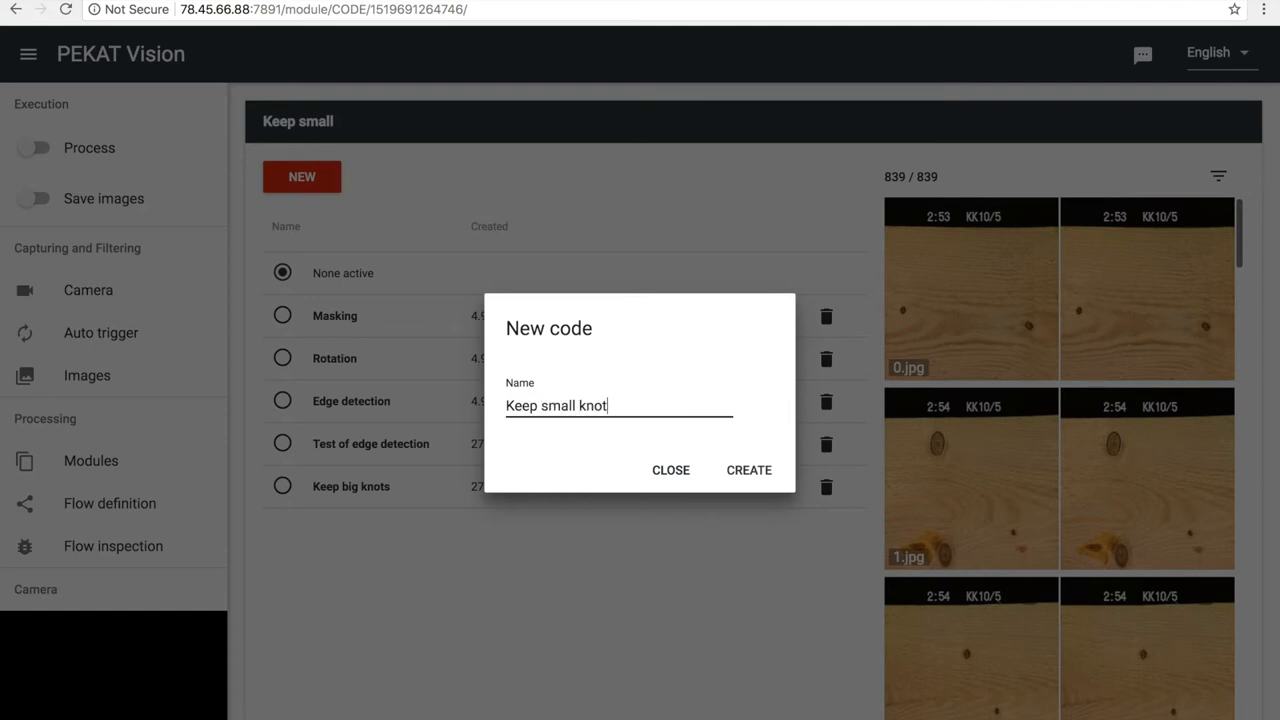
{"action": "left_click", "coordinate": [748, 470]}
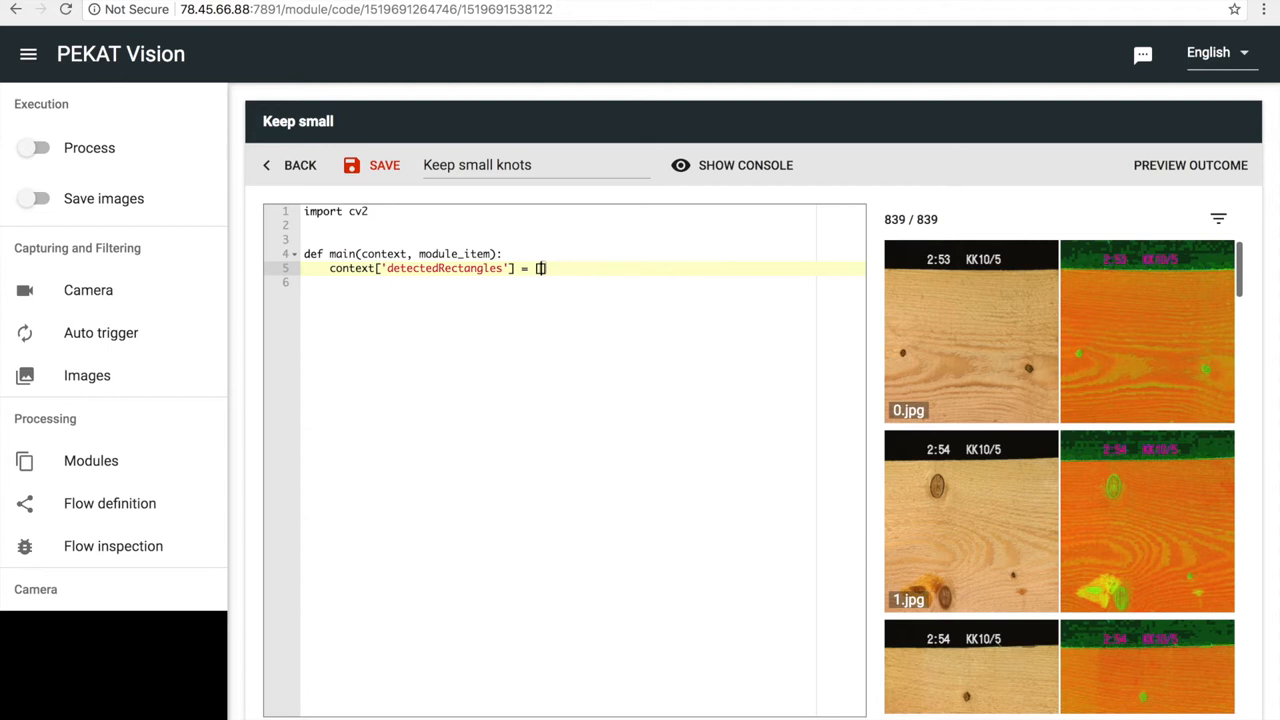
Write the comprehension keeping context['detectedRectangles'] entries with x['width'] <= 50
{"action": "type", "text": "x for"}
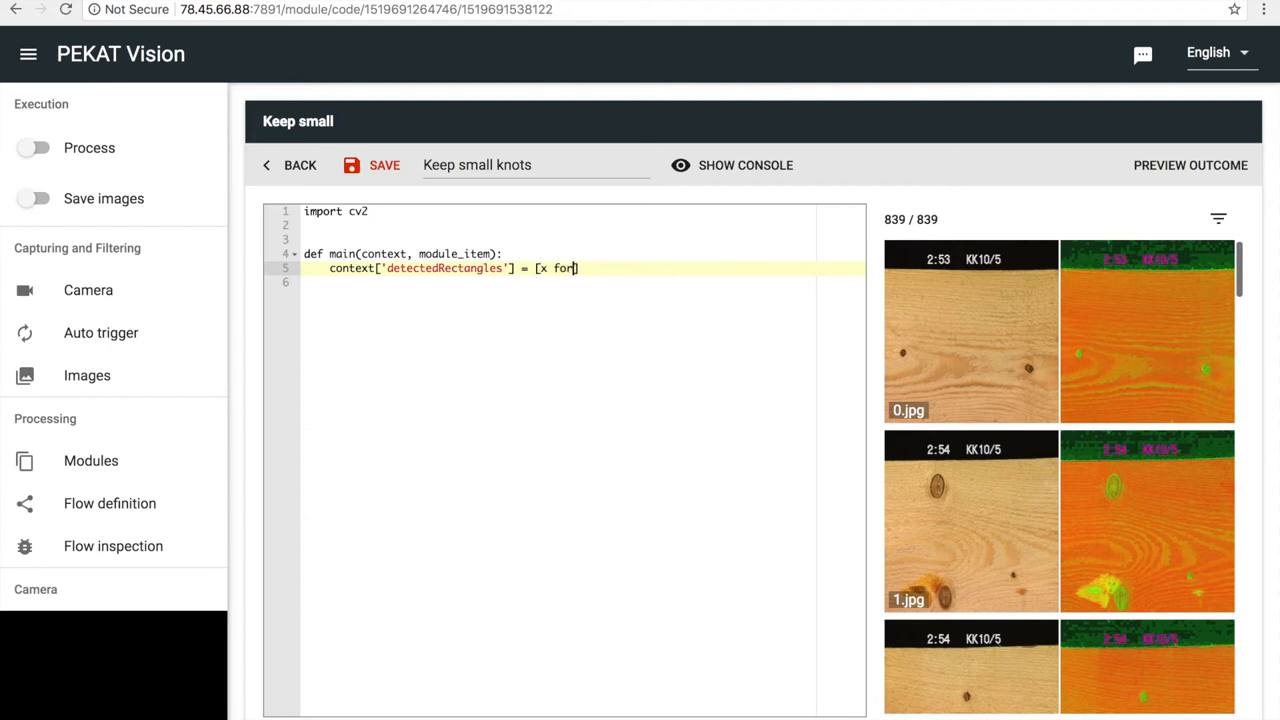
{"action": "type", "text": "x in context[]"}
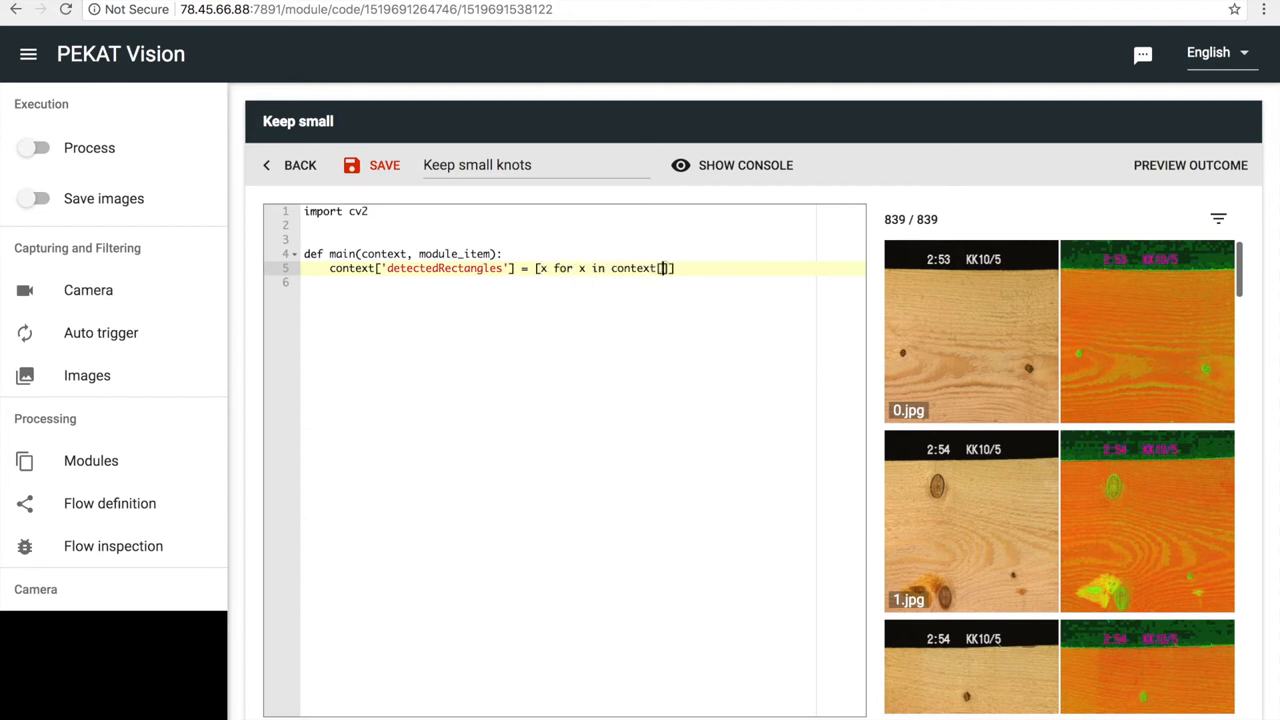
{"action": "type", "text": "'detectedRectangles'"}
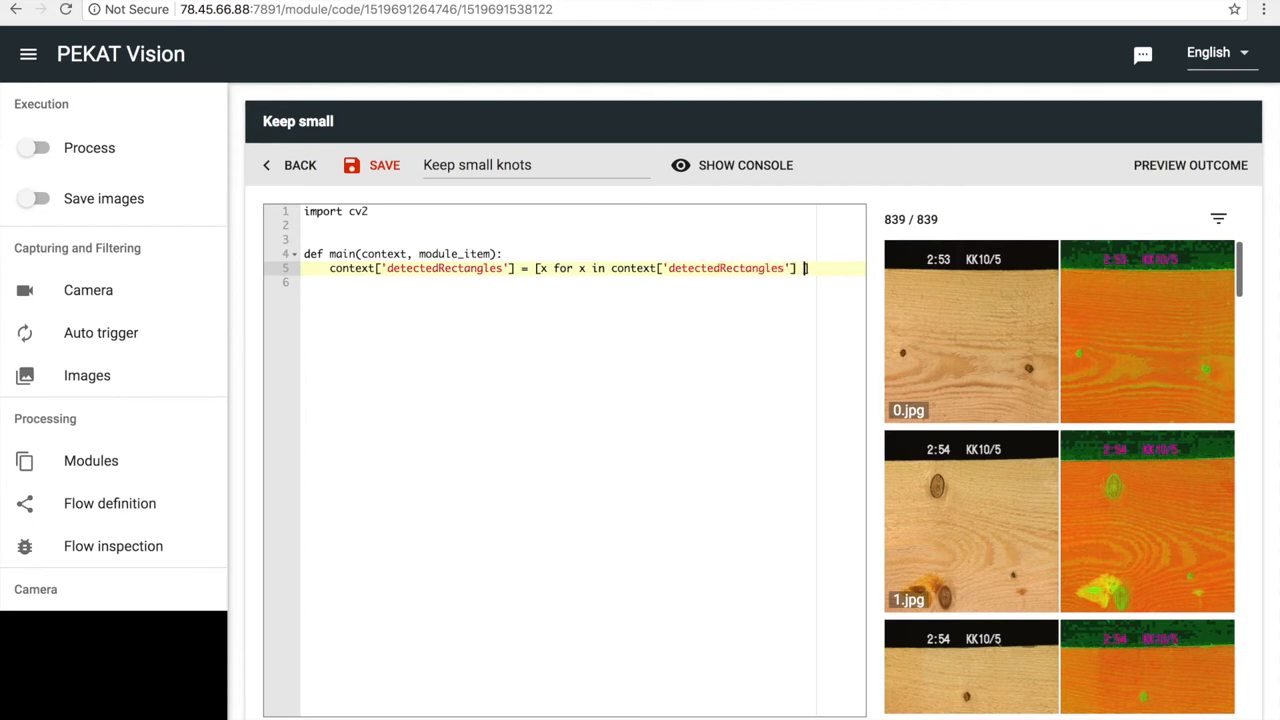
{"action": "type", "text": "if x['width"}
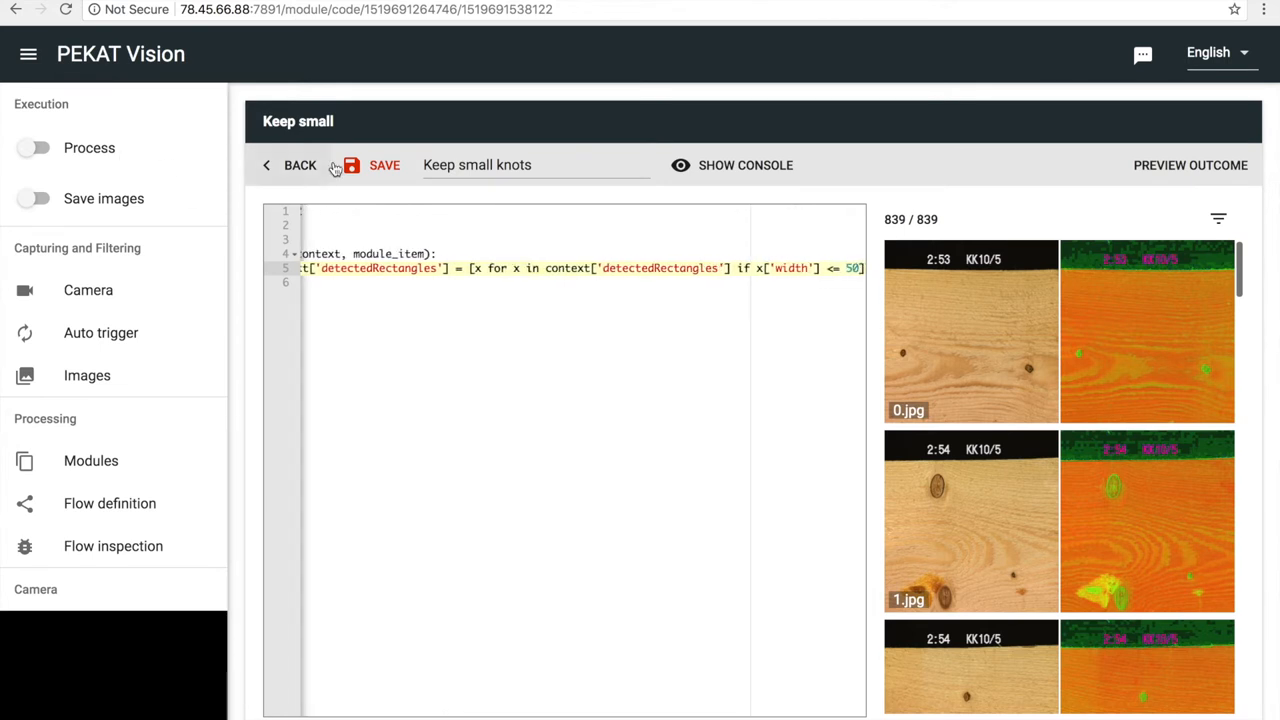
Save the filter, confirm only small knots are boxed on 2.jpg, and return to the flow overview
{"action": "left_click", "coordinate": [384, 164]}
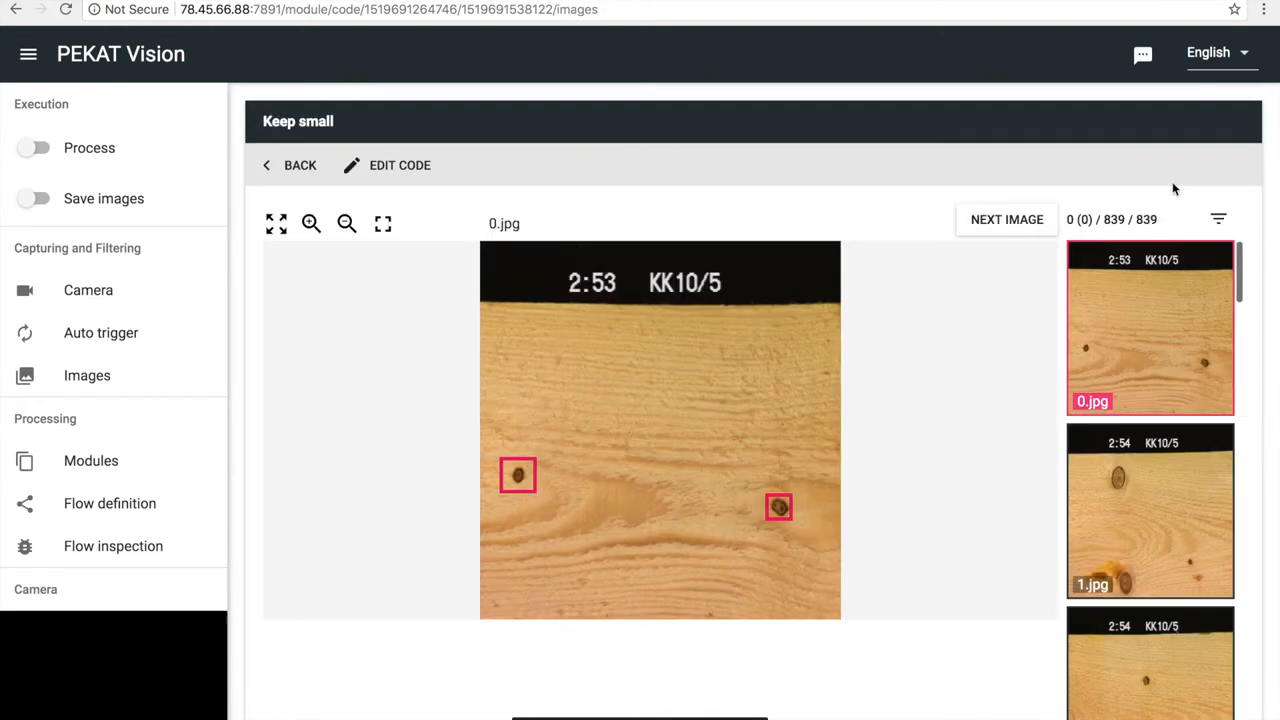
{"action": "mouse_move", "coordinate": [1188, 476]}
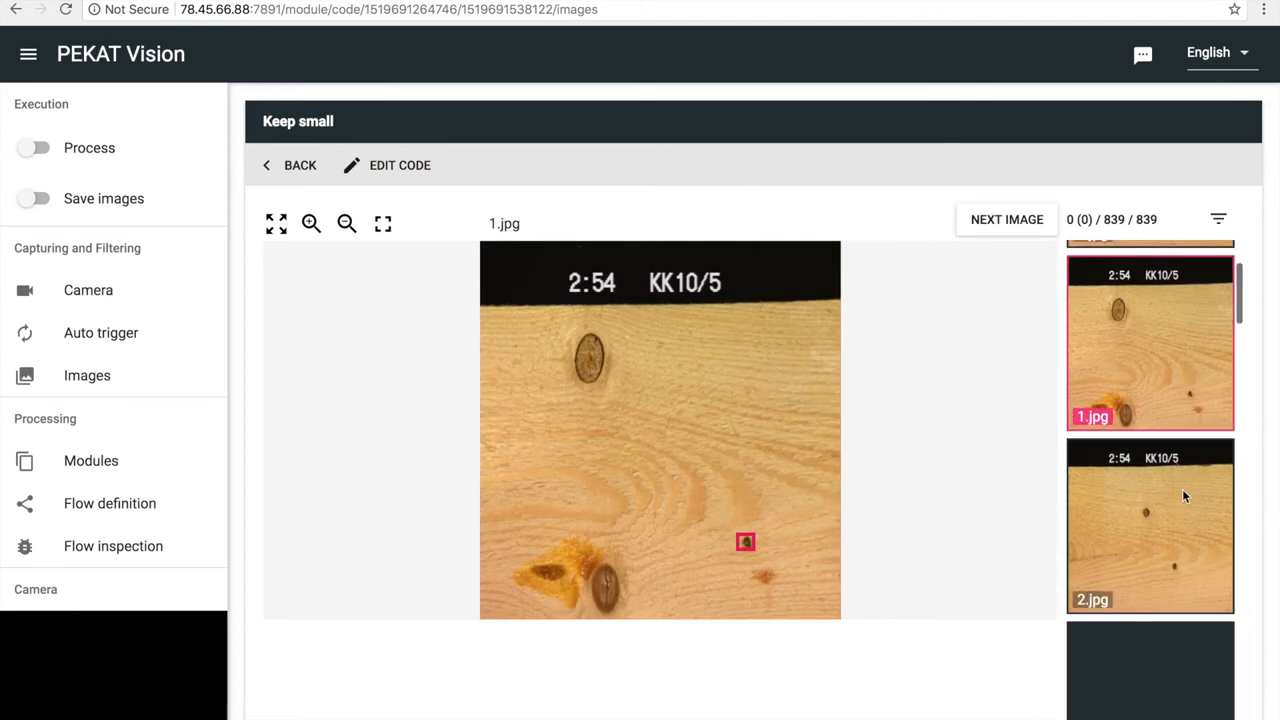
{"action": "left_click", "coordinate": [1150, 524]}
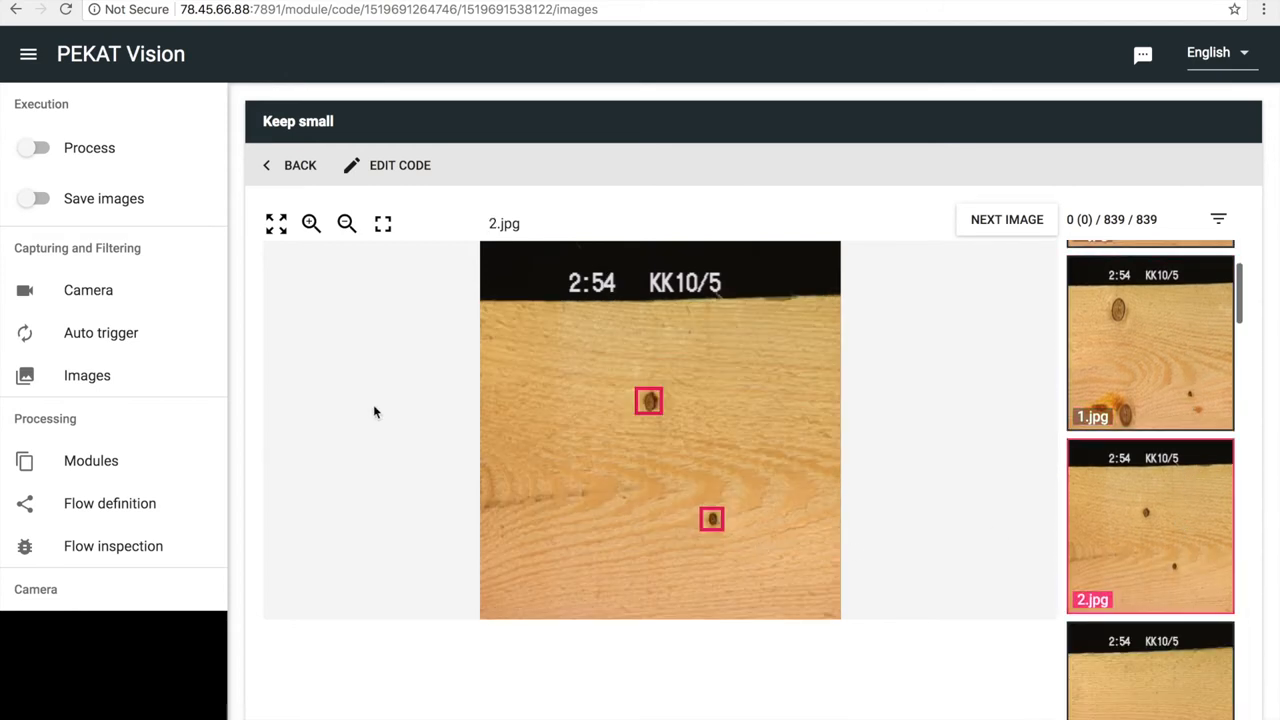
{"action": "left_click", "coordinate": [290, 164]}
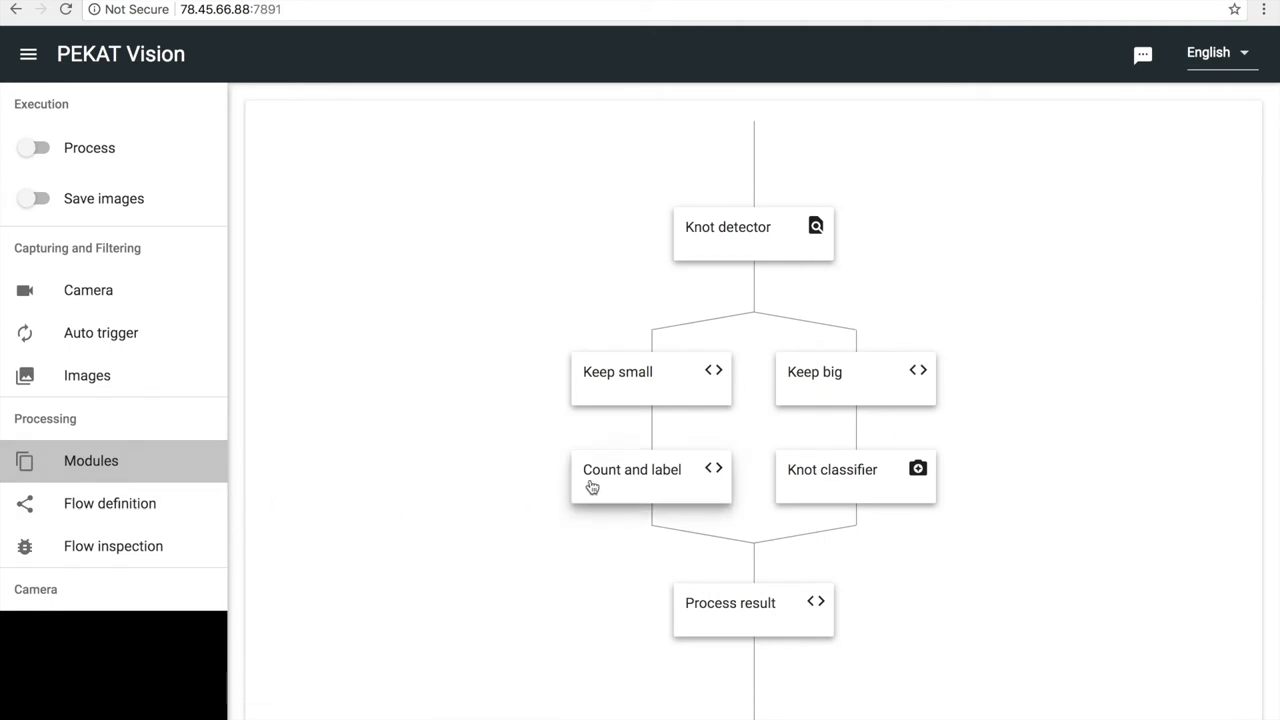
Create a new code named 'Count and label' in the Count and label module
{"action": "left_click", "coordinate": [632, 468]}
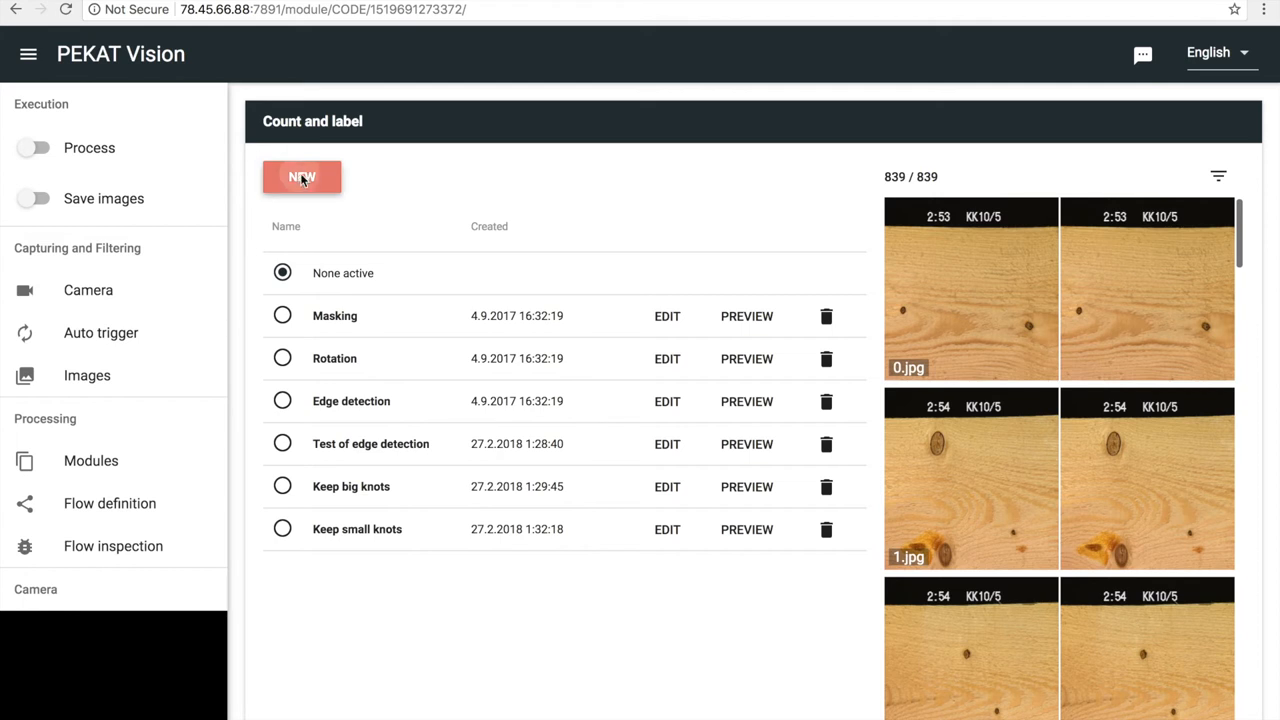
{"action": "left_click", "coordinate": [302, 176]}
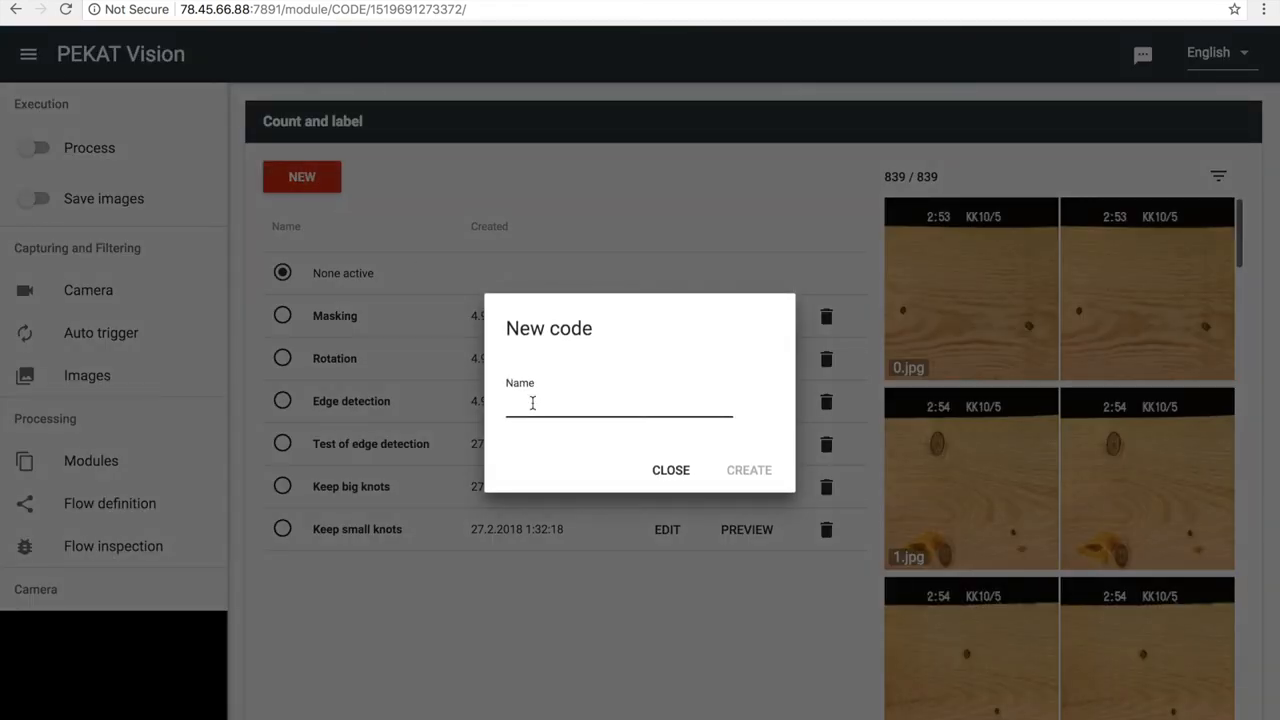
{"action": "type", "text": "Count and label"}
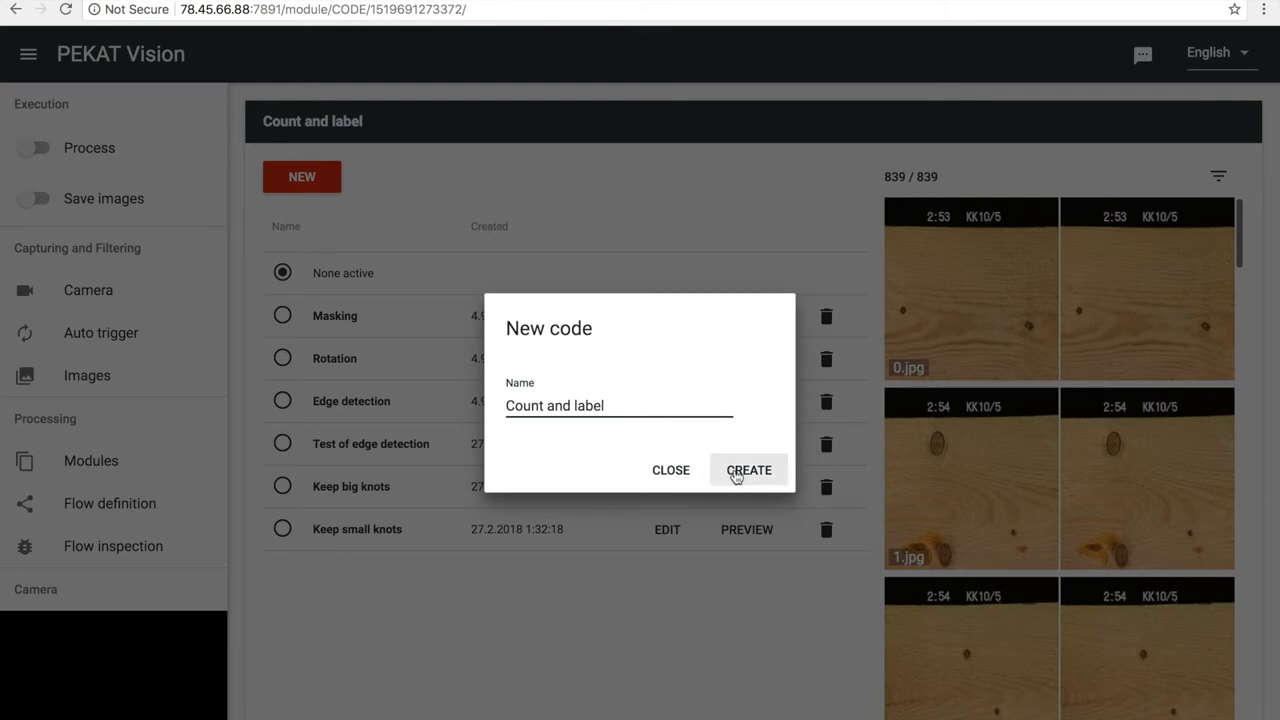
{"action": "left_click", "coordinate": [748, 470]}
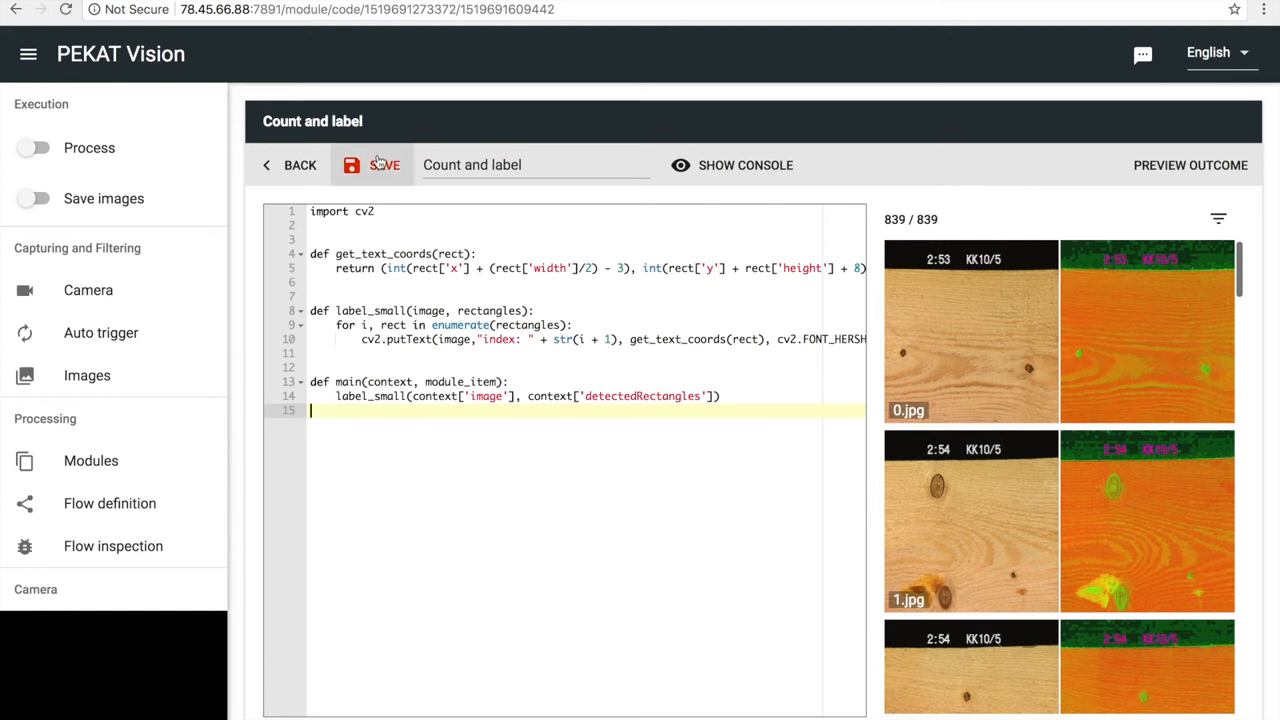
Save the script and check its index labels on 1.jpg and 2.jpg
{"action": "left_click", "coordinate": [372, 164]}
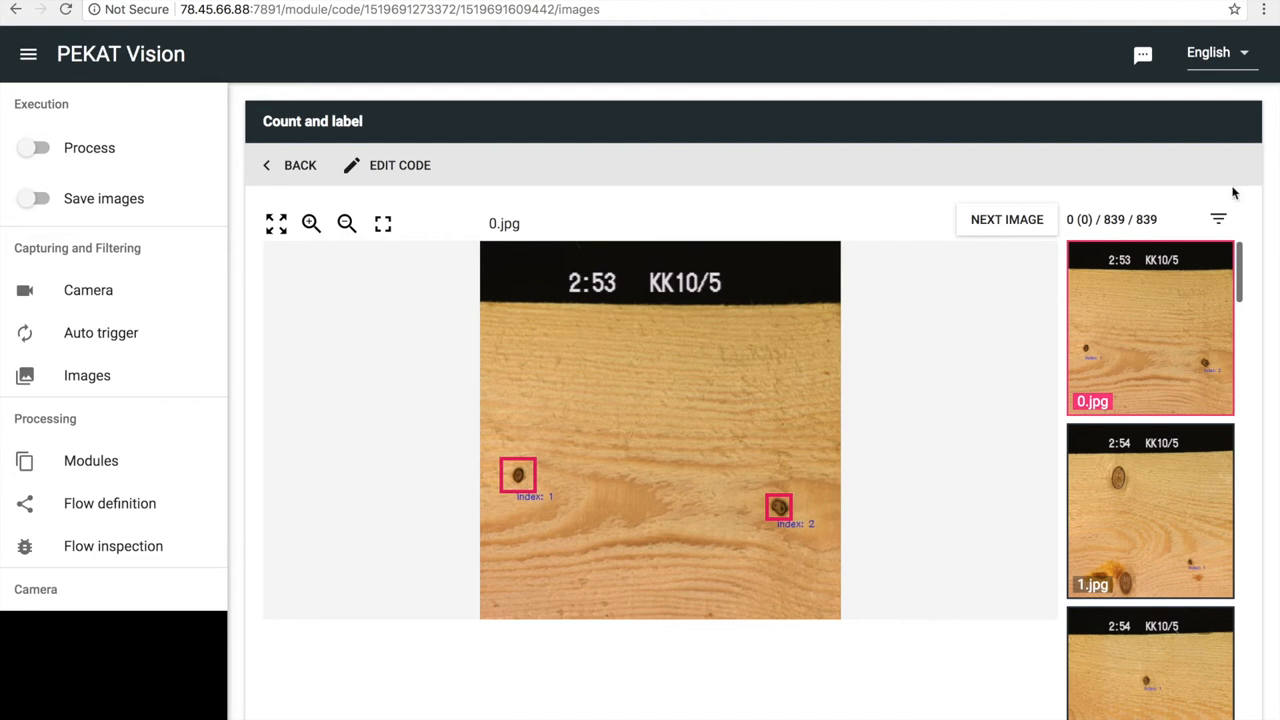
{"action": "left_click", "coordinate": [1150, 510]}
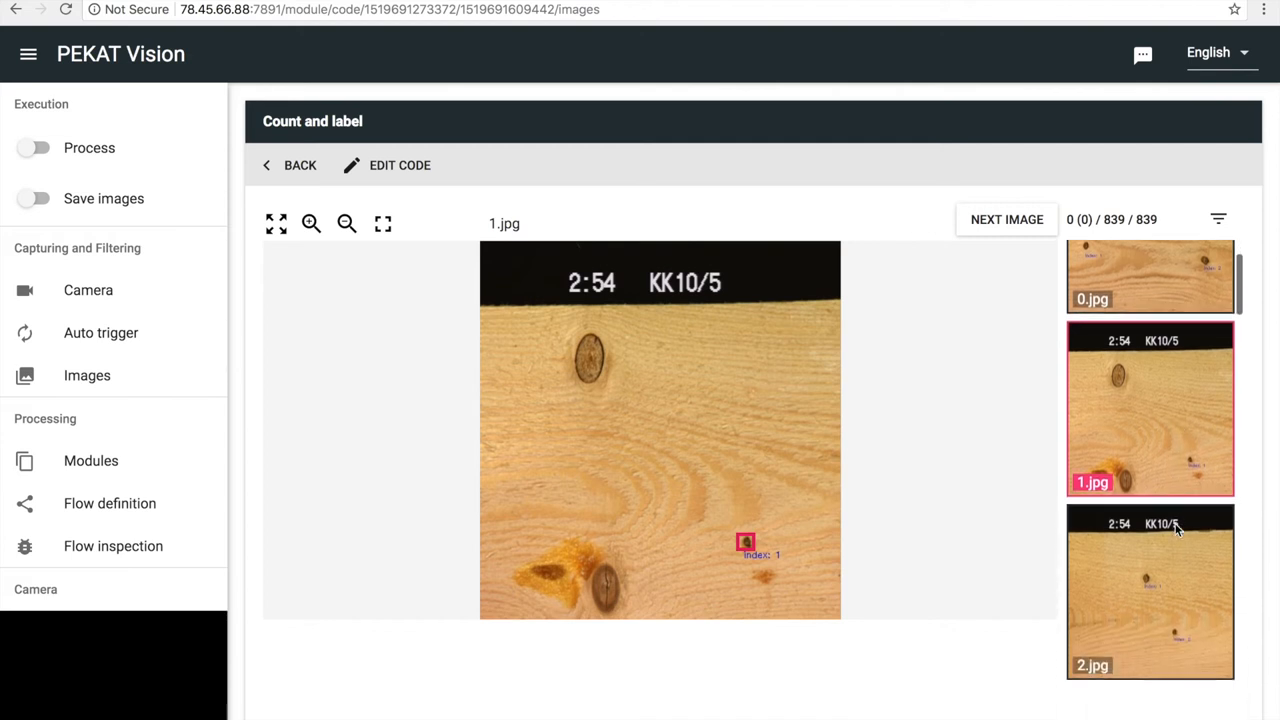
{"action": "left_click", "coordinate": [1150, 590]}
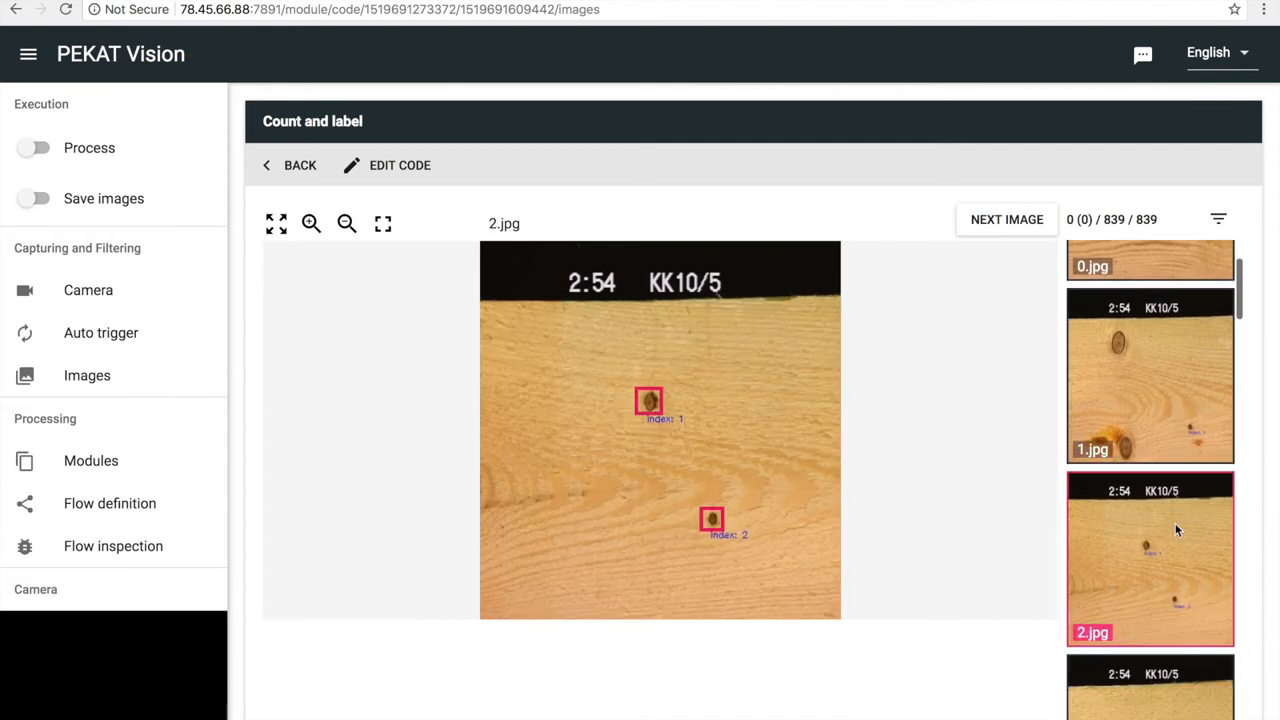
{"action": "mouse_move", "coordinate": [692, 340]}
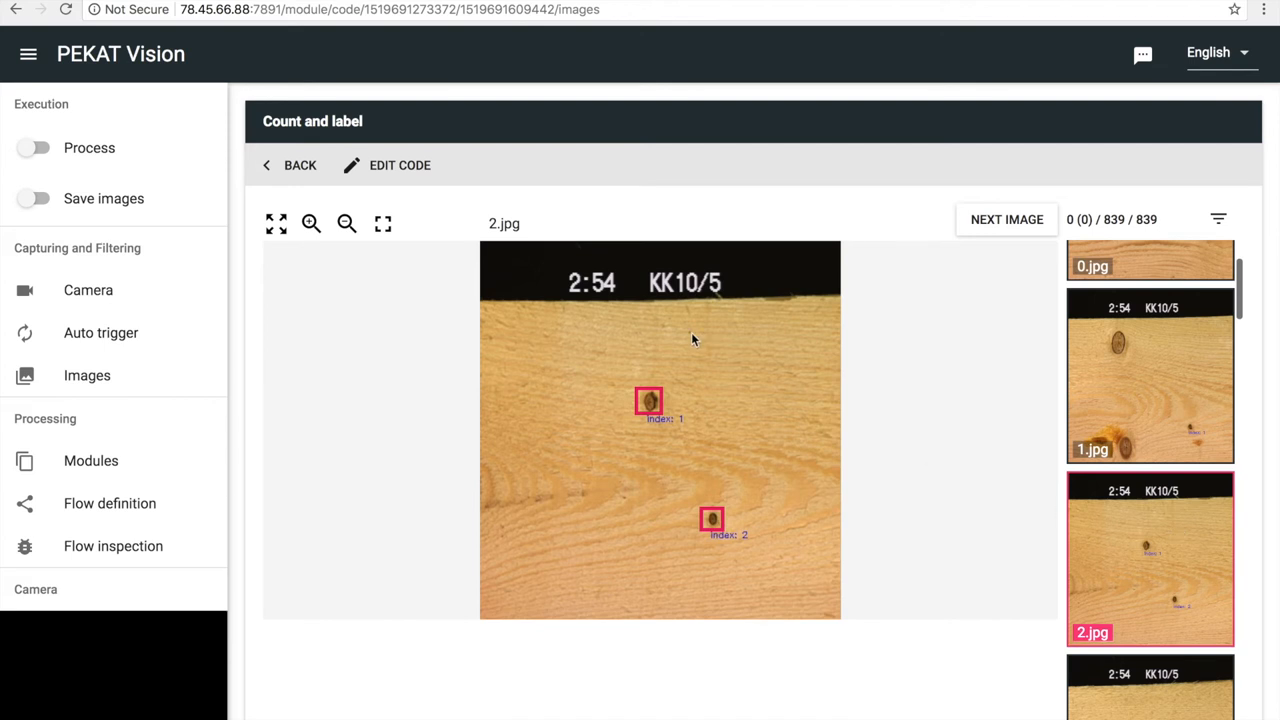
Make Count and label the active script and return to the module flow diagram
{"action": "left_click", "coordinate": [290, 164]}
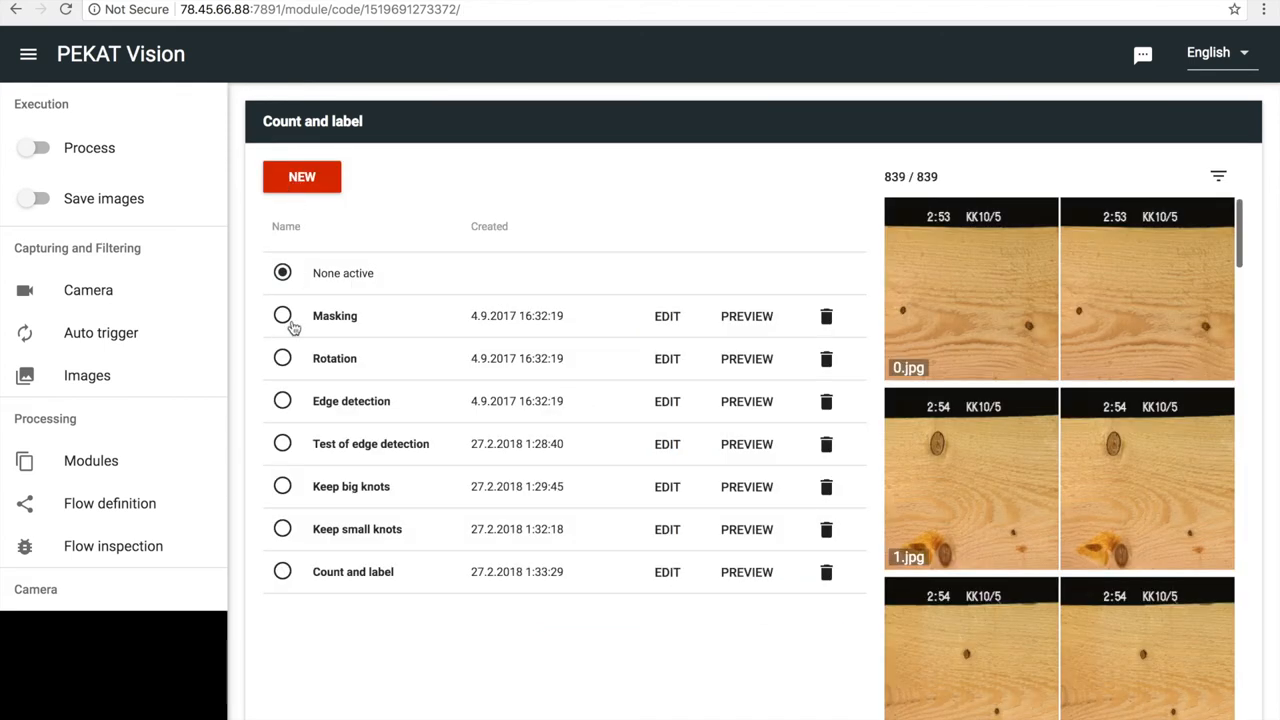
{"action": "left_click", "coordinate": [282, 572]}
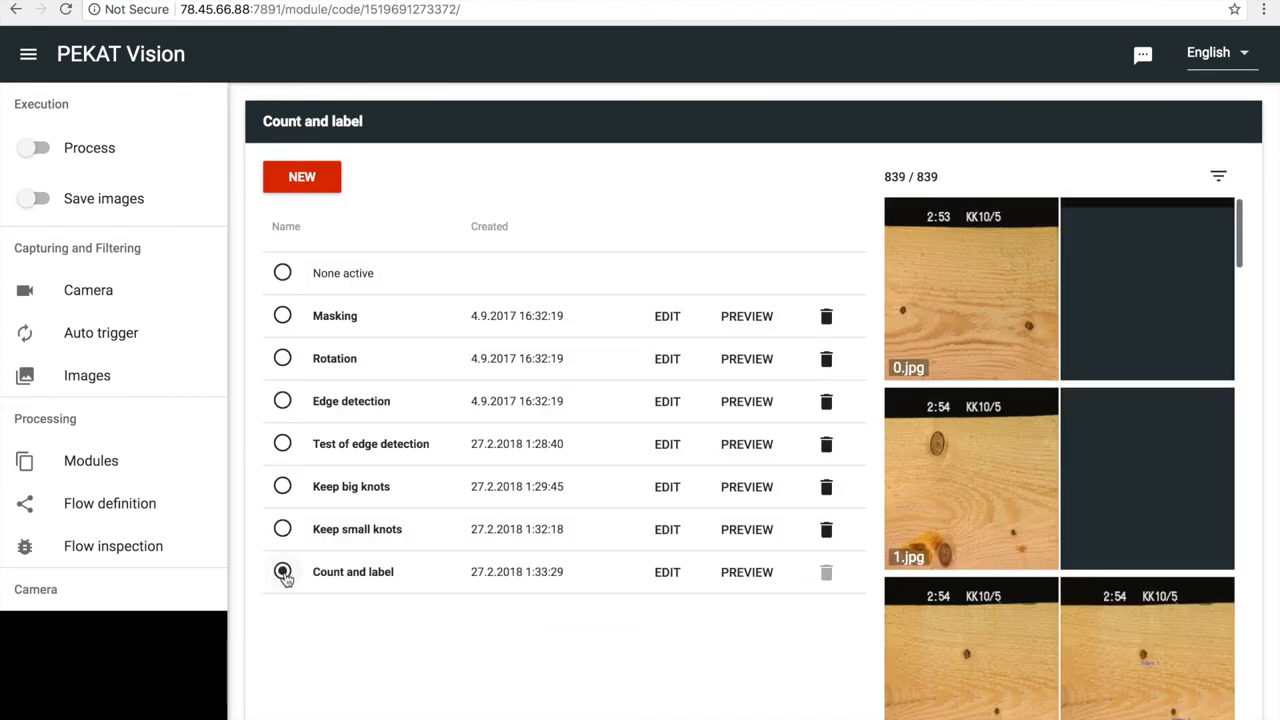
{"action": "left_click", "coordinate": [92, 460]}
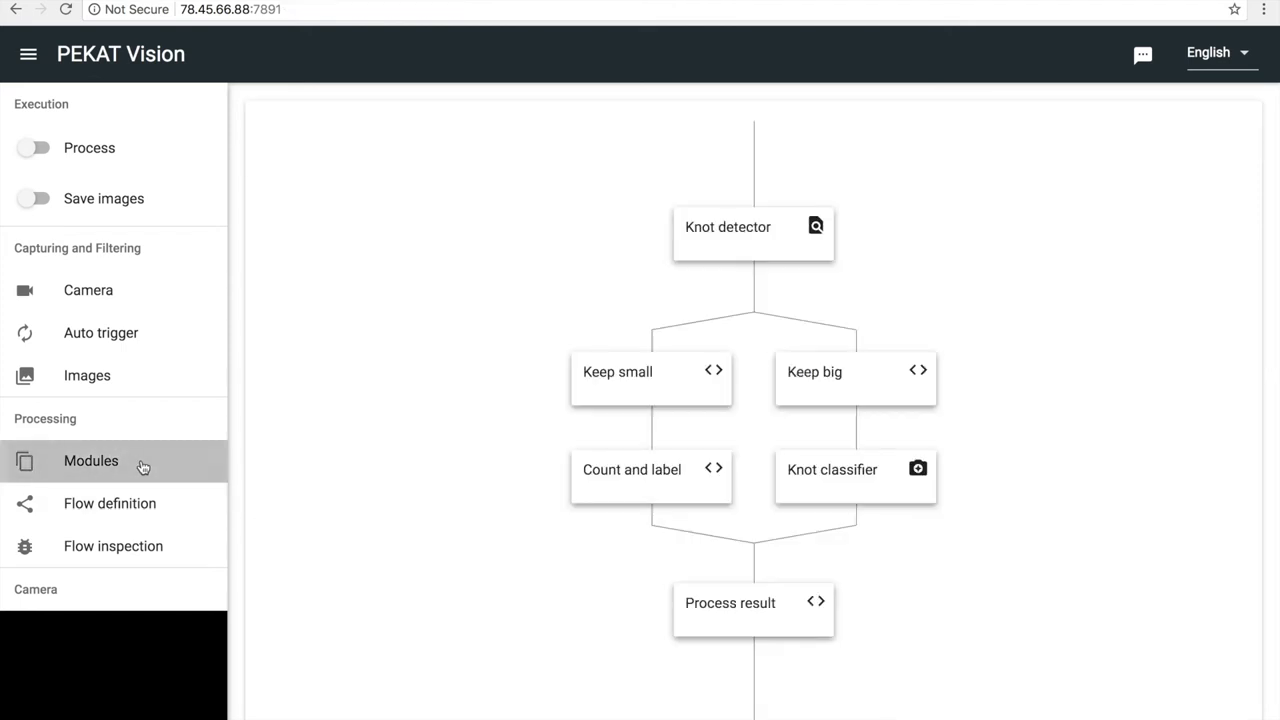
{"action": "mouse_move", "coordinate": [694, 616]}
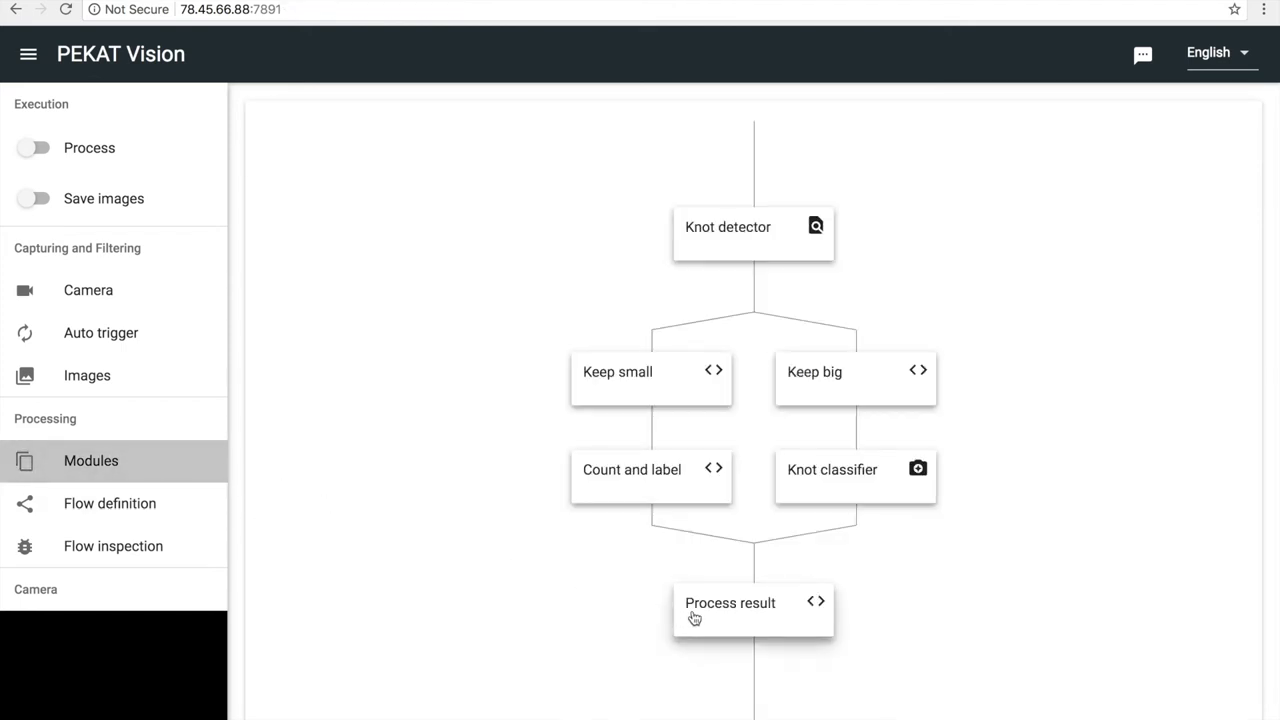
Create a new code named 'Process results' in the Process result module
{"action": "left_click", "coordinate": [730, 604]}
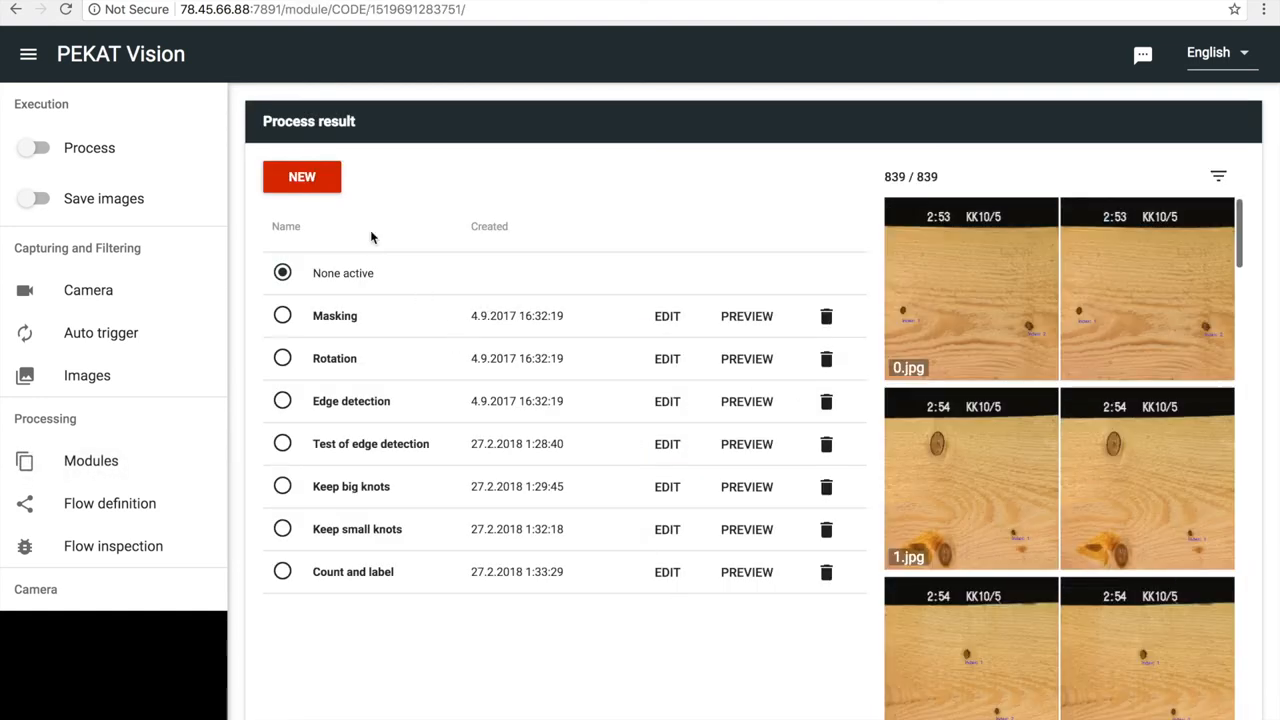
{"action": "left_click", "coordinate": [300, 176]}
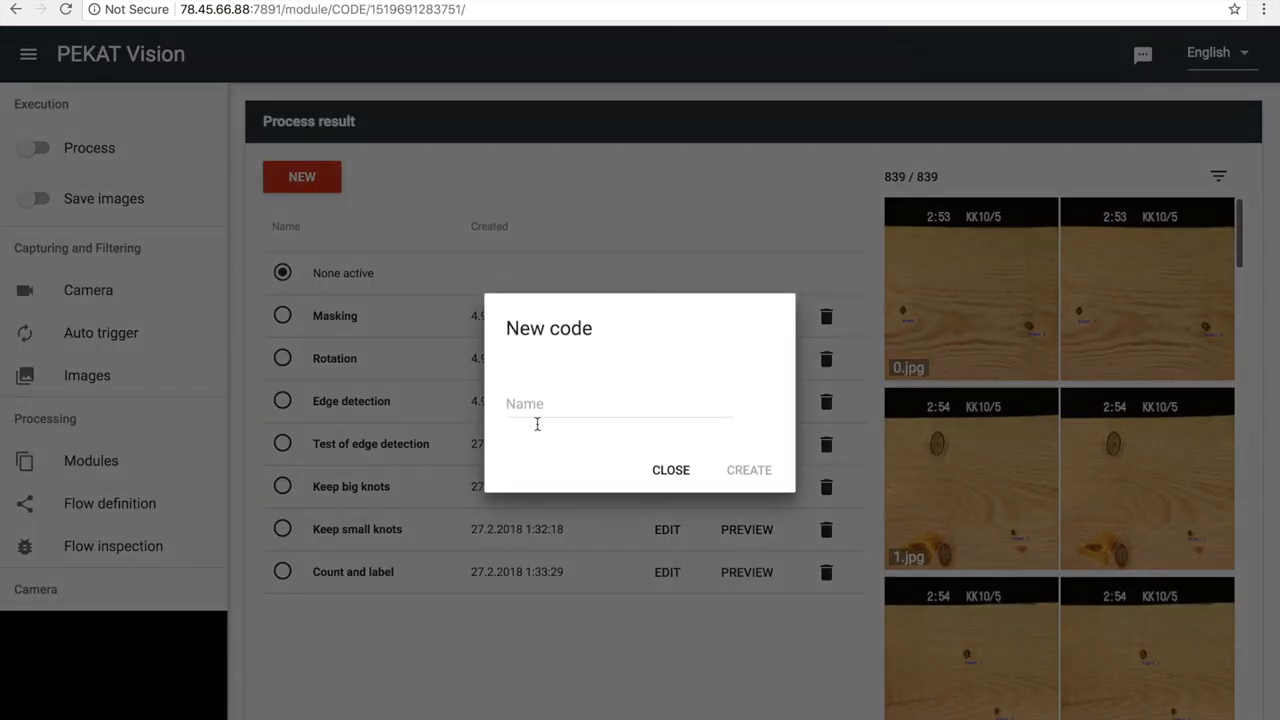
{"action": "type", "text": "Proce"}
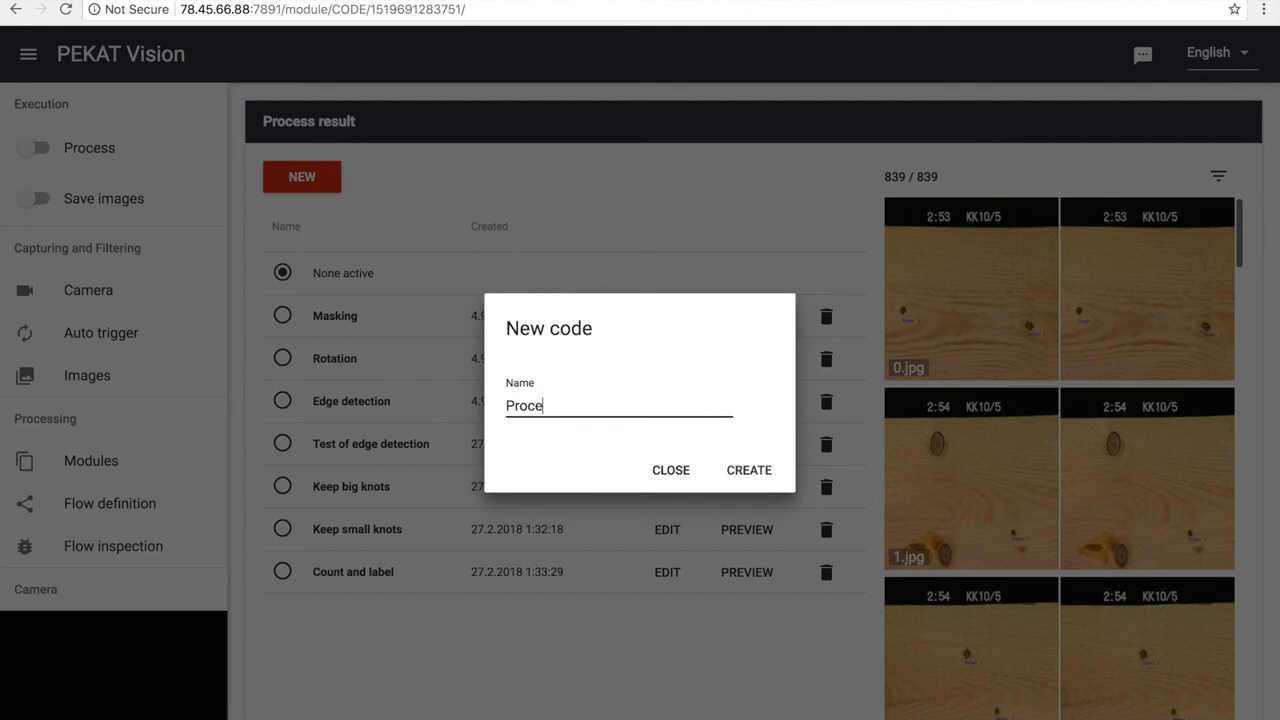
{"action": "type", "text": "ss result"}
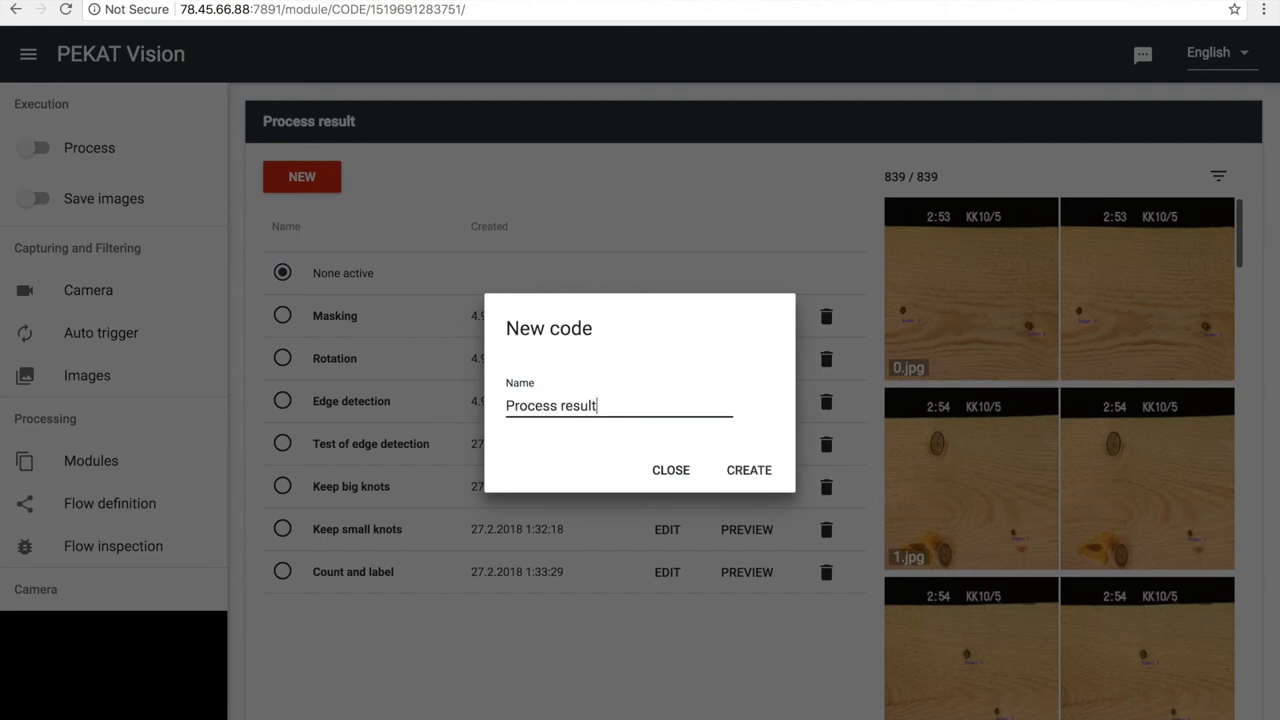
{"action": "left_click", "coordinate": [748, 470]}
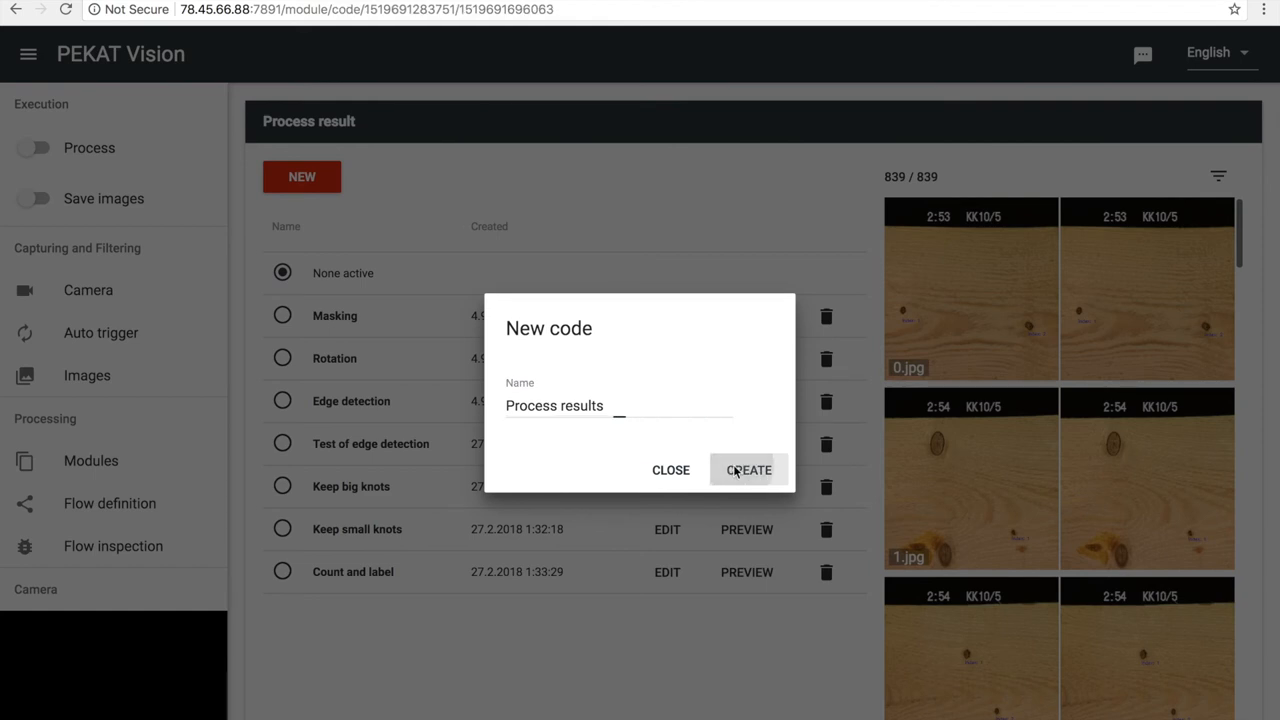
Fill main with the comment '# do some processing' and pass, then save the script
{"action": "left_click", "coordinate": [748, 470]}
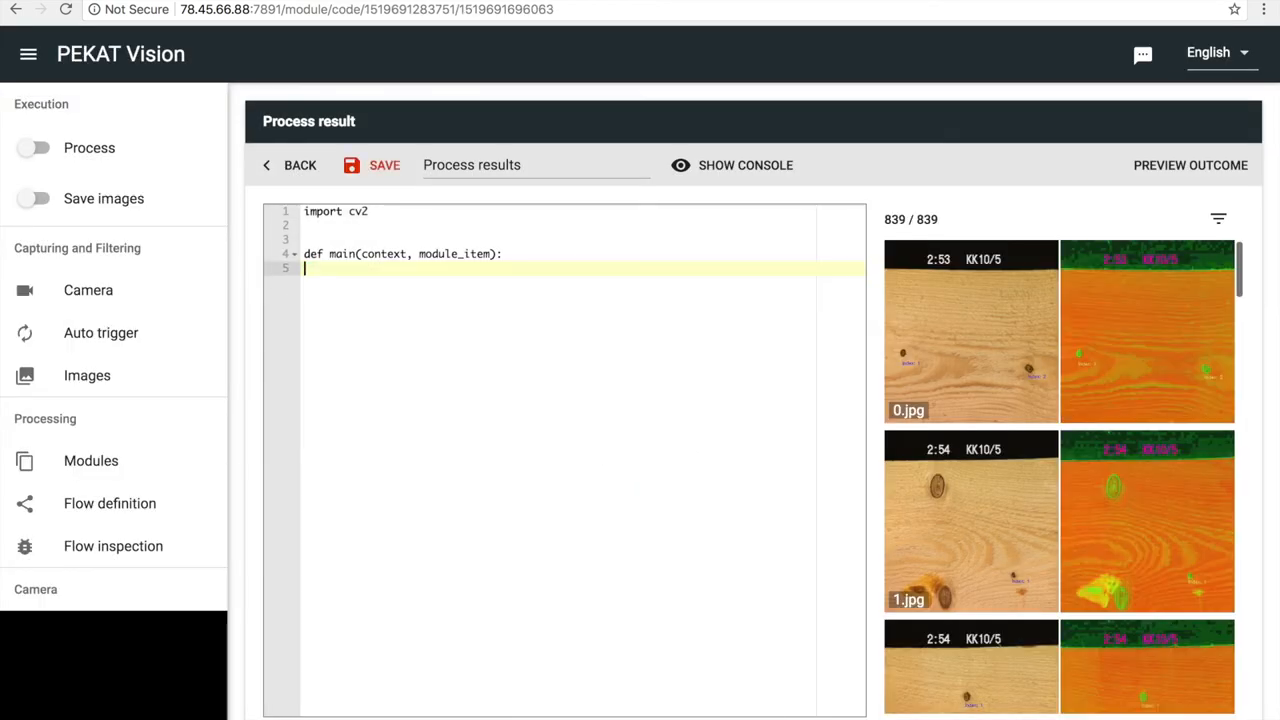
{"action": "type", "text": "#"}
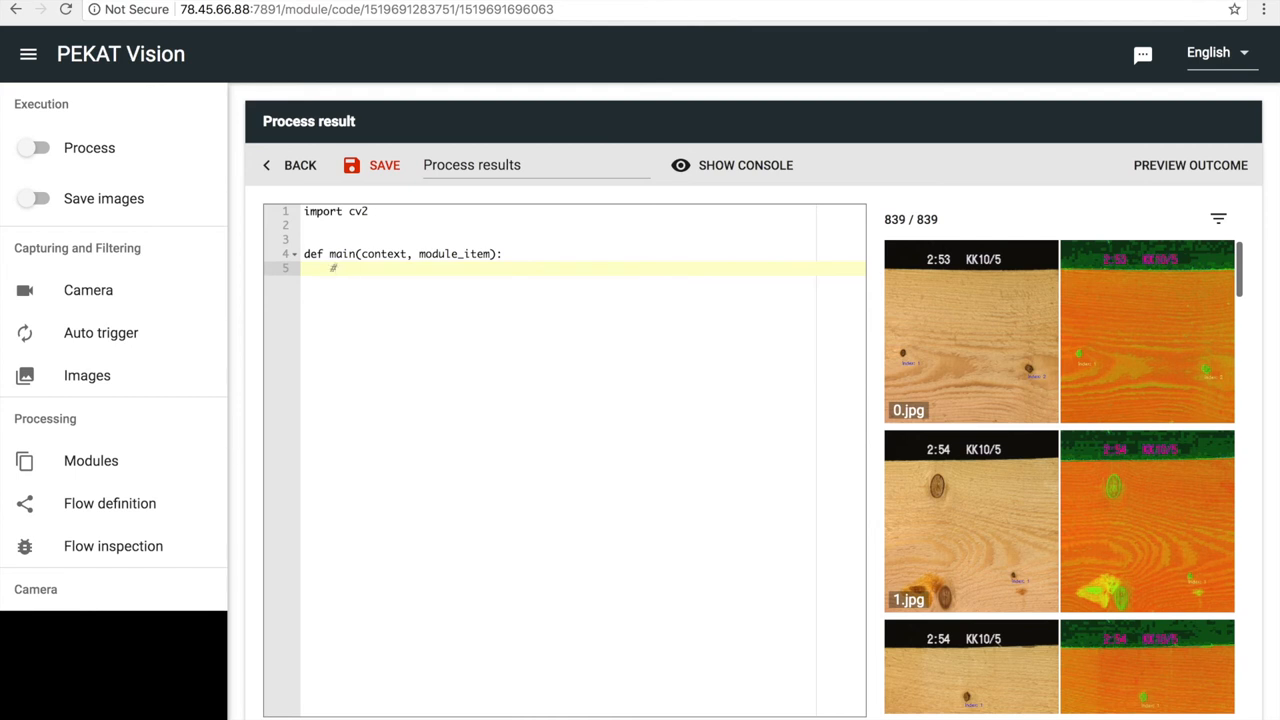
{"action": "type", "text": "do some"}
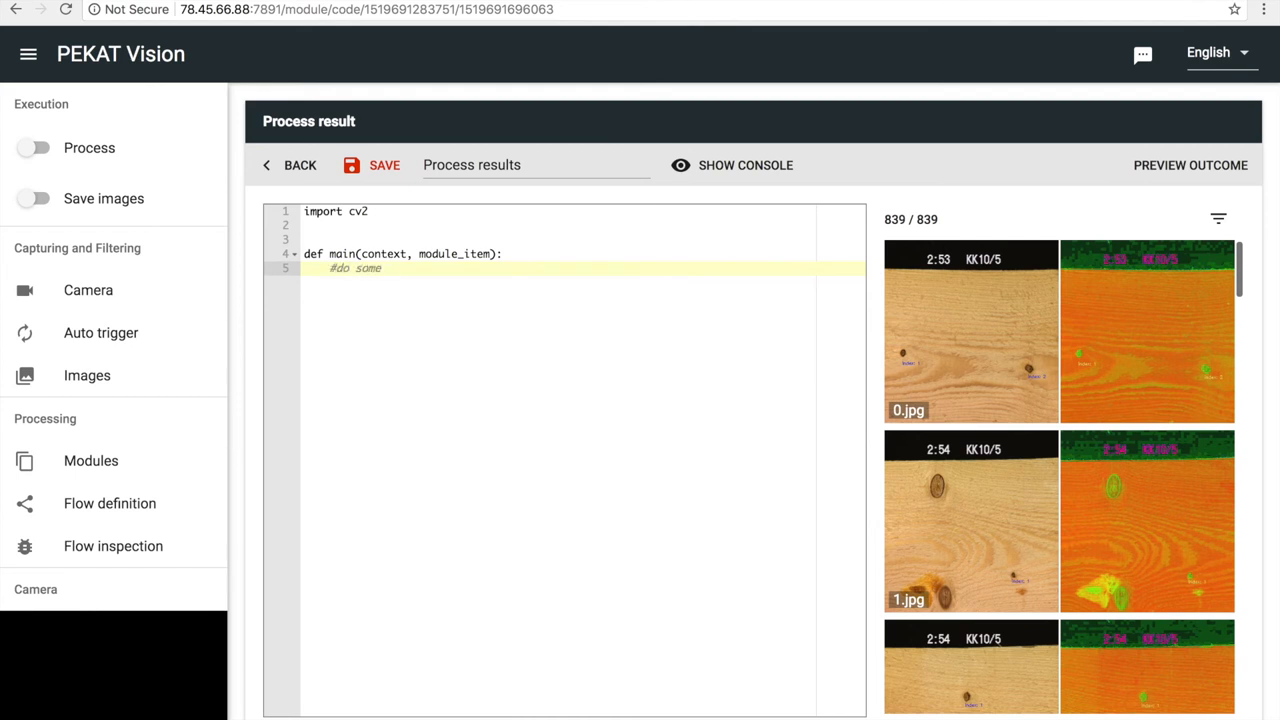
{"action": "type", "text": "processing"}
{"action": "type", "text": "pass"}
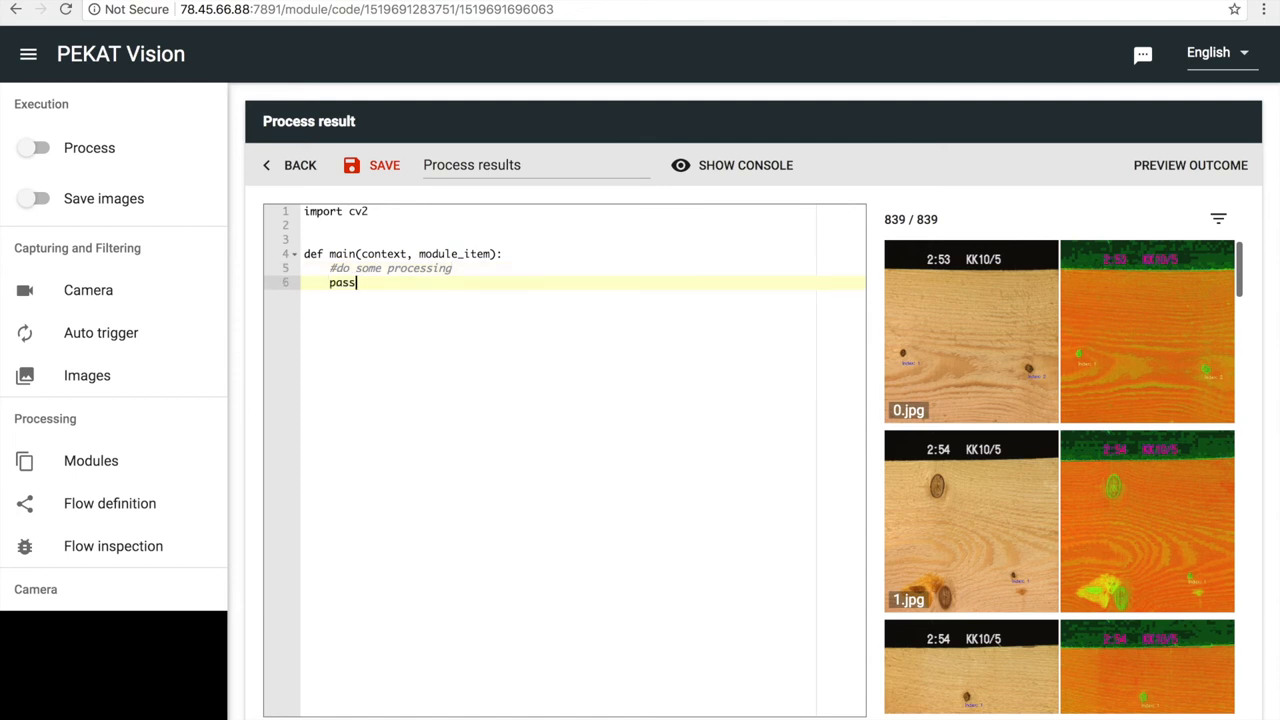
{"action": "left_click", "coordinate": [372, 164]}
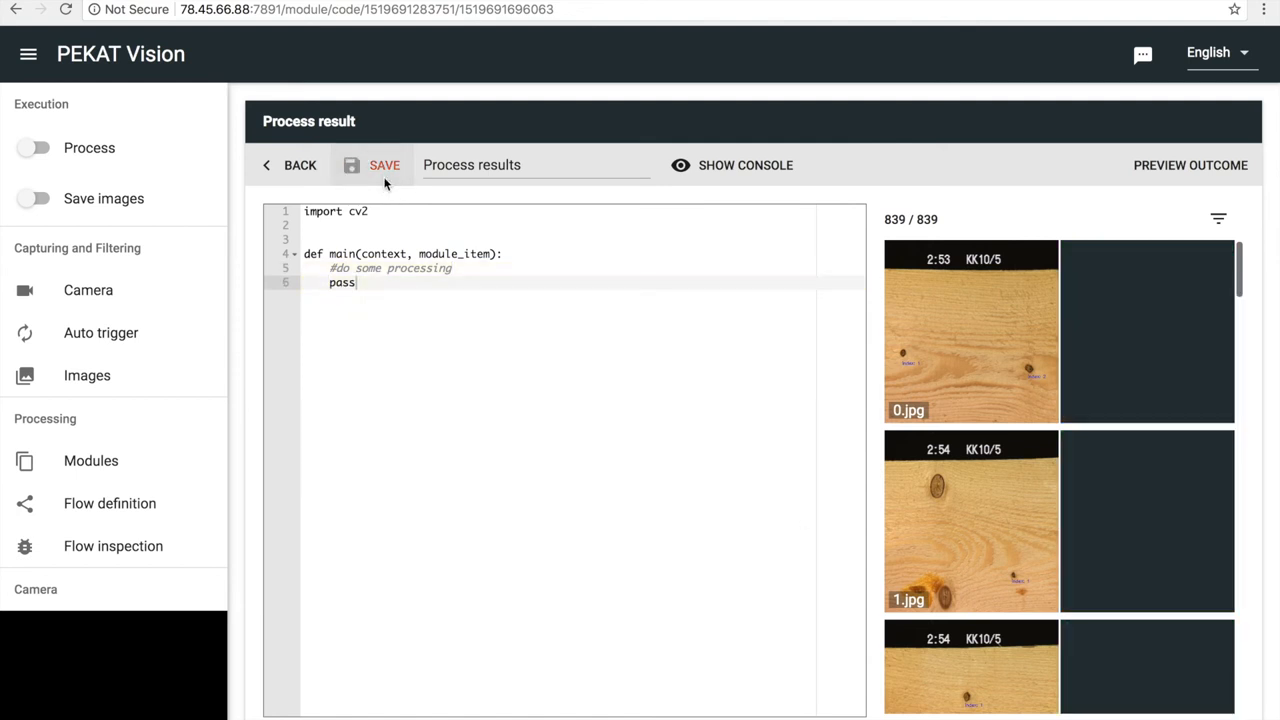
Preview the merged output on 1.jpg, 2.jpg and 4.jpg with classified big knots and indexed small knots
{"action": "left_click", "coordinate": [384, 164]}
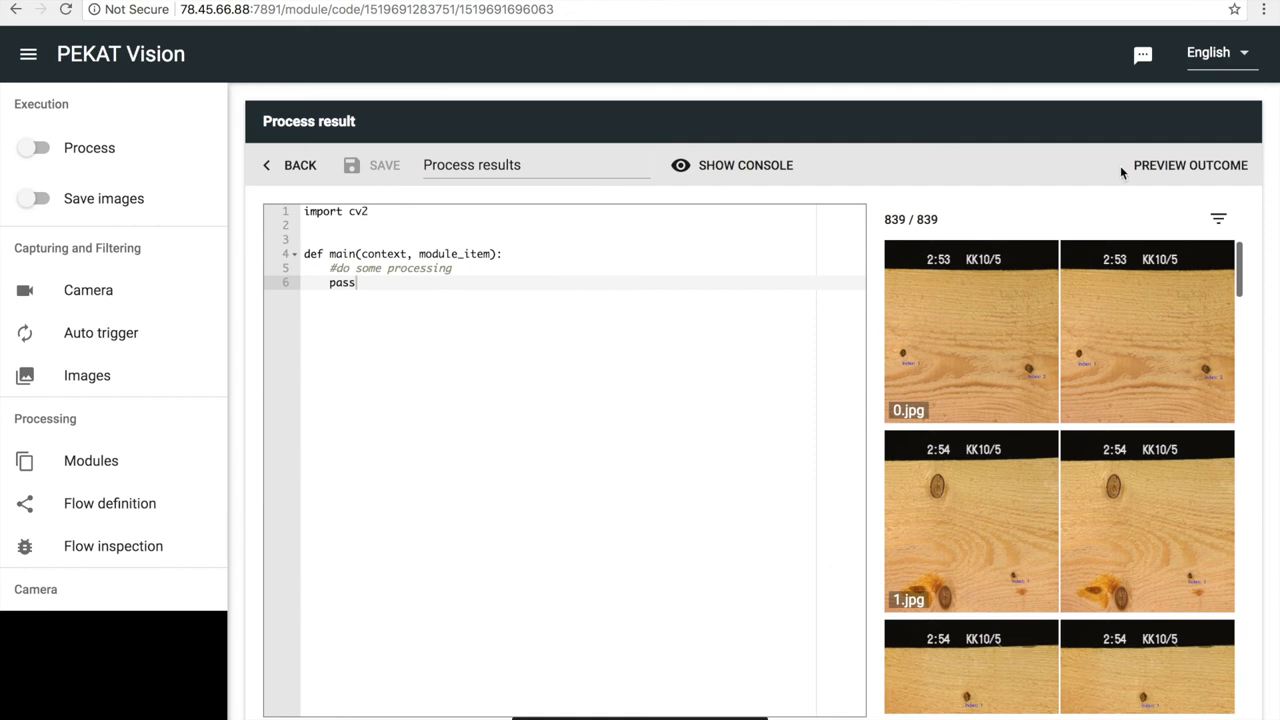
{"action": "left_click", "coordinate": [970, 332]}
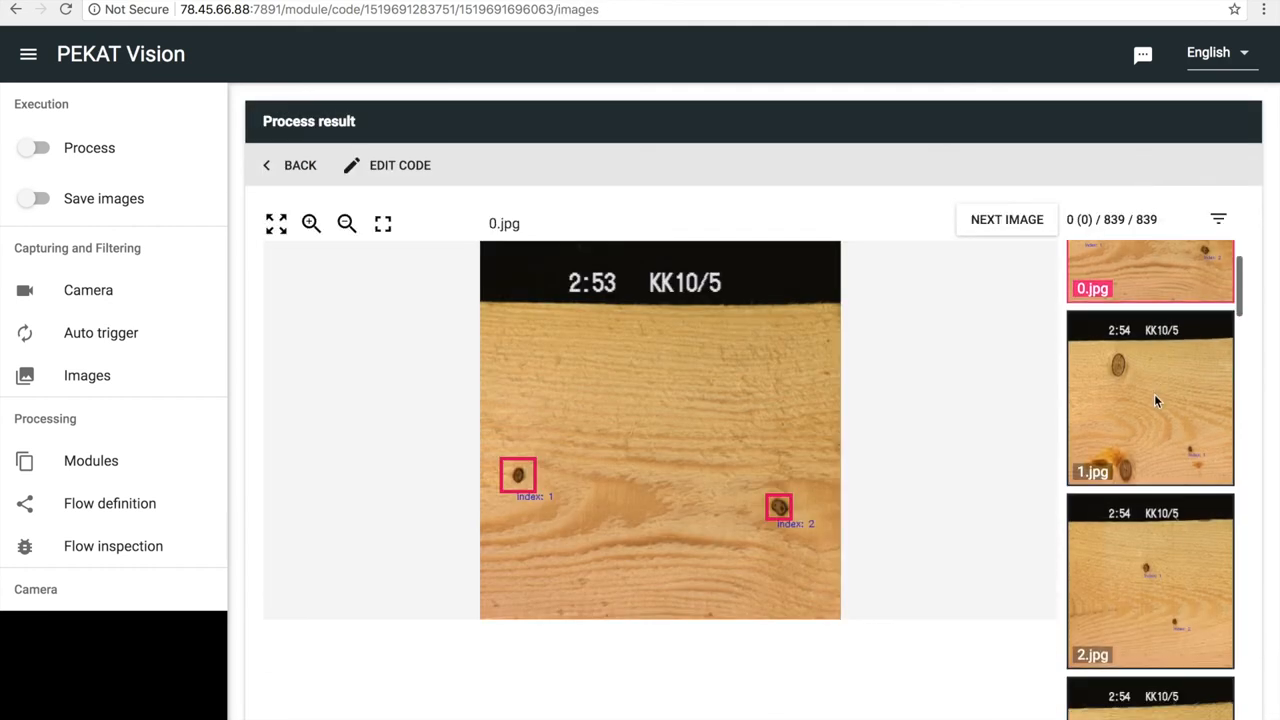
{"action": "left_click", "coordinate": [1150, 398]}
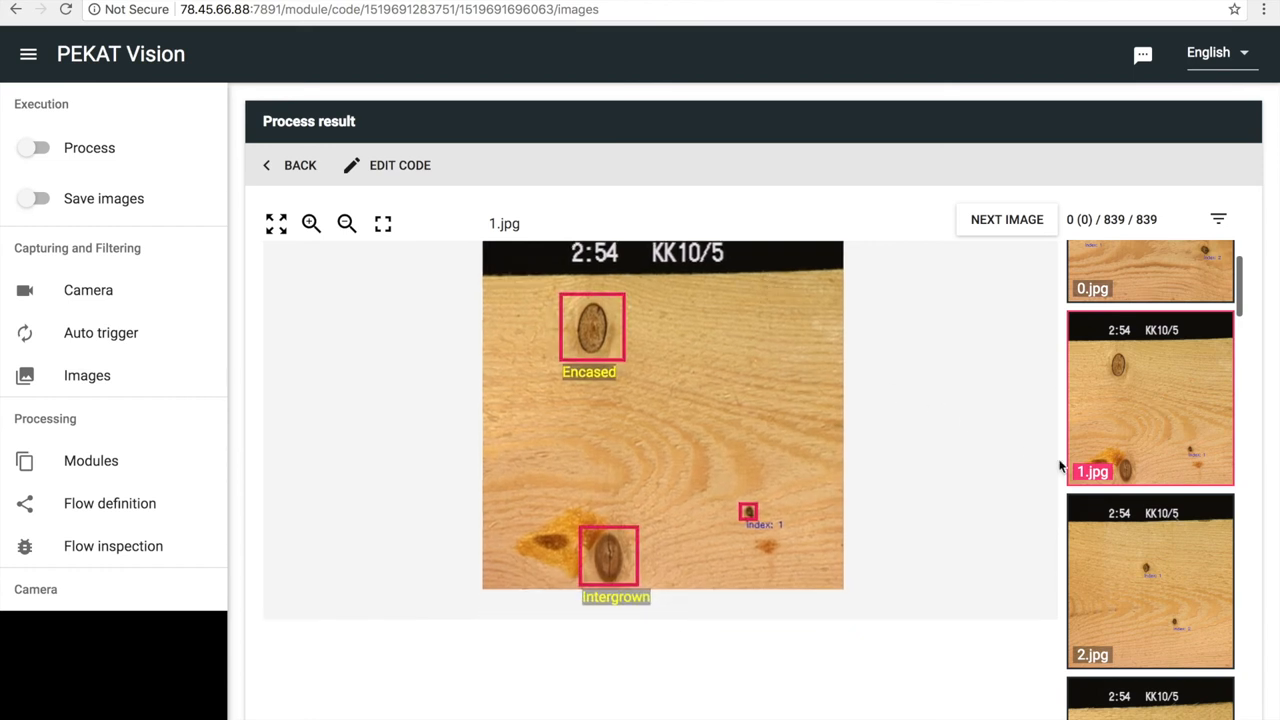
{"action": "scroll", "scroll_direction": "down", "scroll_amount": 3}
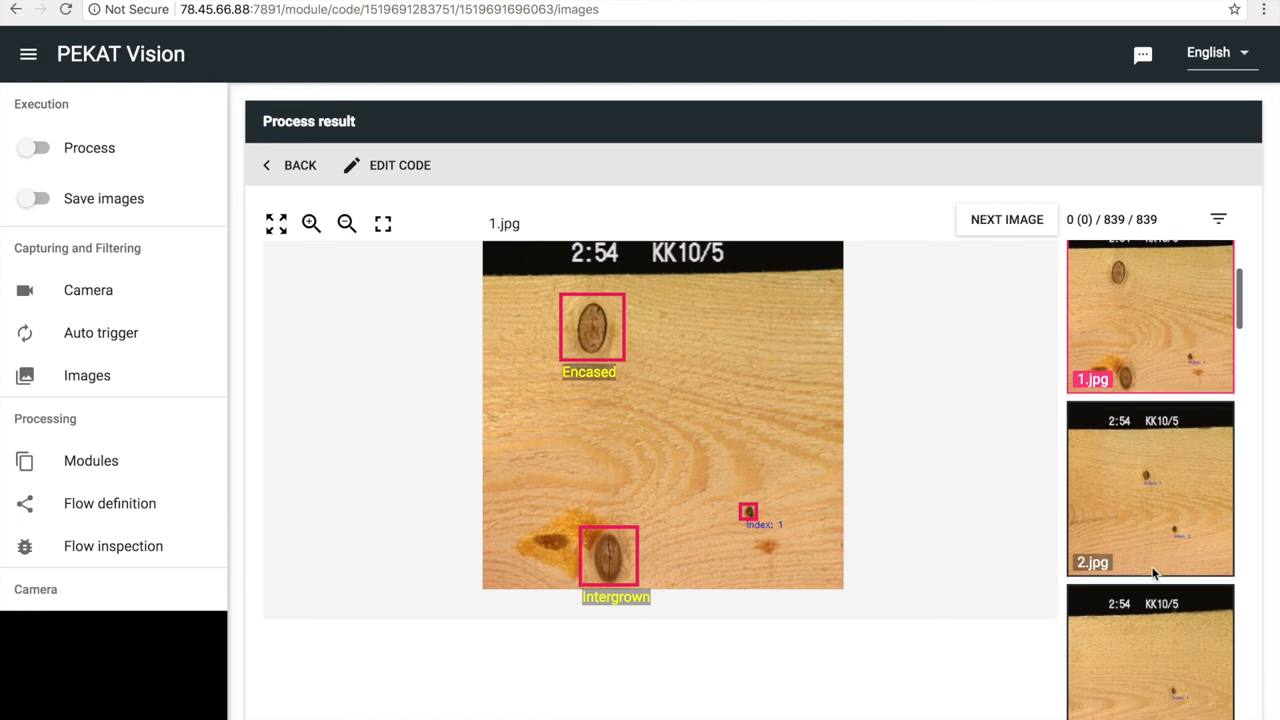
{"action": "left_click", "coordinate": [1150, 488]}
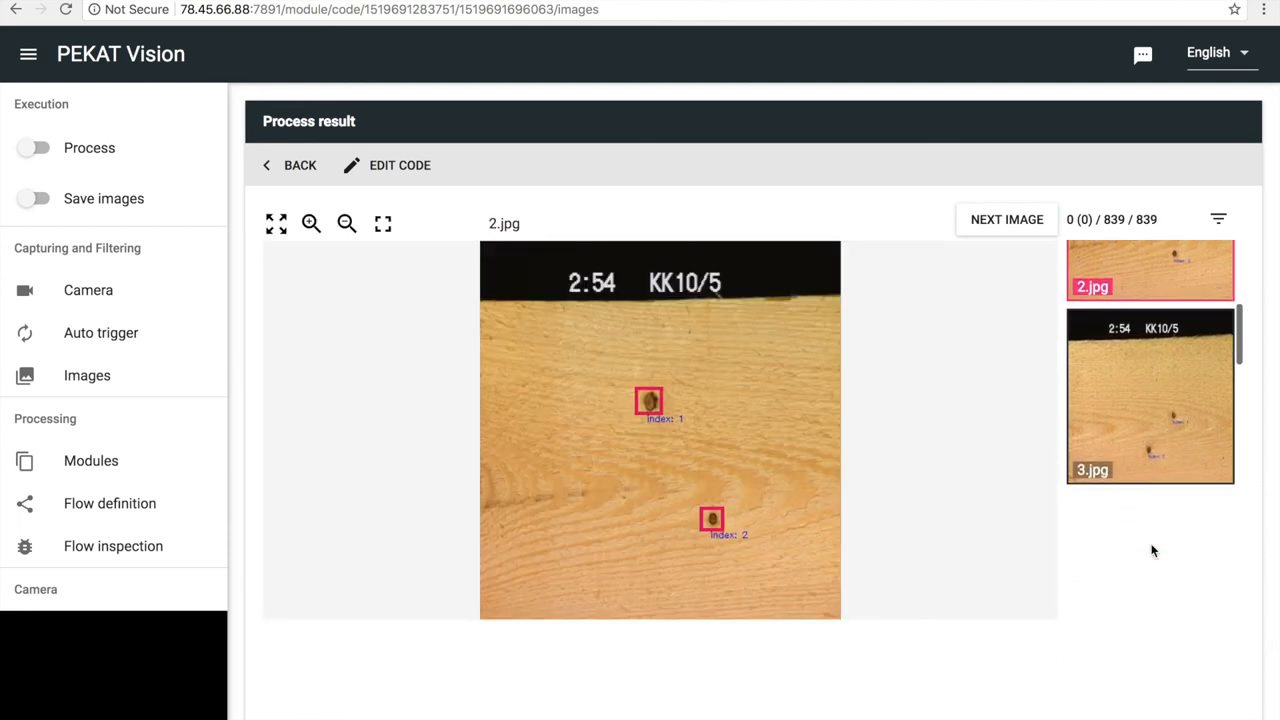
{"action": "left_click", "coordinate": [1150, 530]}
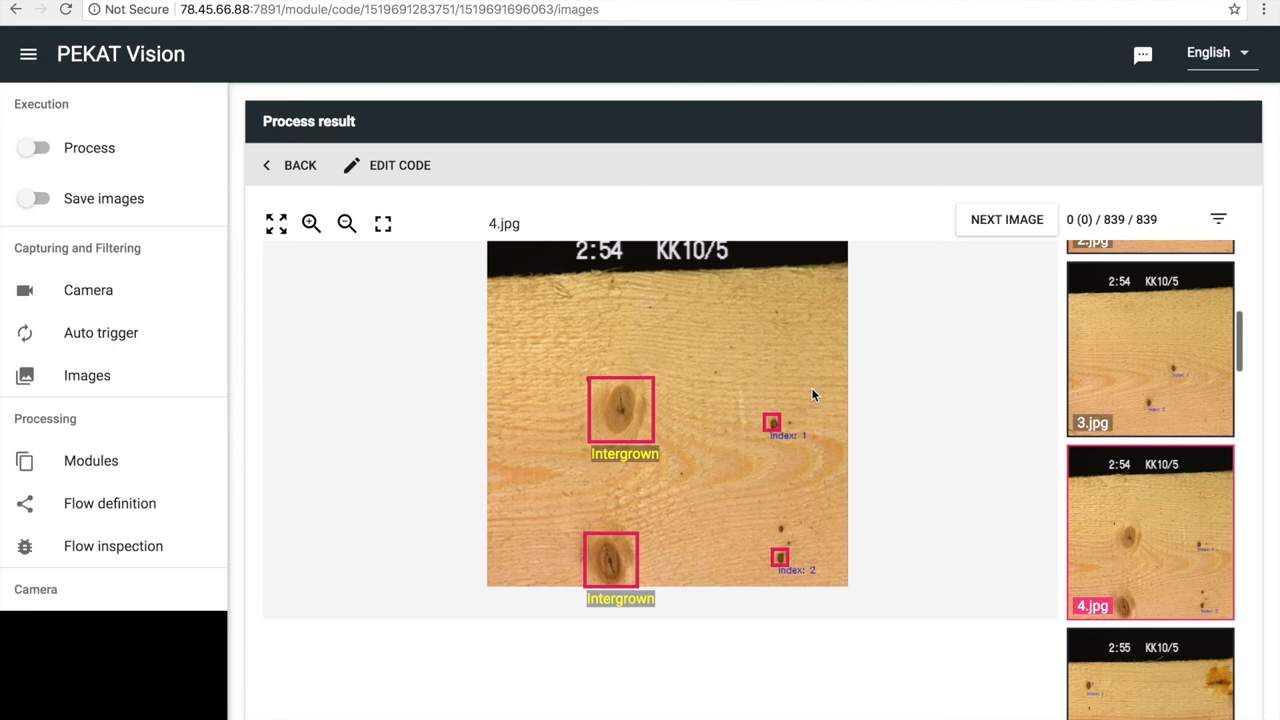
{"action": "mouse_move", "coordinate": [436, 430]}
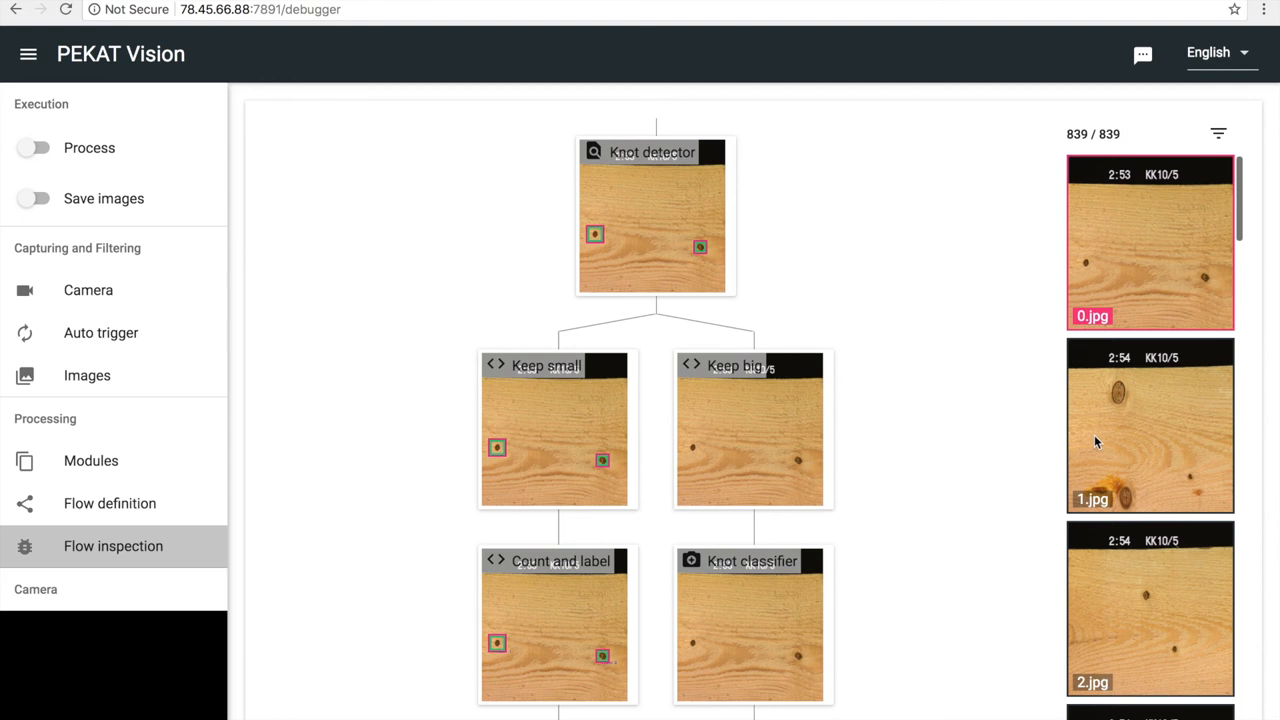
Inspect 1.jpg through the flow down to the Process result and its detected-rectangle data
{"action": "left_click", "coordinate": [1150, 424]}
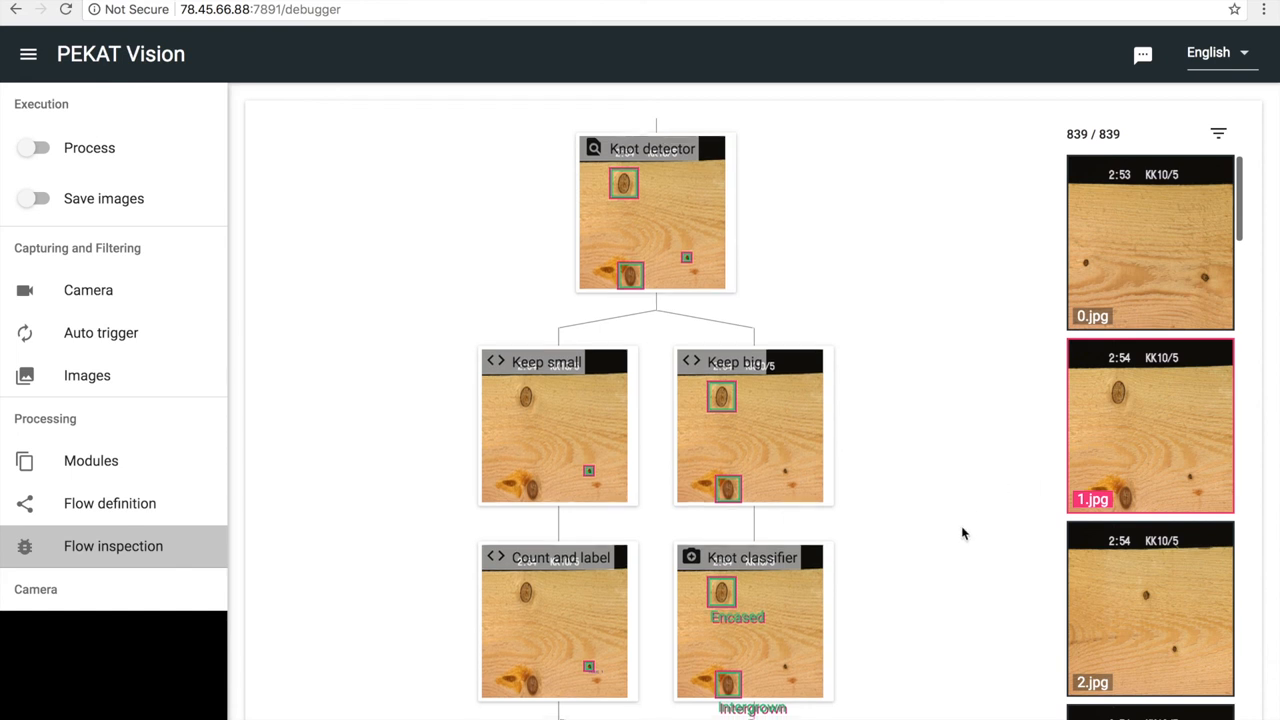
{"action": "scroll", "scroll_direction": "down", "scroll_amount": 3}
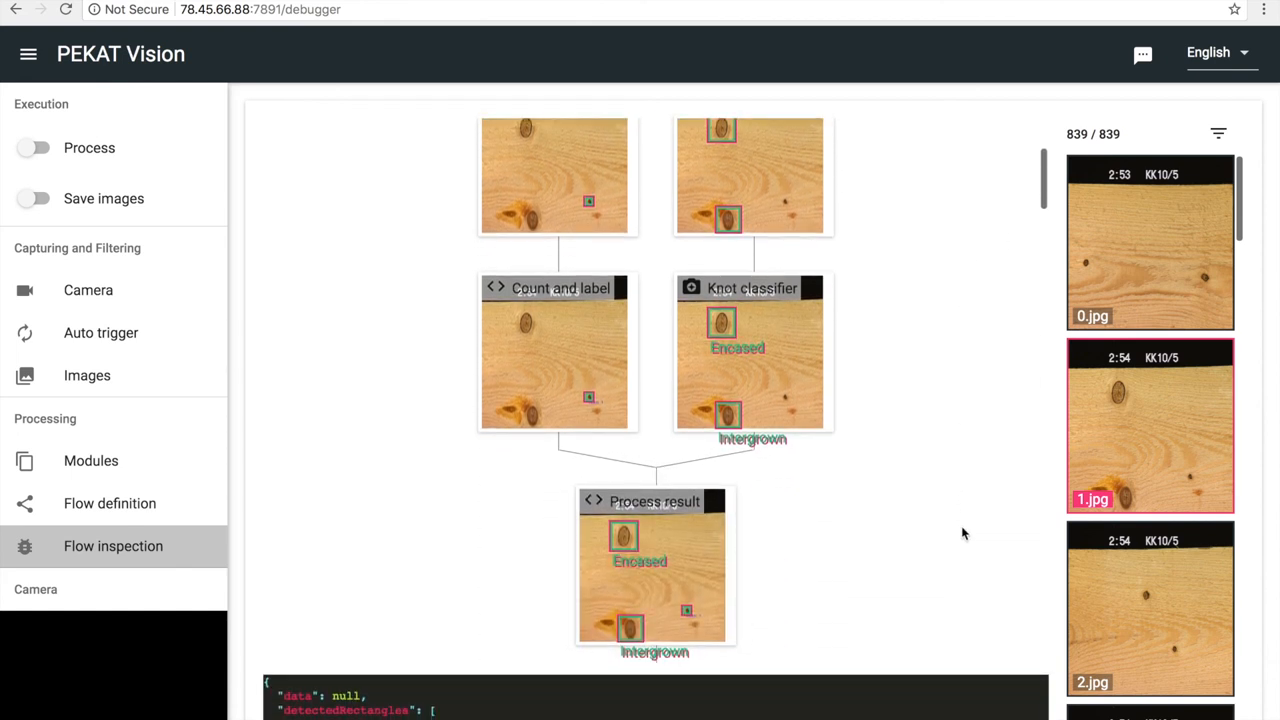
{"action": "scroll", "scroll_direction": "down", "scroll_amount": 3}
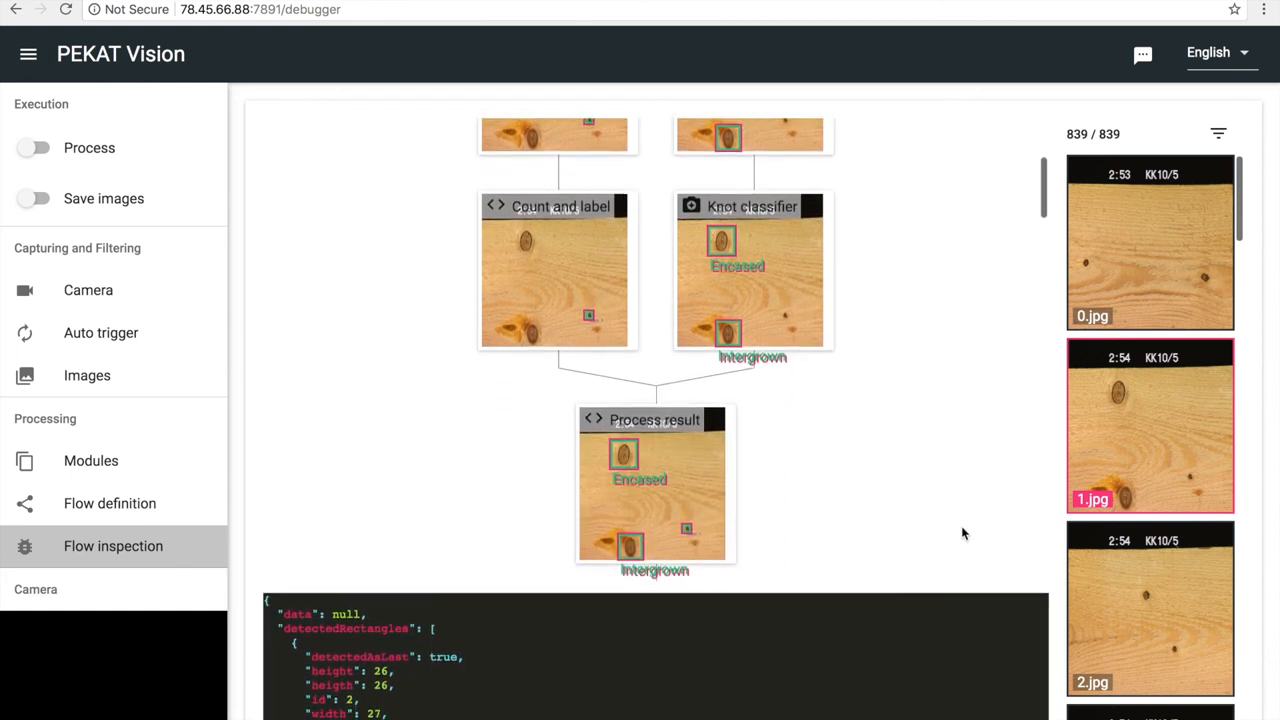
{"action": "scroll", "scroll_direction": "down", "scroll_amount": 3}
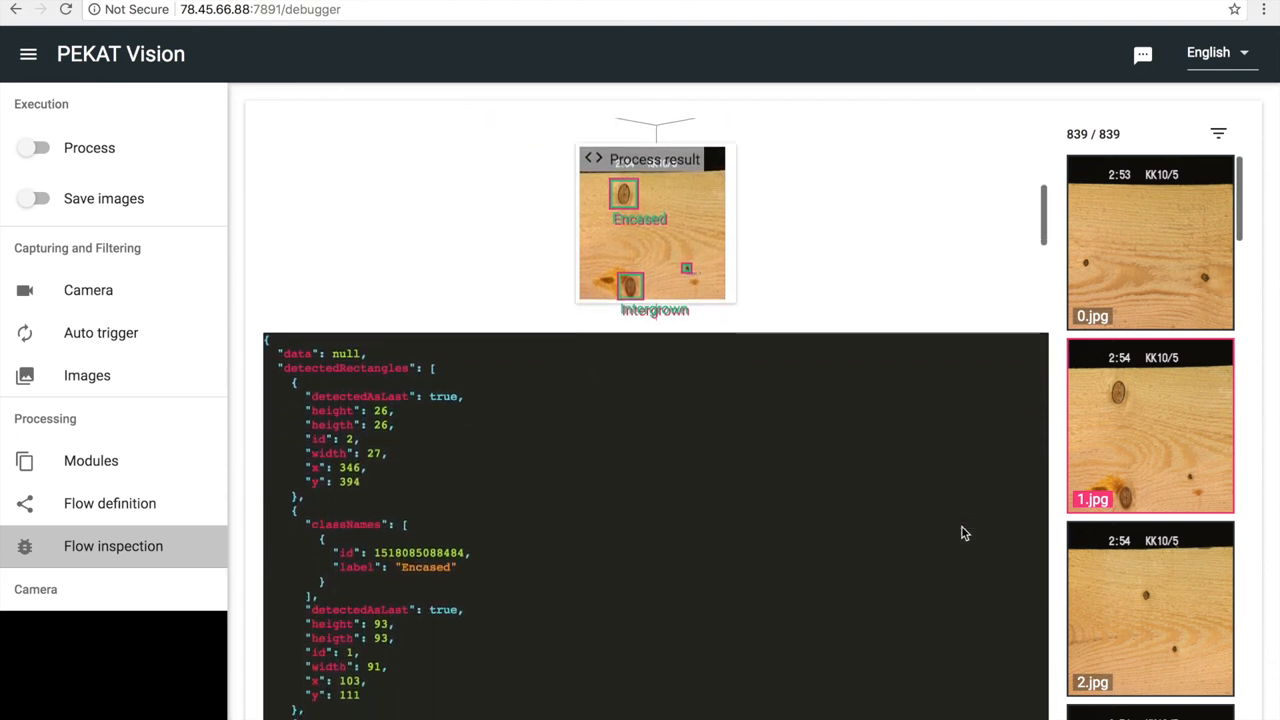